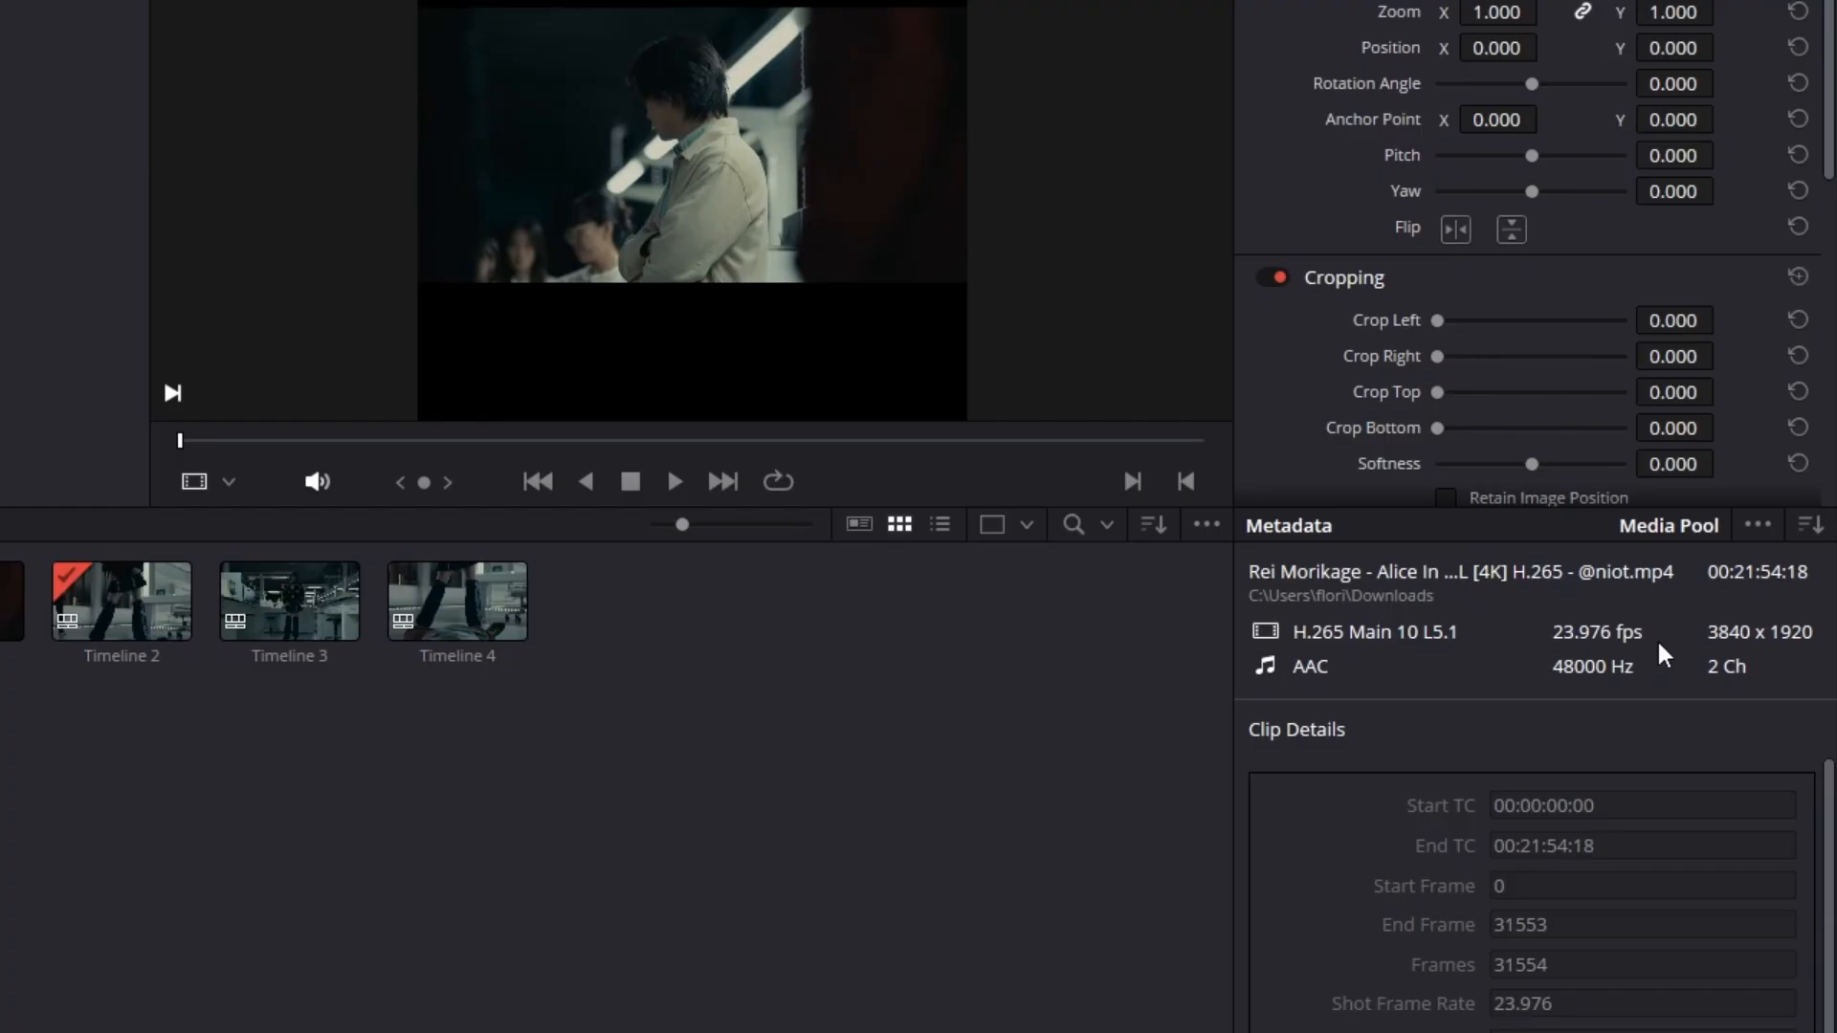
- Queue Timeline 2 as the 'rei edit 24fps' export and render it, then reach Topaz Video AI
{"action": "double_click", "coordinate": [1596, 634]}
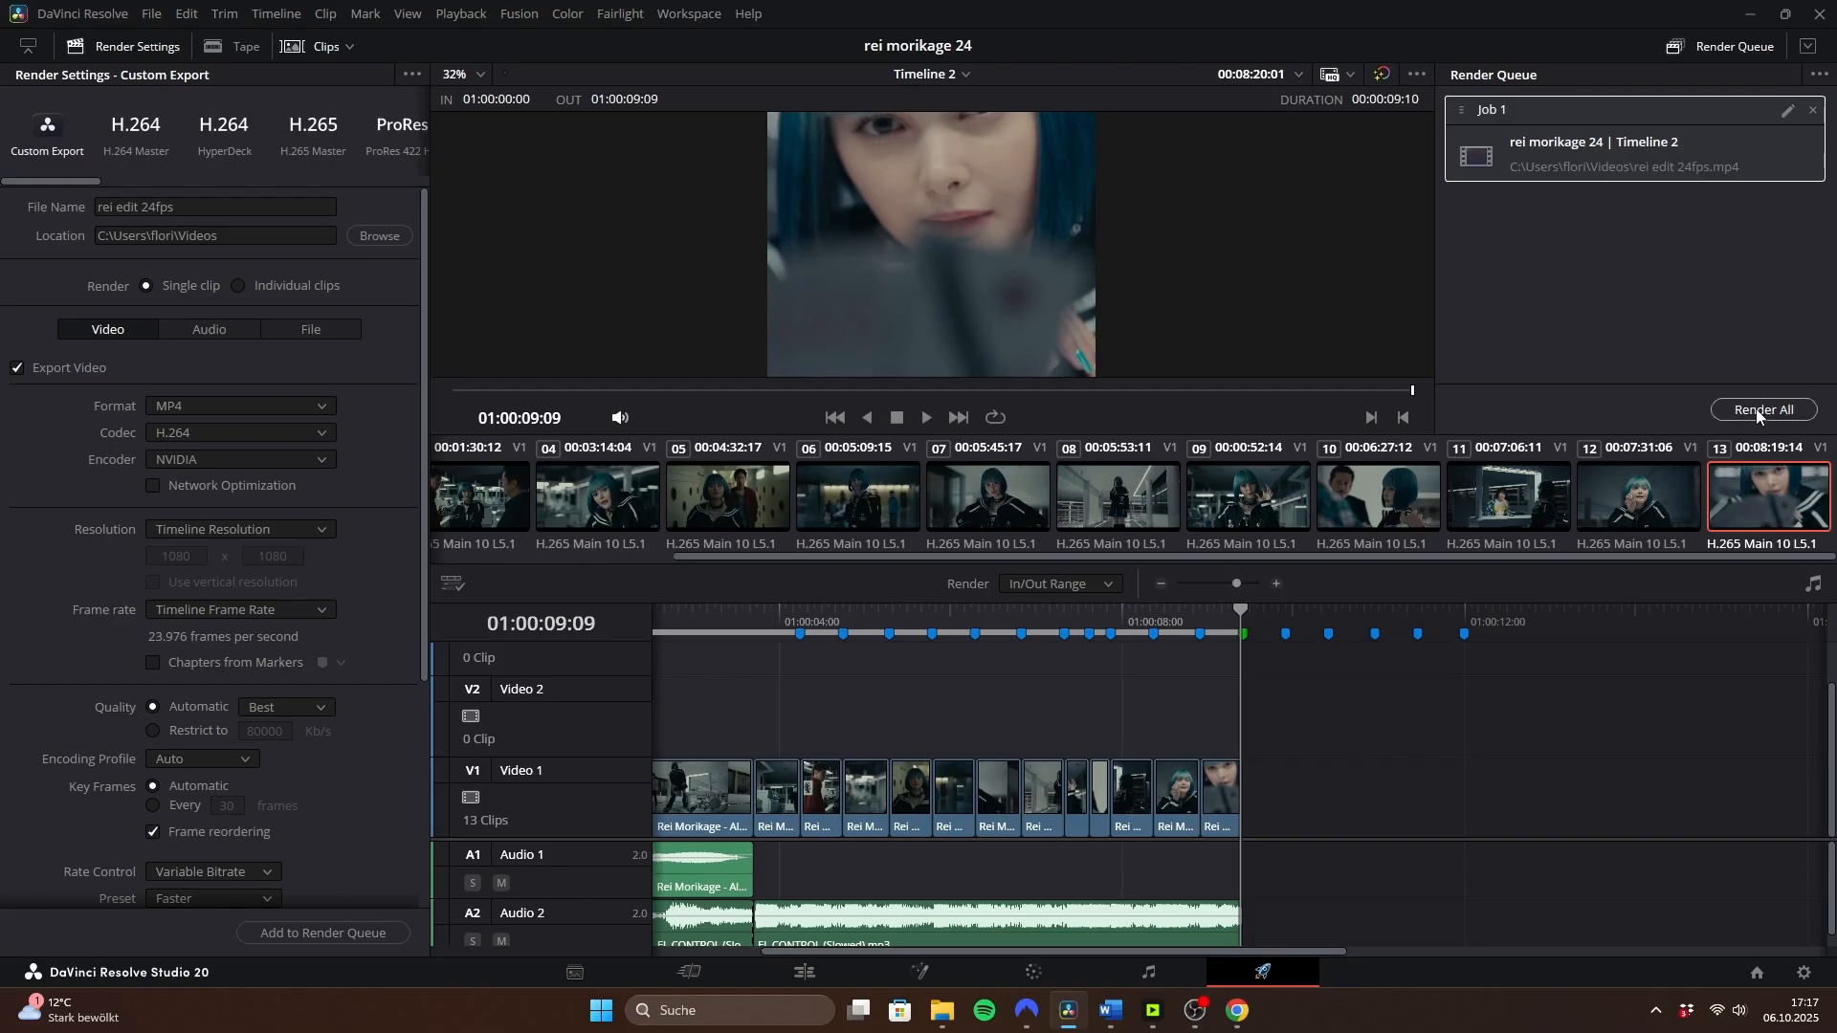
{"action": "left_click", "coordinate": [1763, 409]}
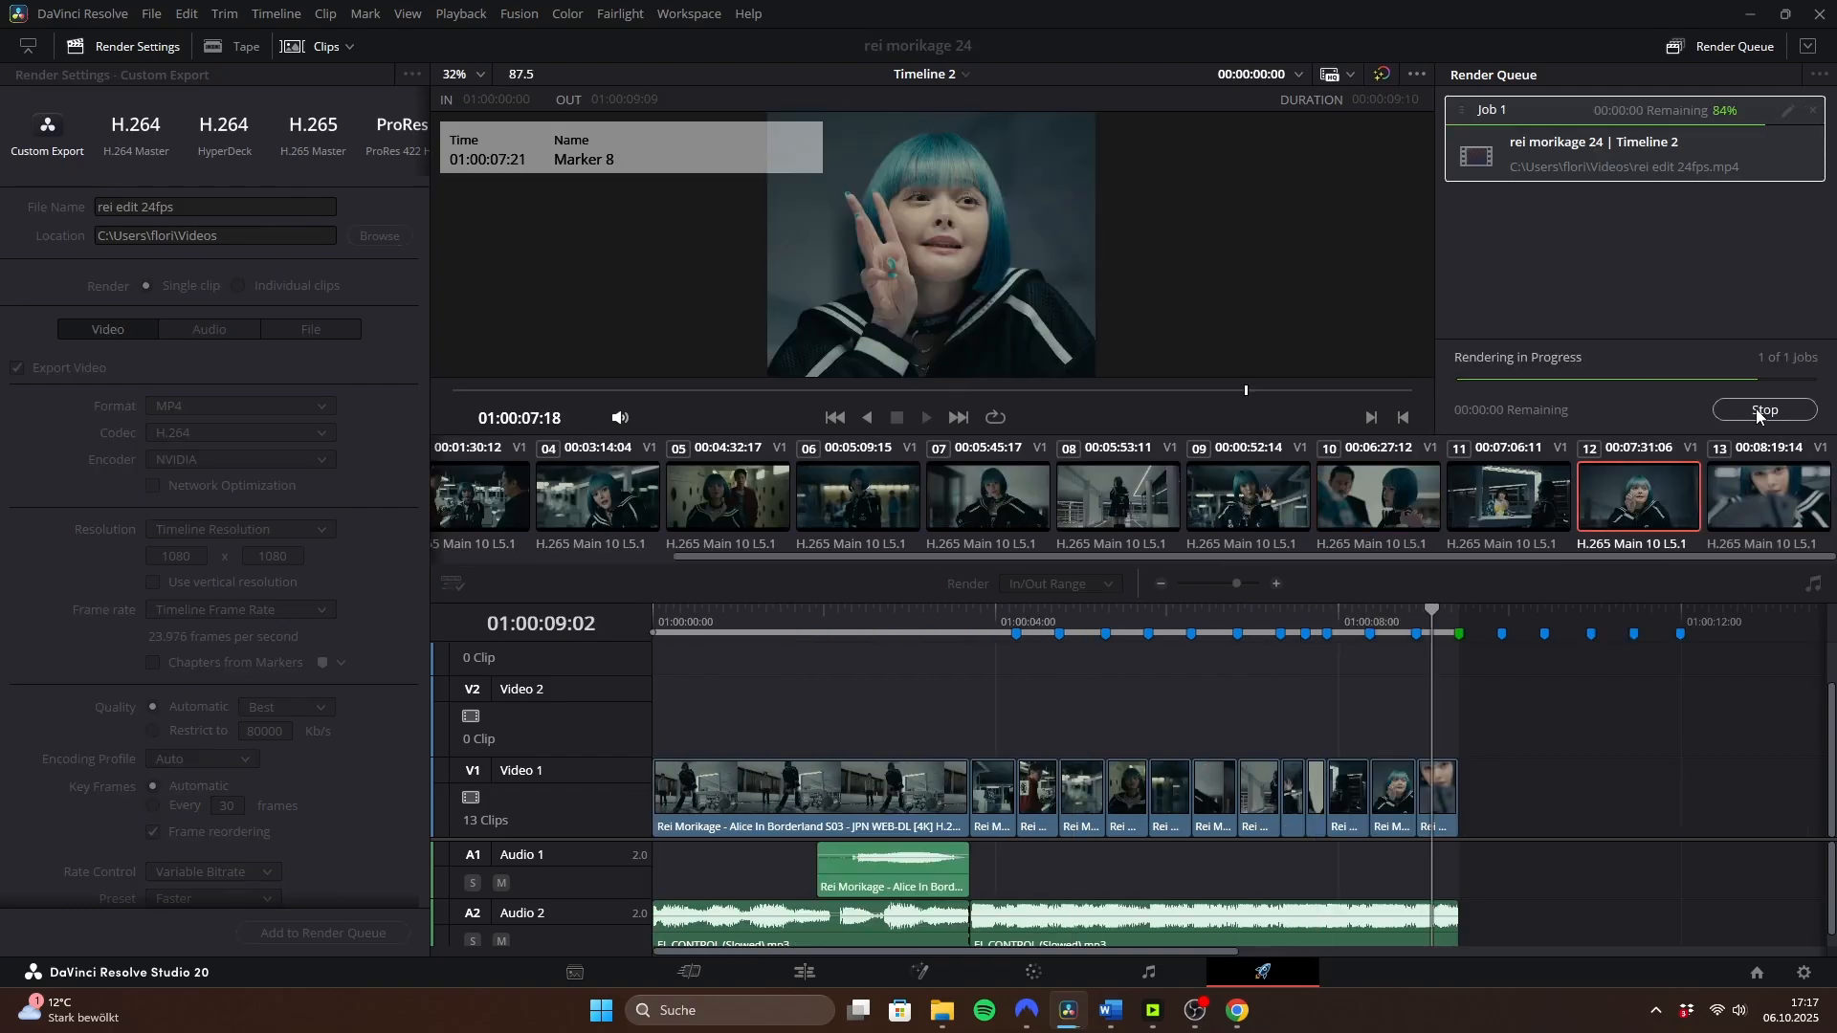
{"action": "left_click", "coordinate": [1150, 1010]}
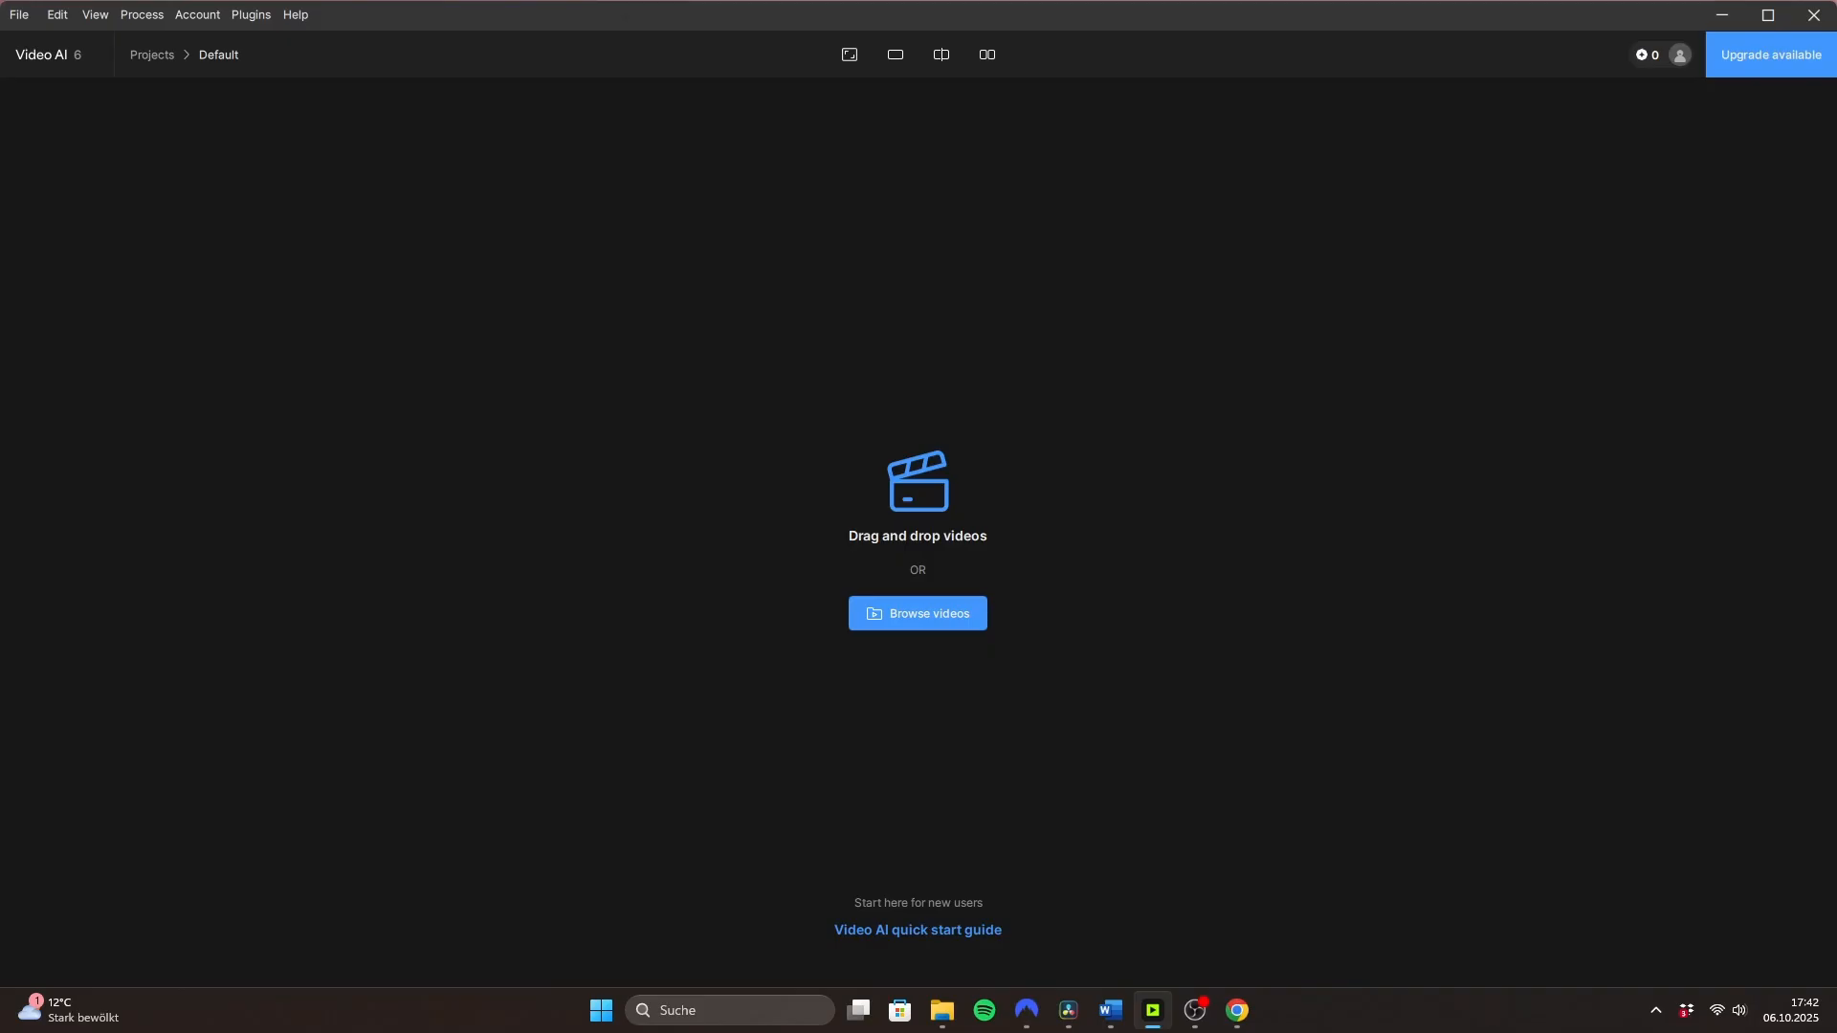
- Import the edit and set Fix compression and Improve detail 100, Sharpen and Reduce noise 50
{"action": "left_click", "coordinate": [917, 612]}
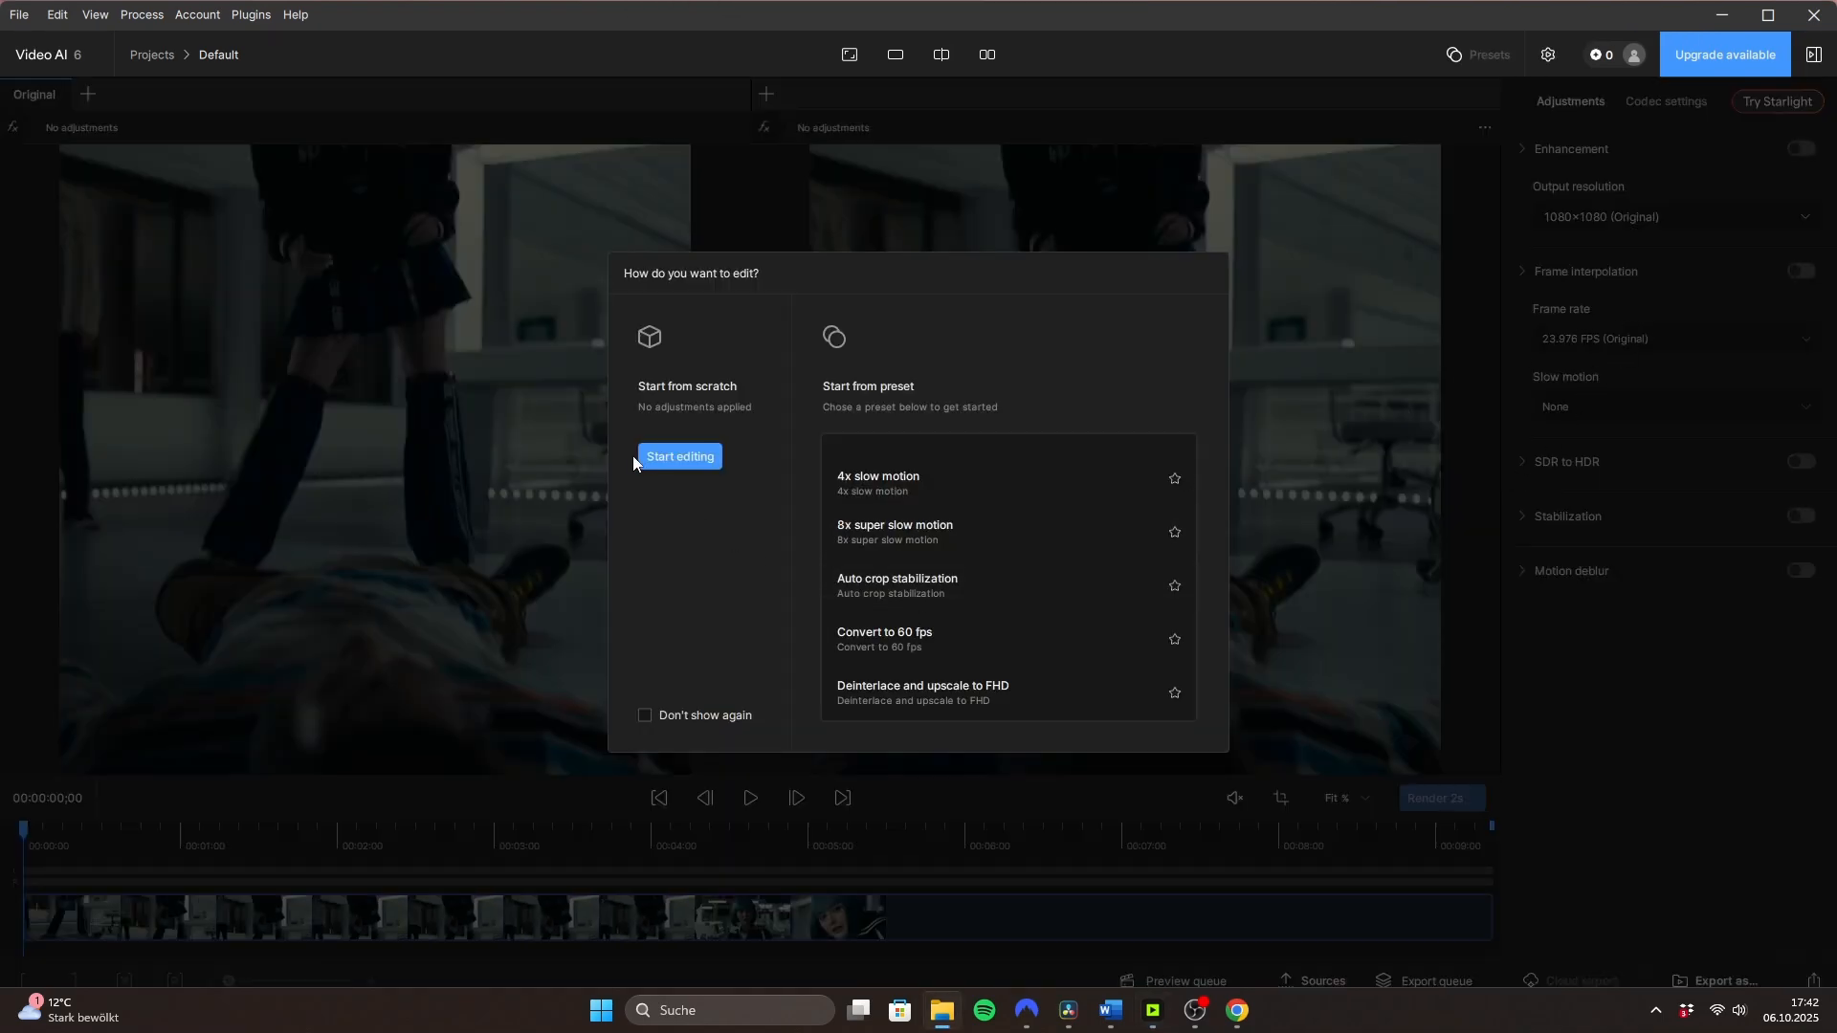
{"action": "left_click", "coordinate": [679, 455]}
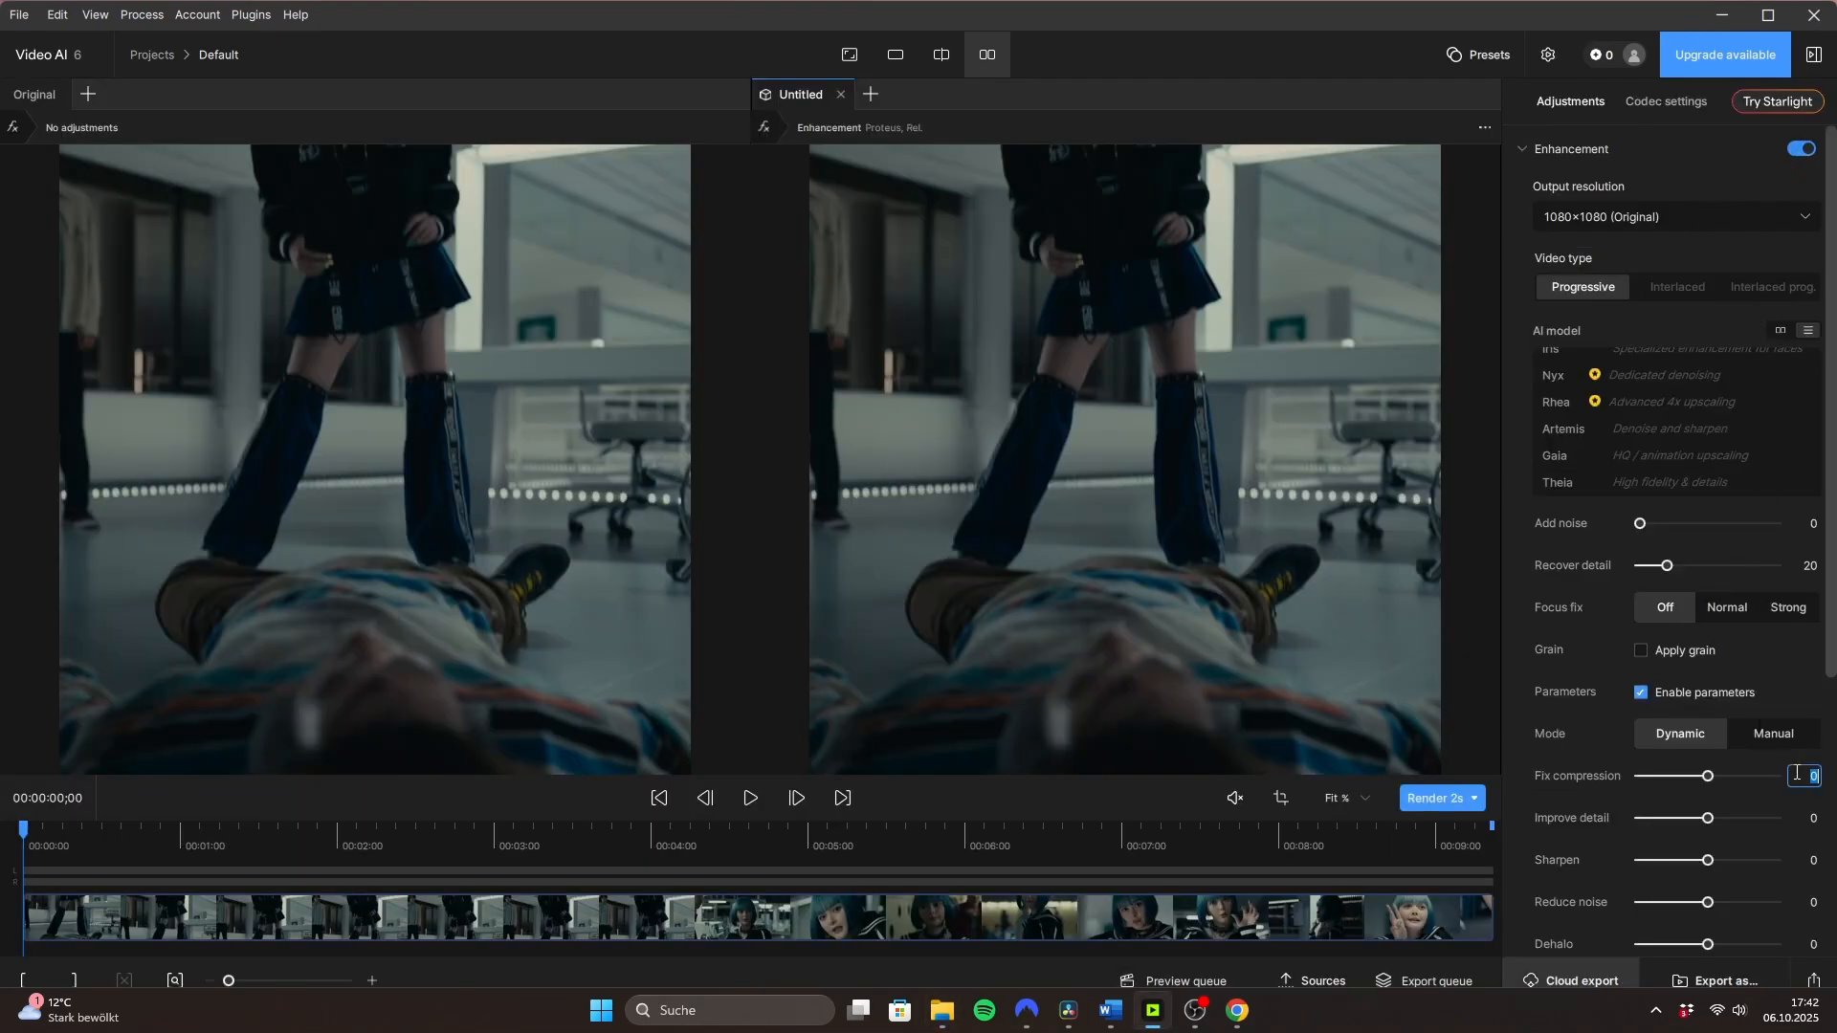
{"action": "left_click_drag", "start_coordinate": [1709, 775], "coordinate": [1776, 775]}
{"action": "type", "text": "50"}
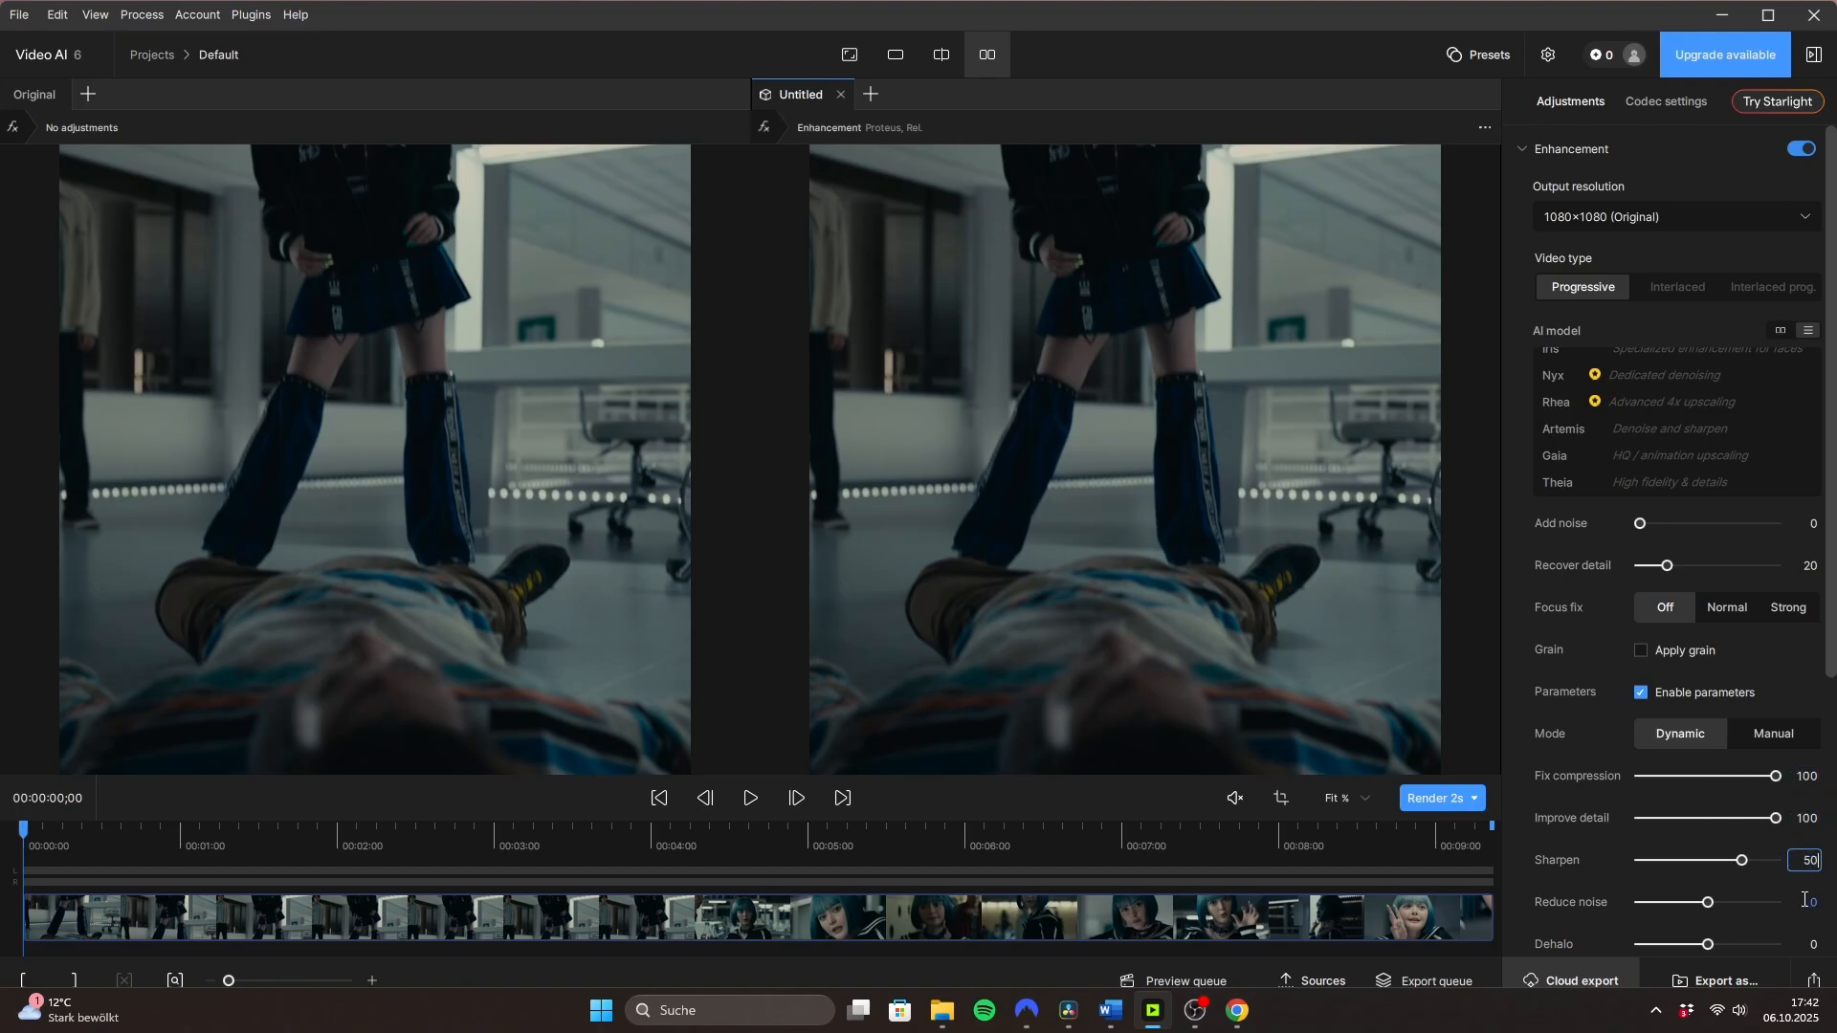
{"action": "scroll", "scroll_direction": "down", "scroll_amount": 3}
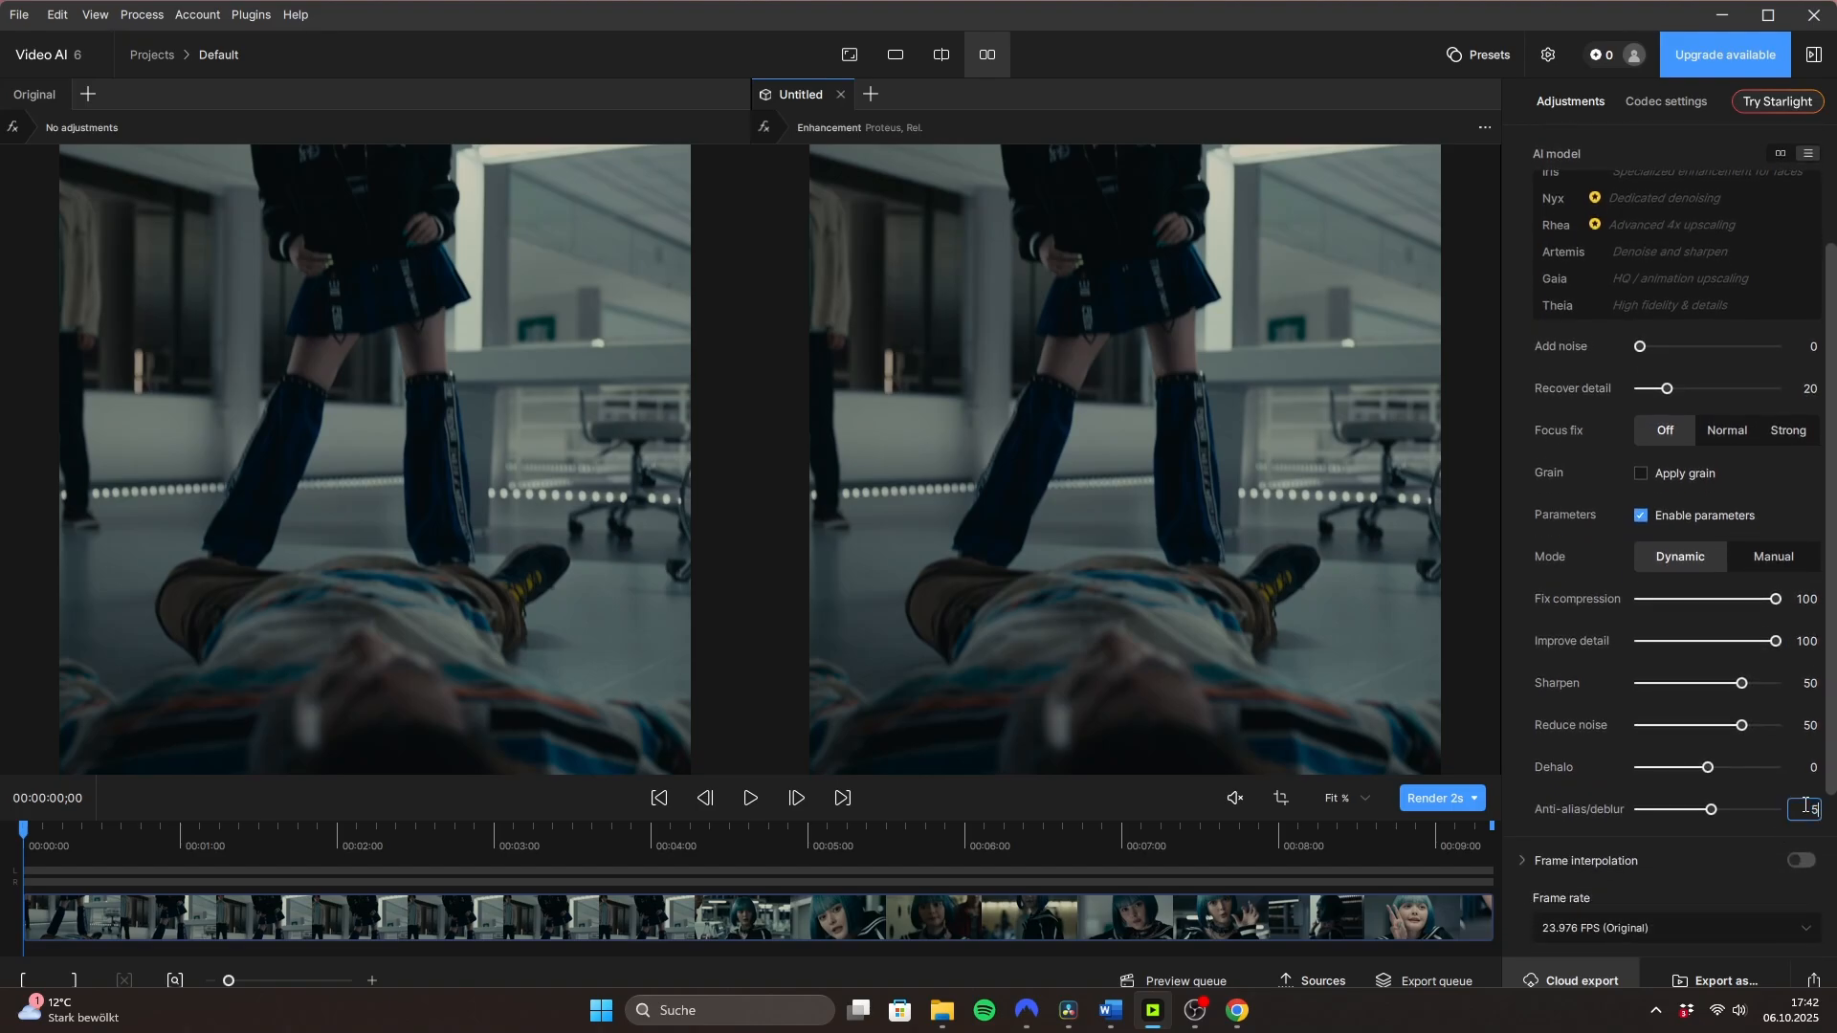
{"action": "left_click", "coordinate": [1797, 863]}
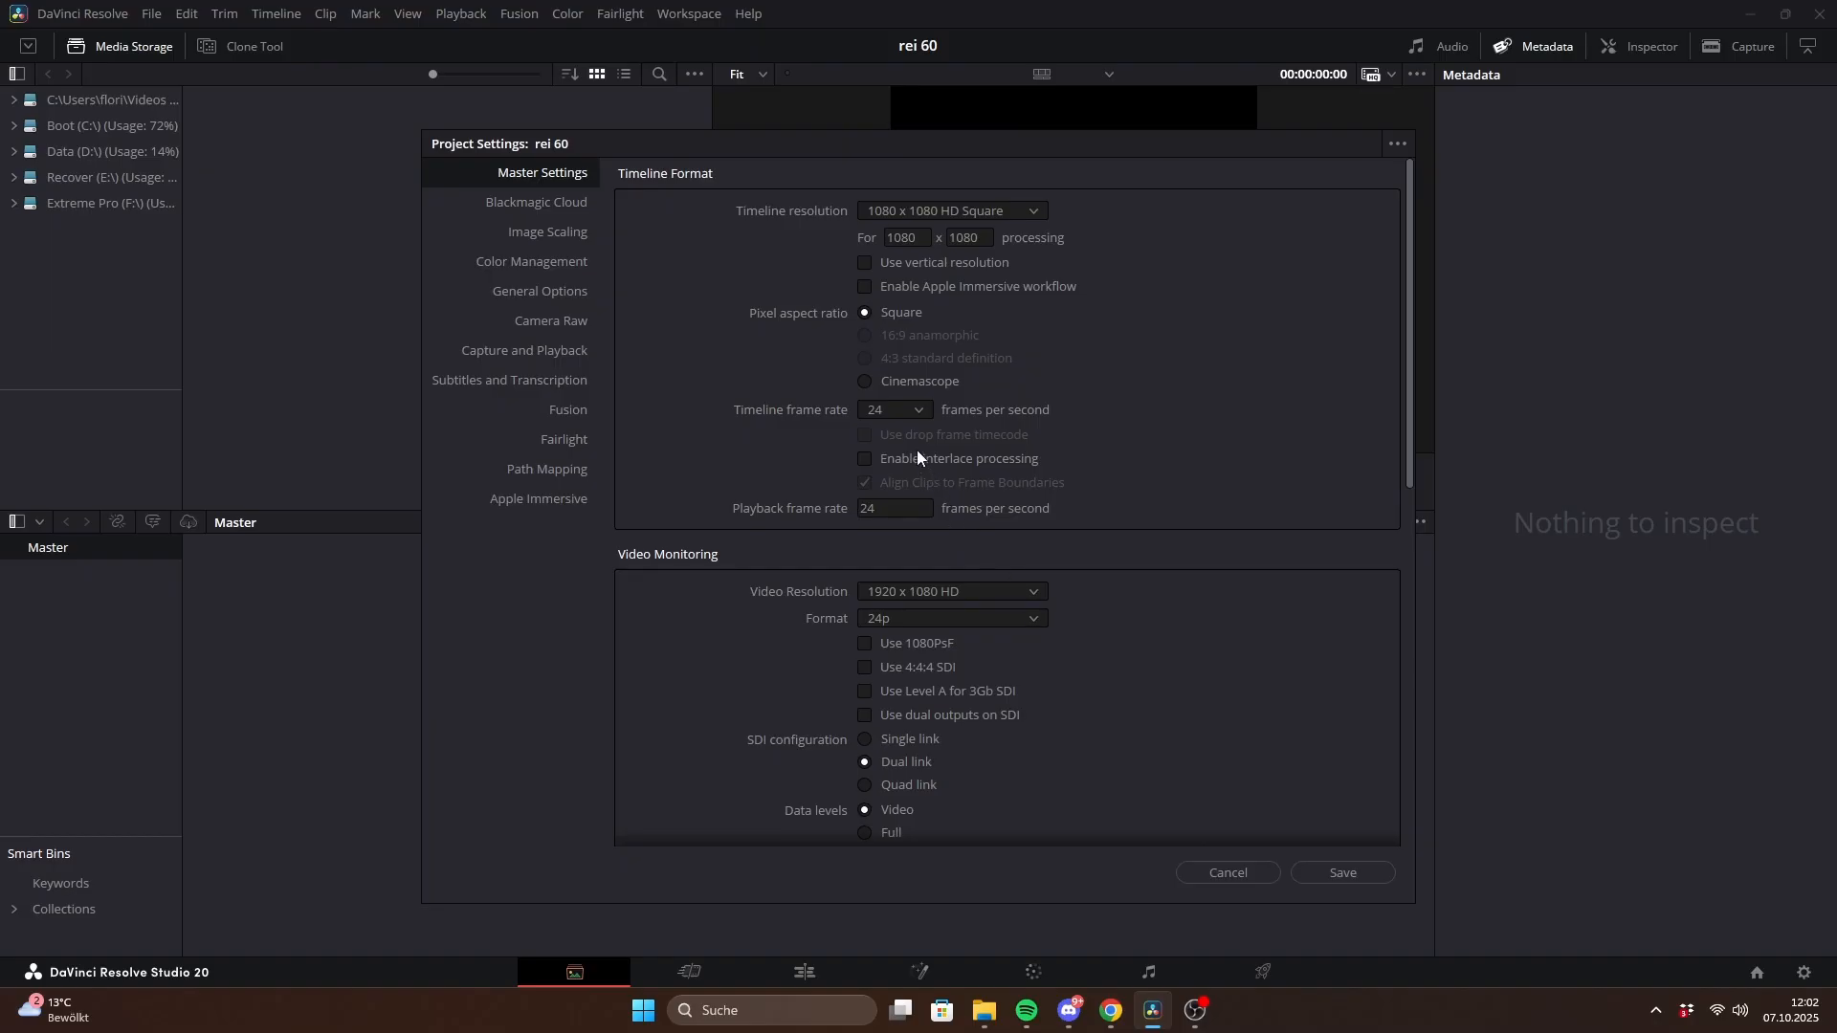
- Save the rei 60 project settings and place rei topaz 60.mp4 on track V2 over the edit
{"action": "left_click", "coordinate": [893, 409]}
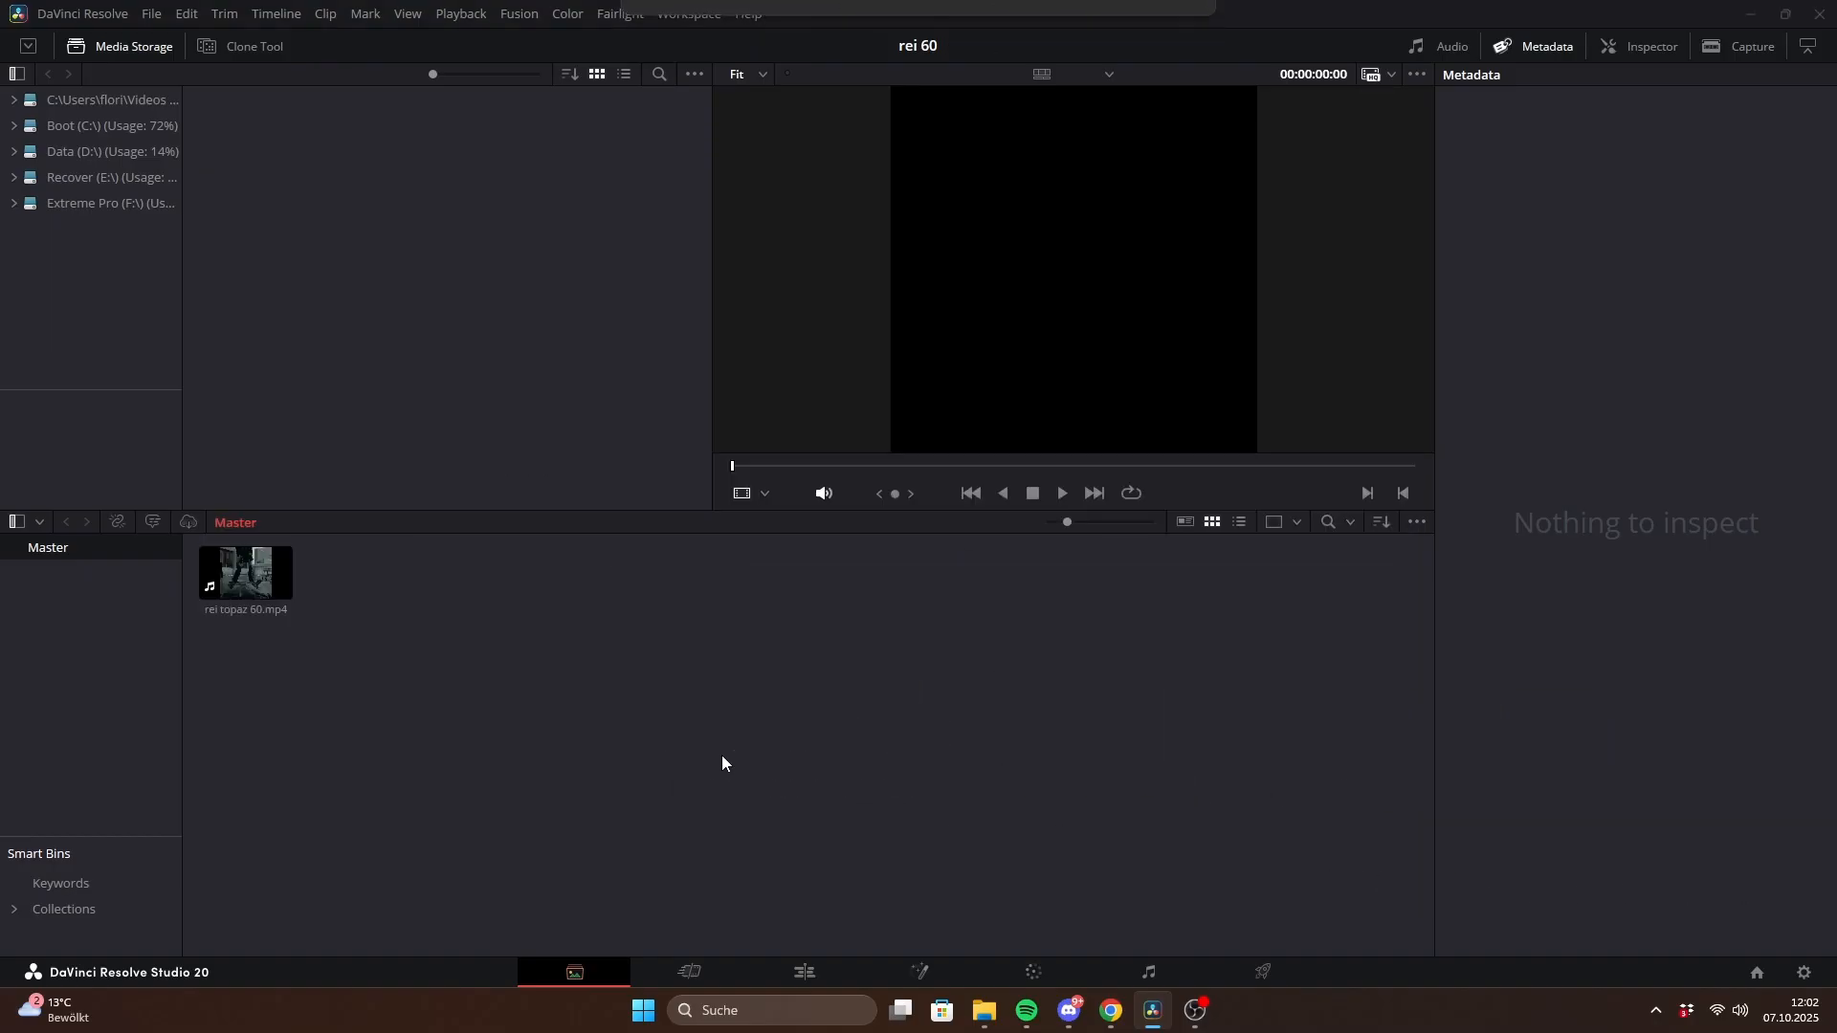
{"action": "left_click", "coordinate": [803, 973]}
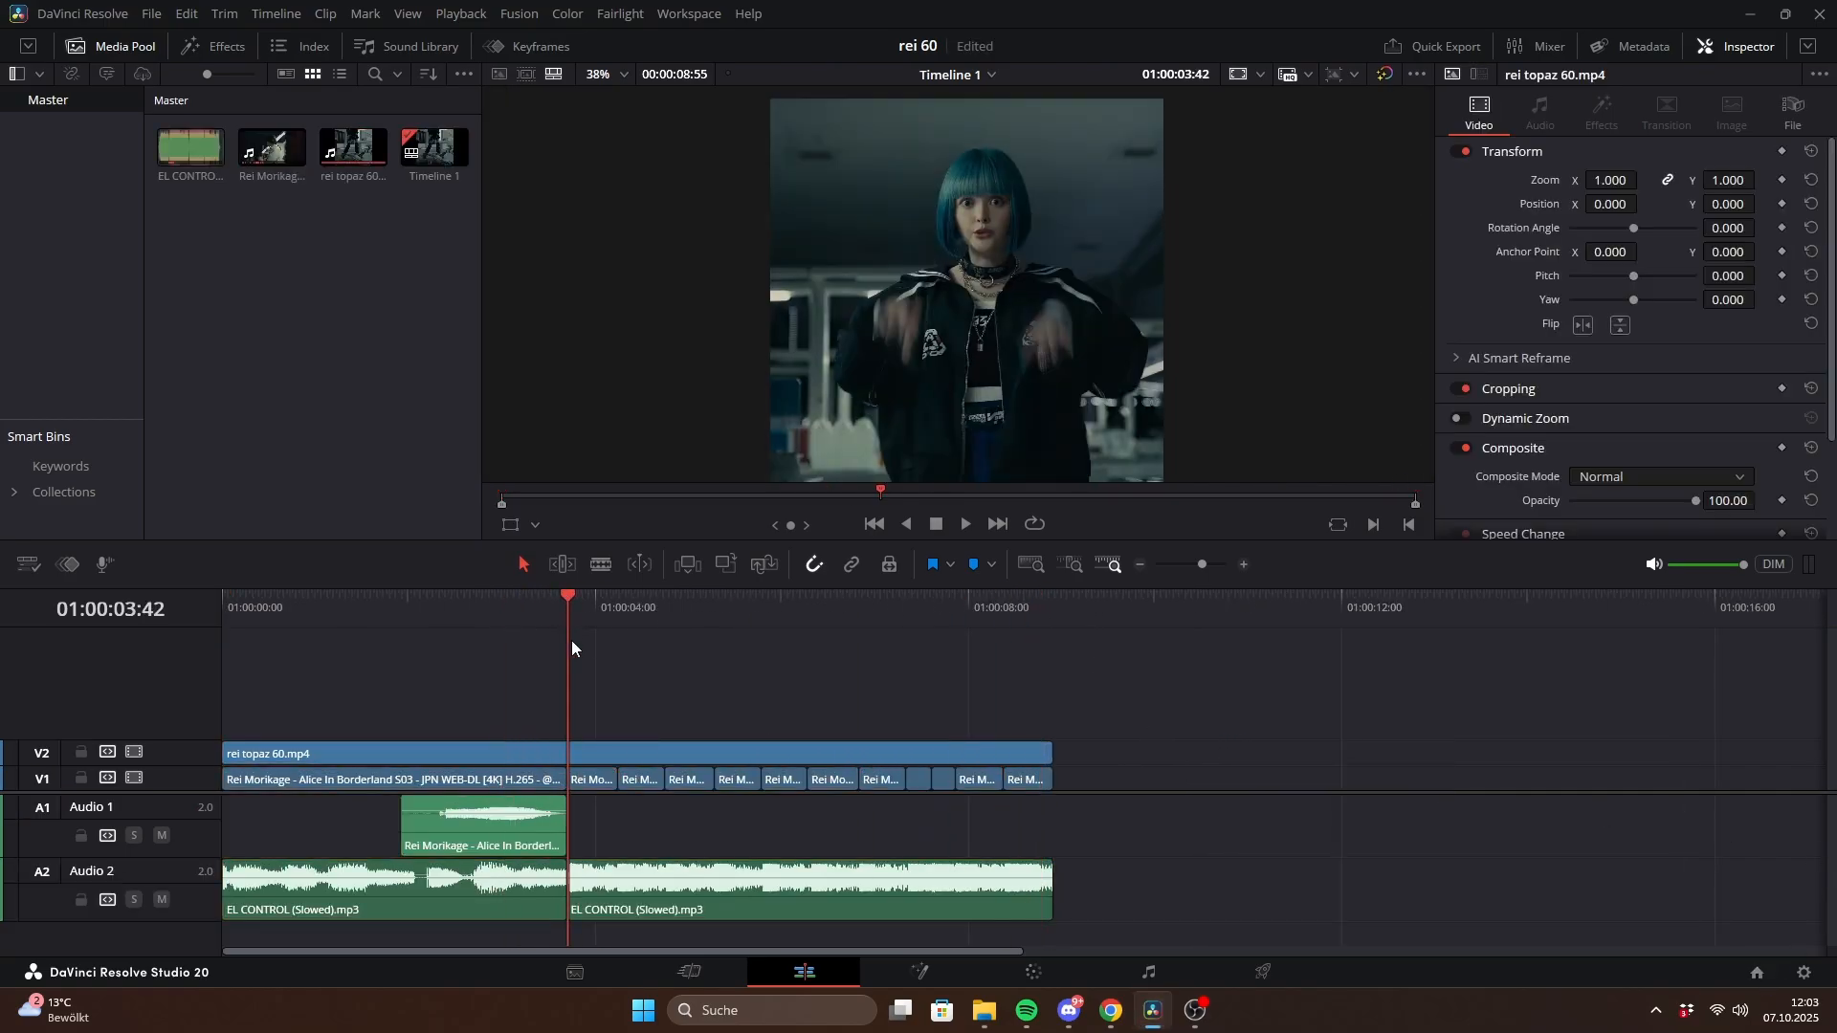
- Select the cut pieces of rei topaz 60 and make each shot a New Compound Clip
{"action": "left_click_drag", "start_coordinate": [568, 595], "coordinate": [666, 595]}
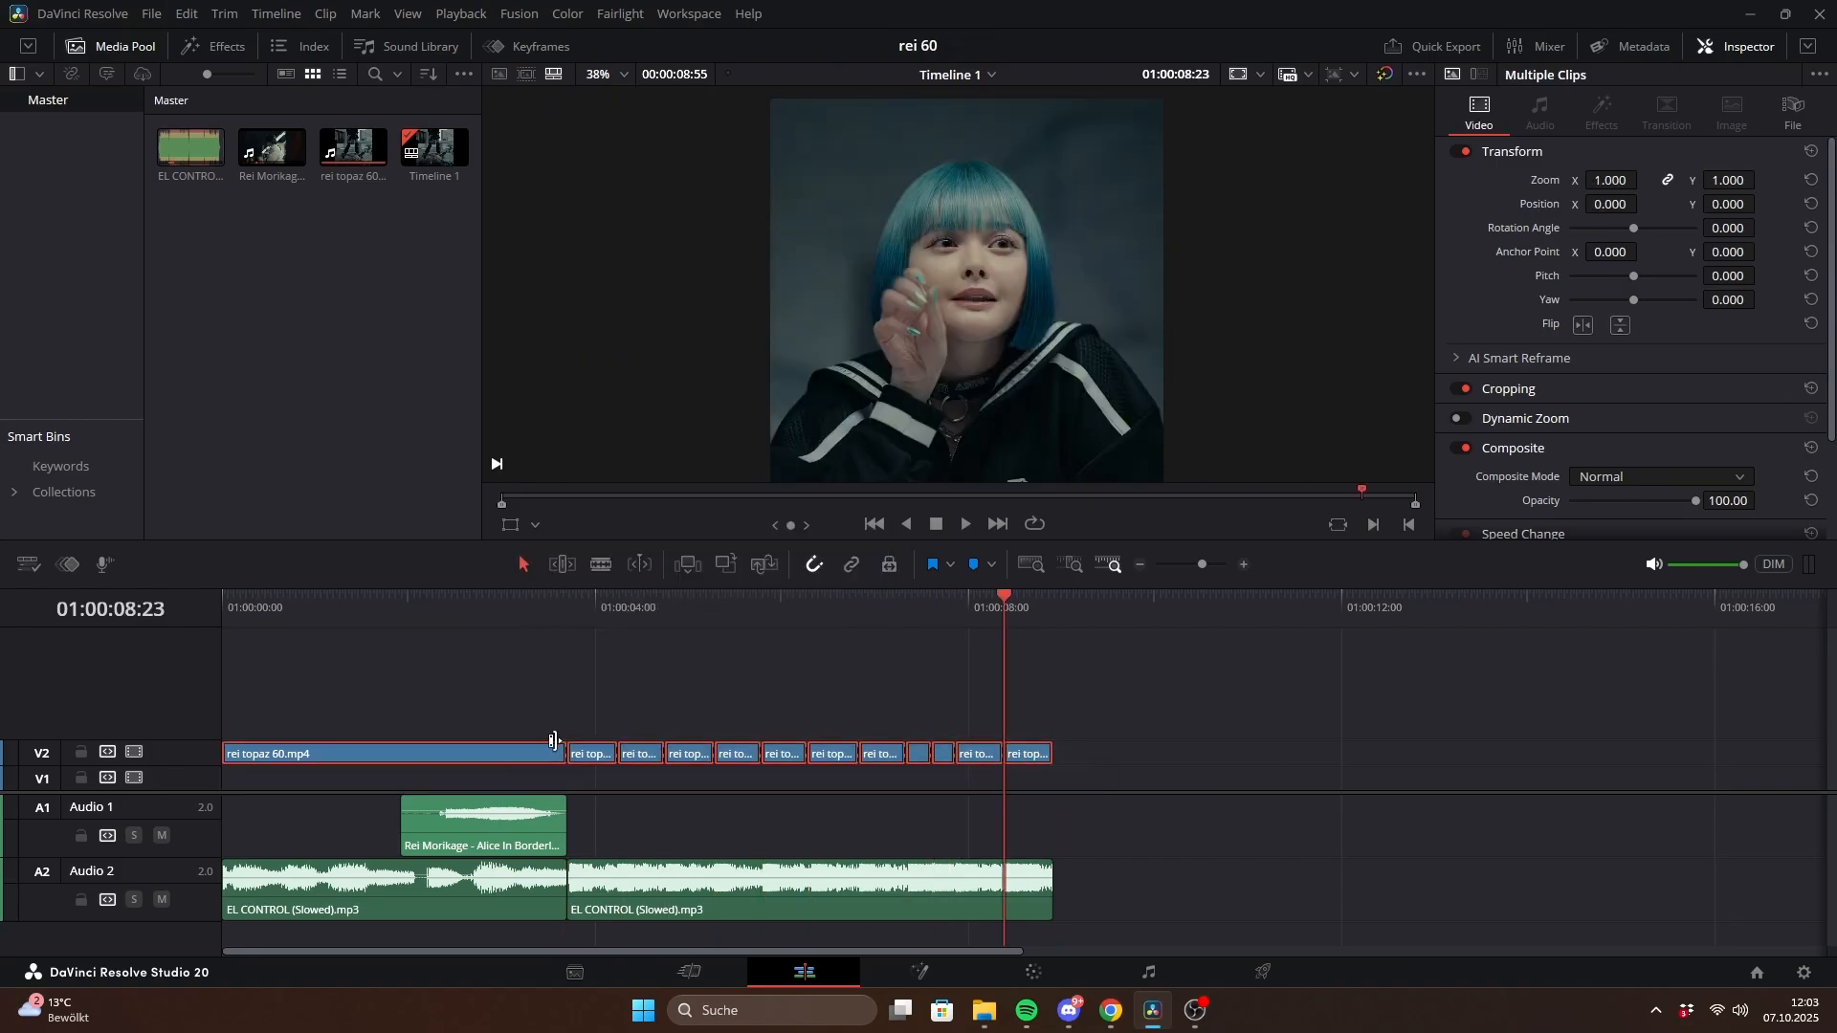
{"action": "right_click", "coordinate": [634, 779]}
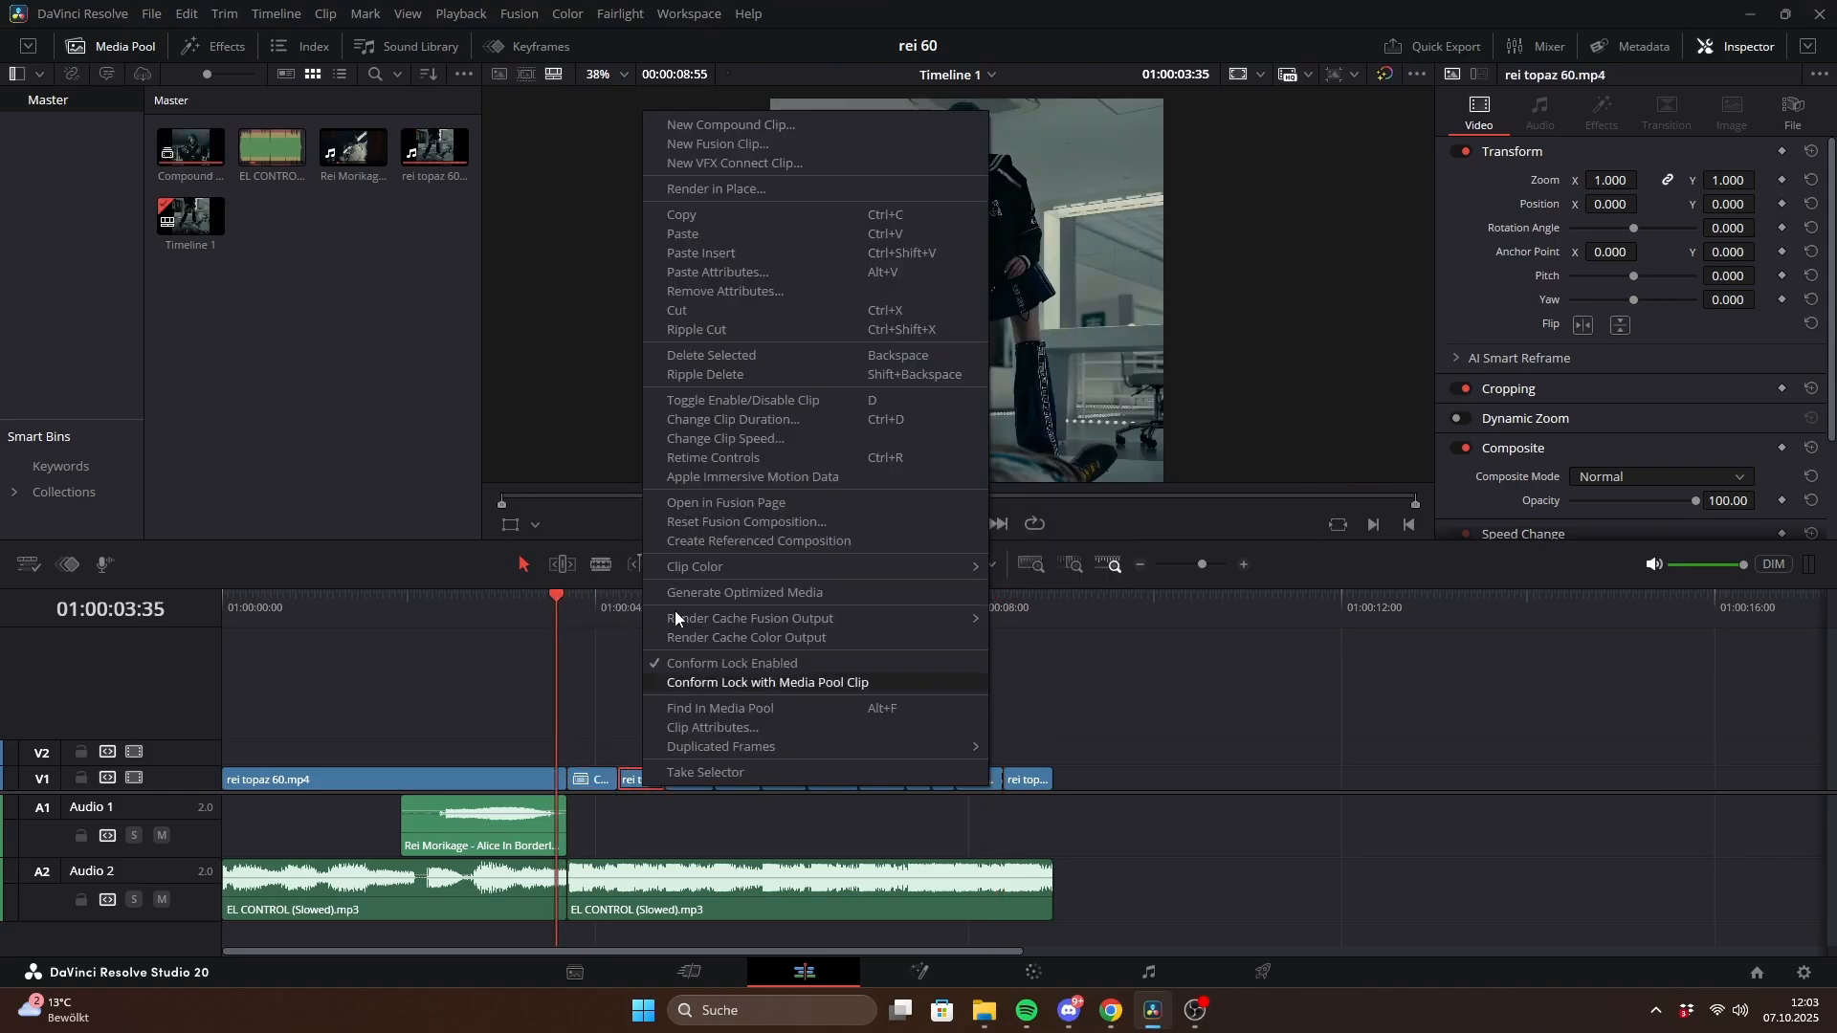
{"action": "left_click", "coordinate": [729, 125]}
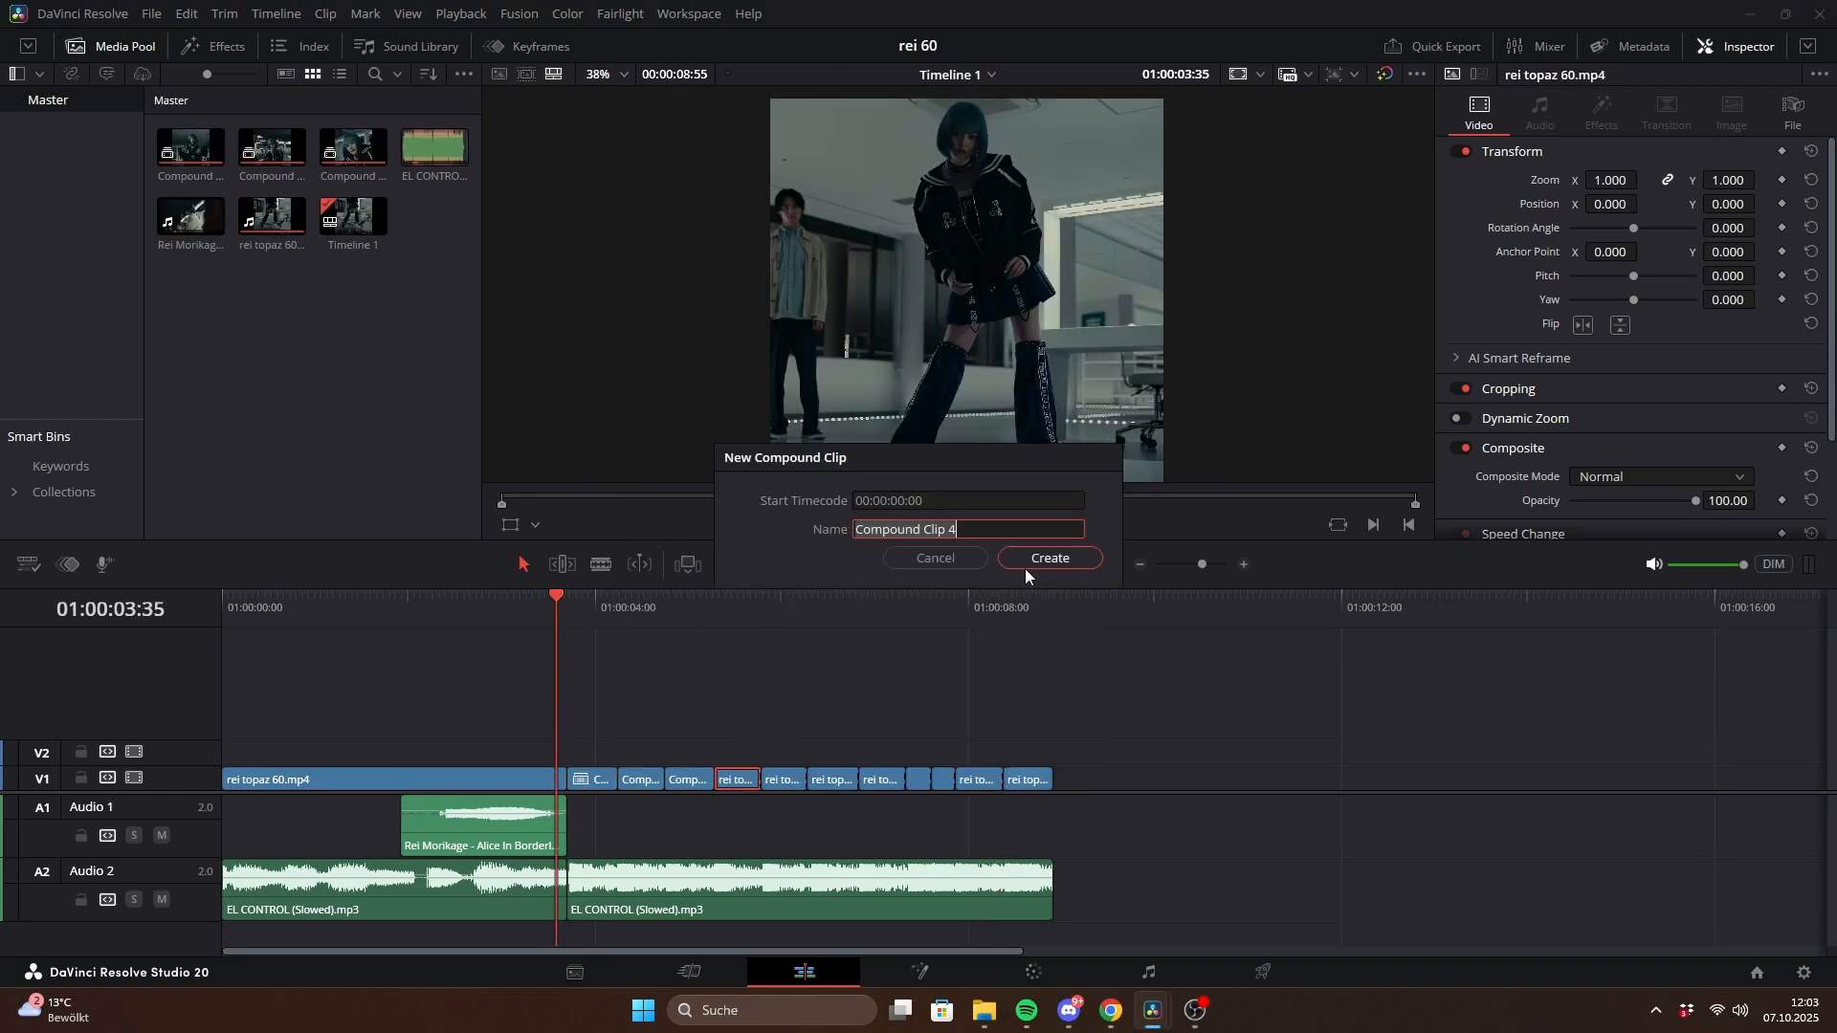
{"action": "left_click", "coordinate": [1047, 556]}
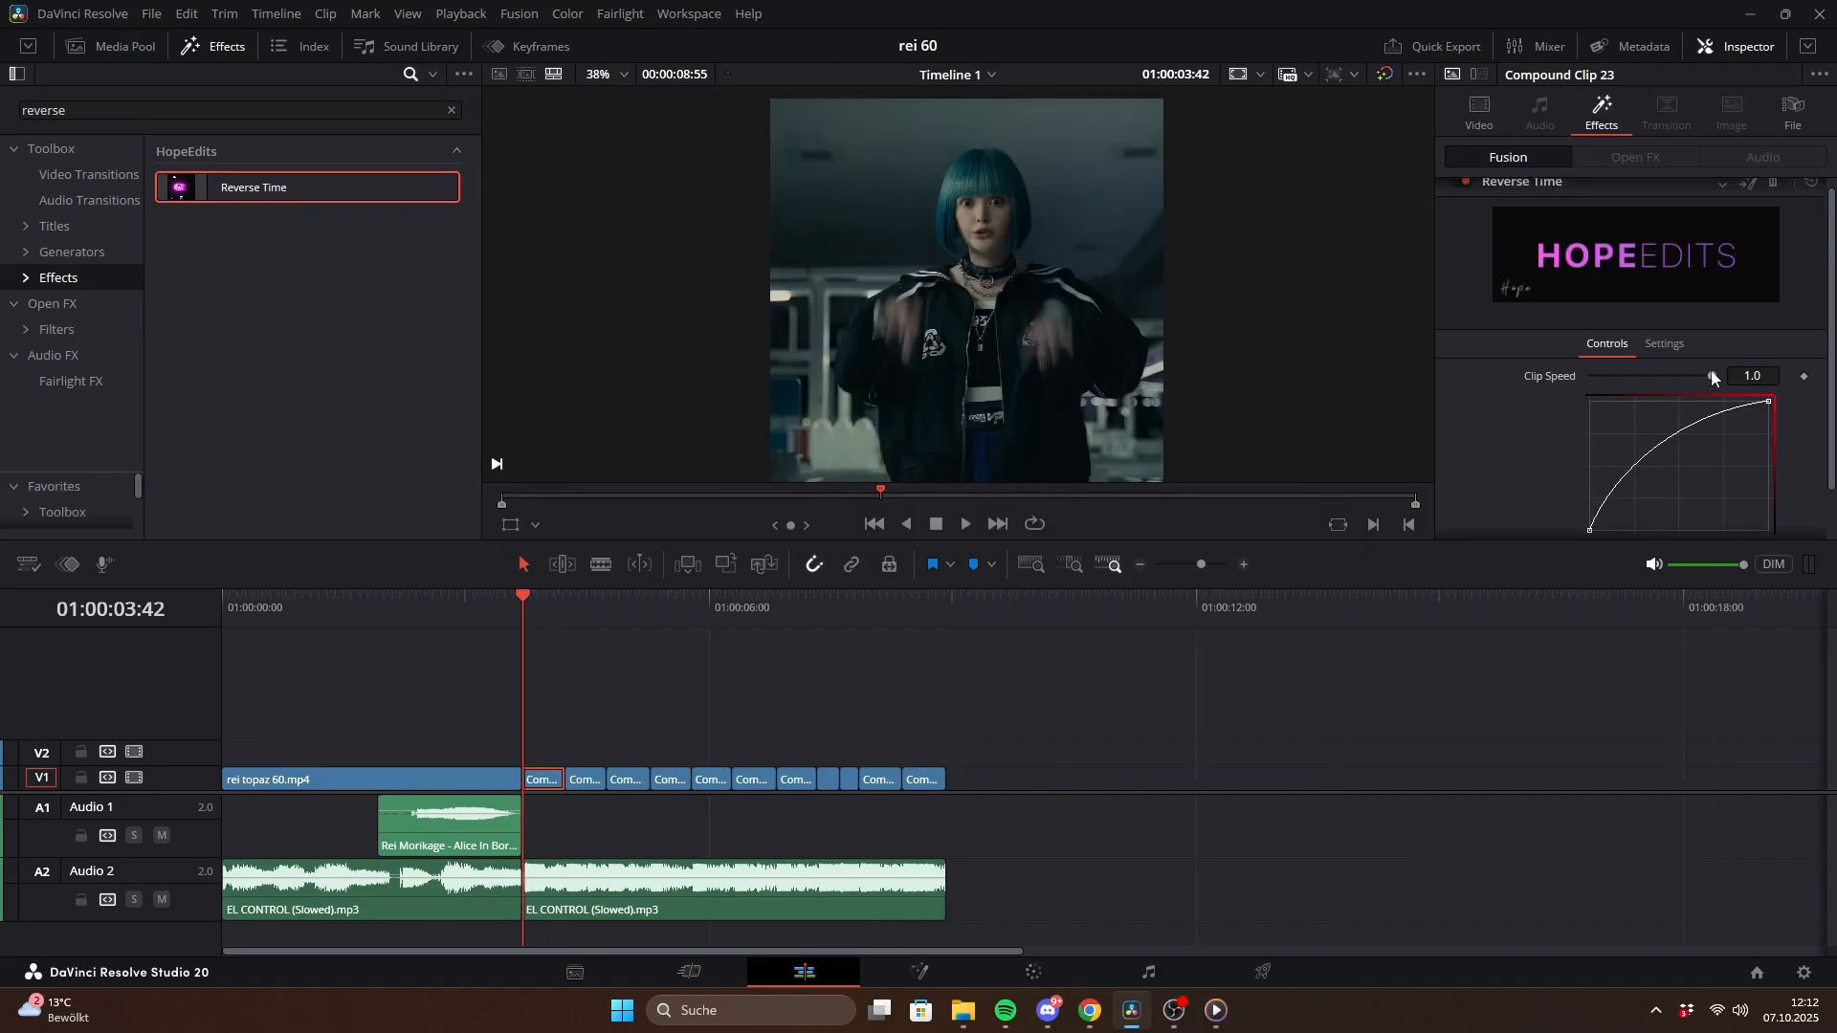
- Set the reversed compound clip's Clip Speed to 0.5 in the Inspector
{"action": "left_click_drag", "start_coordinate": [1766, 377], "coordinate": [1662, 377]}
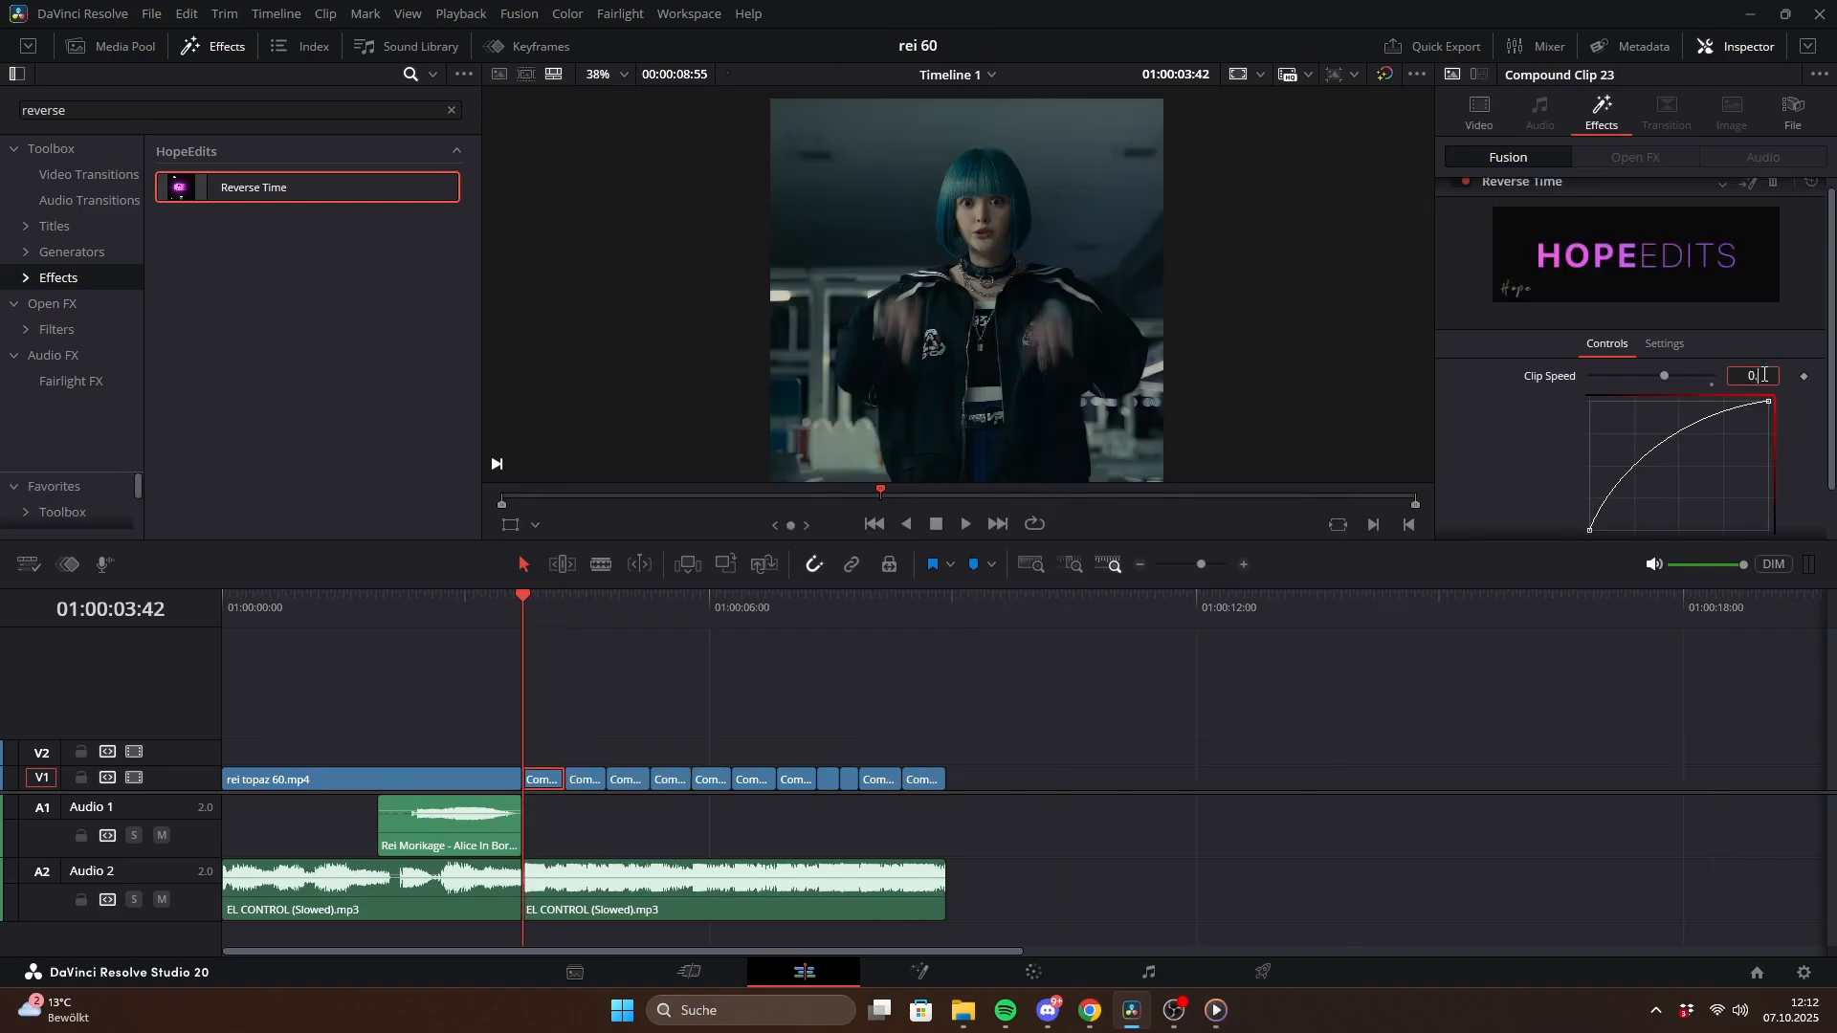
{"action": "type", "text": "0.5"}
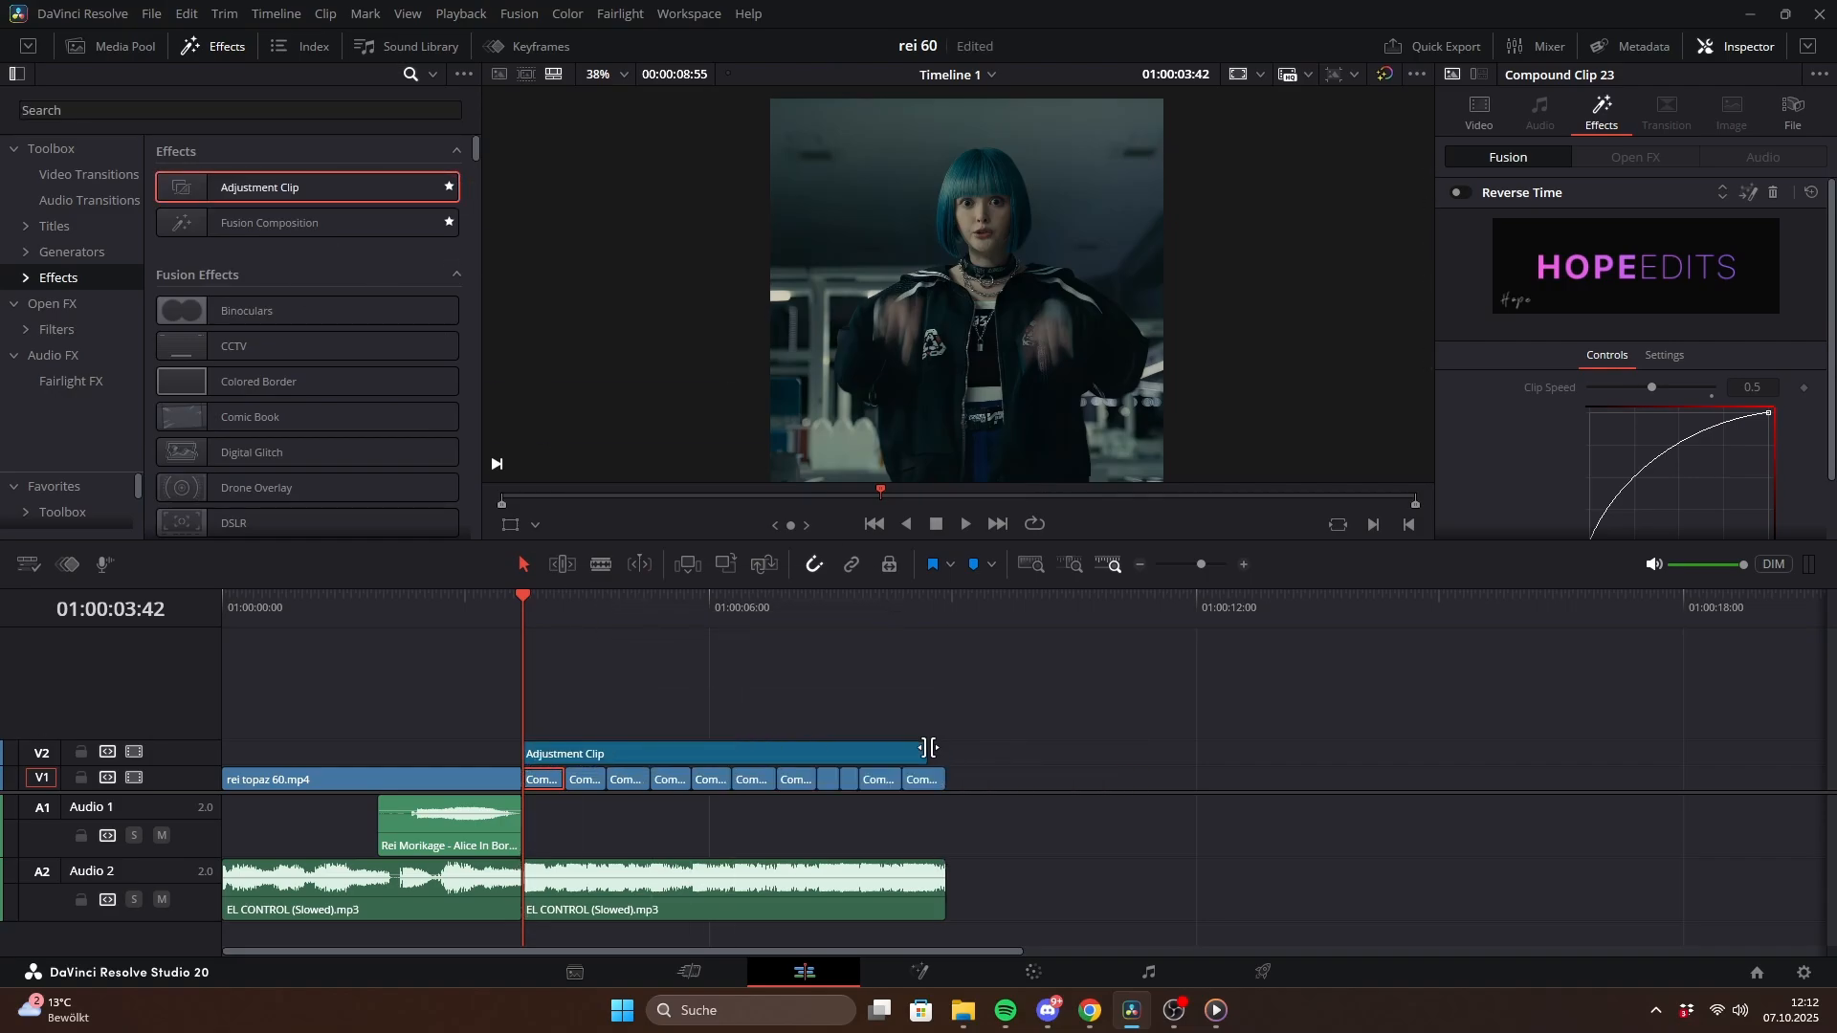
- Add a Transform node into the adjustment clip's Fusion comp and expand its Animation section
{"action": "left_click", "coordinate": [563, 754]}
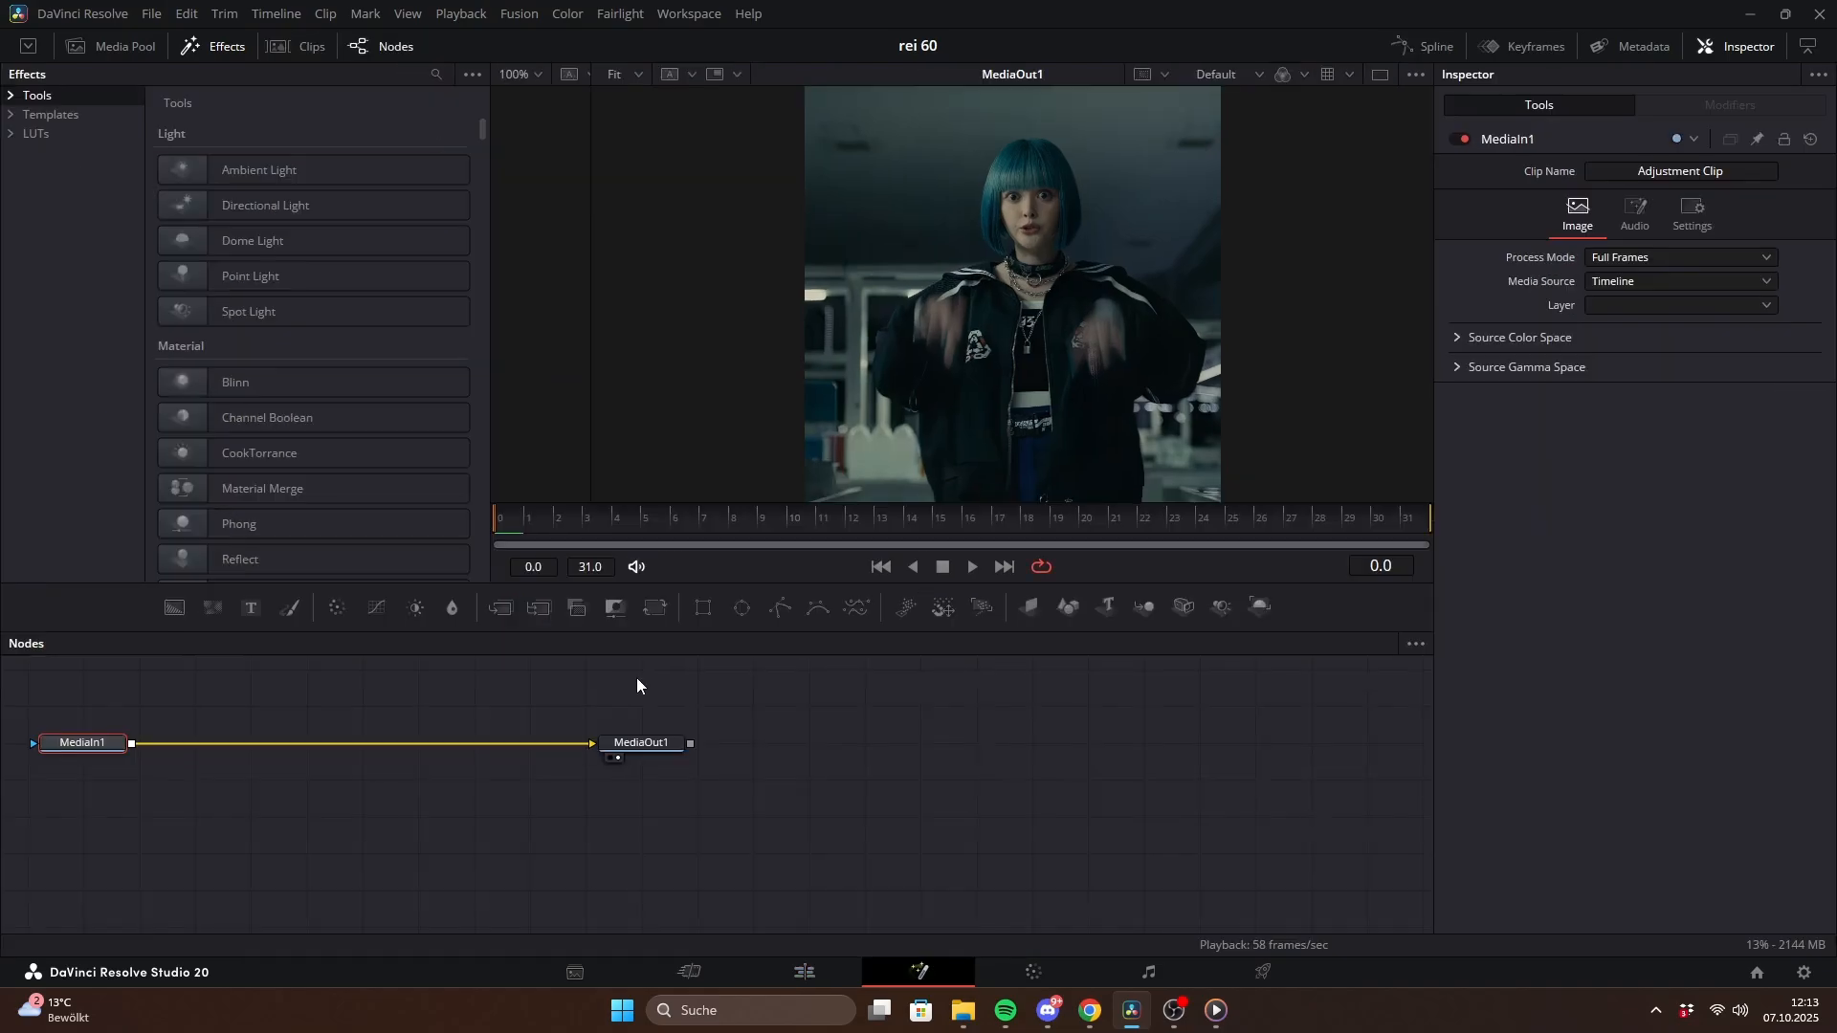
{"action": "mouse_move", "coordinate": [796, 811]}
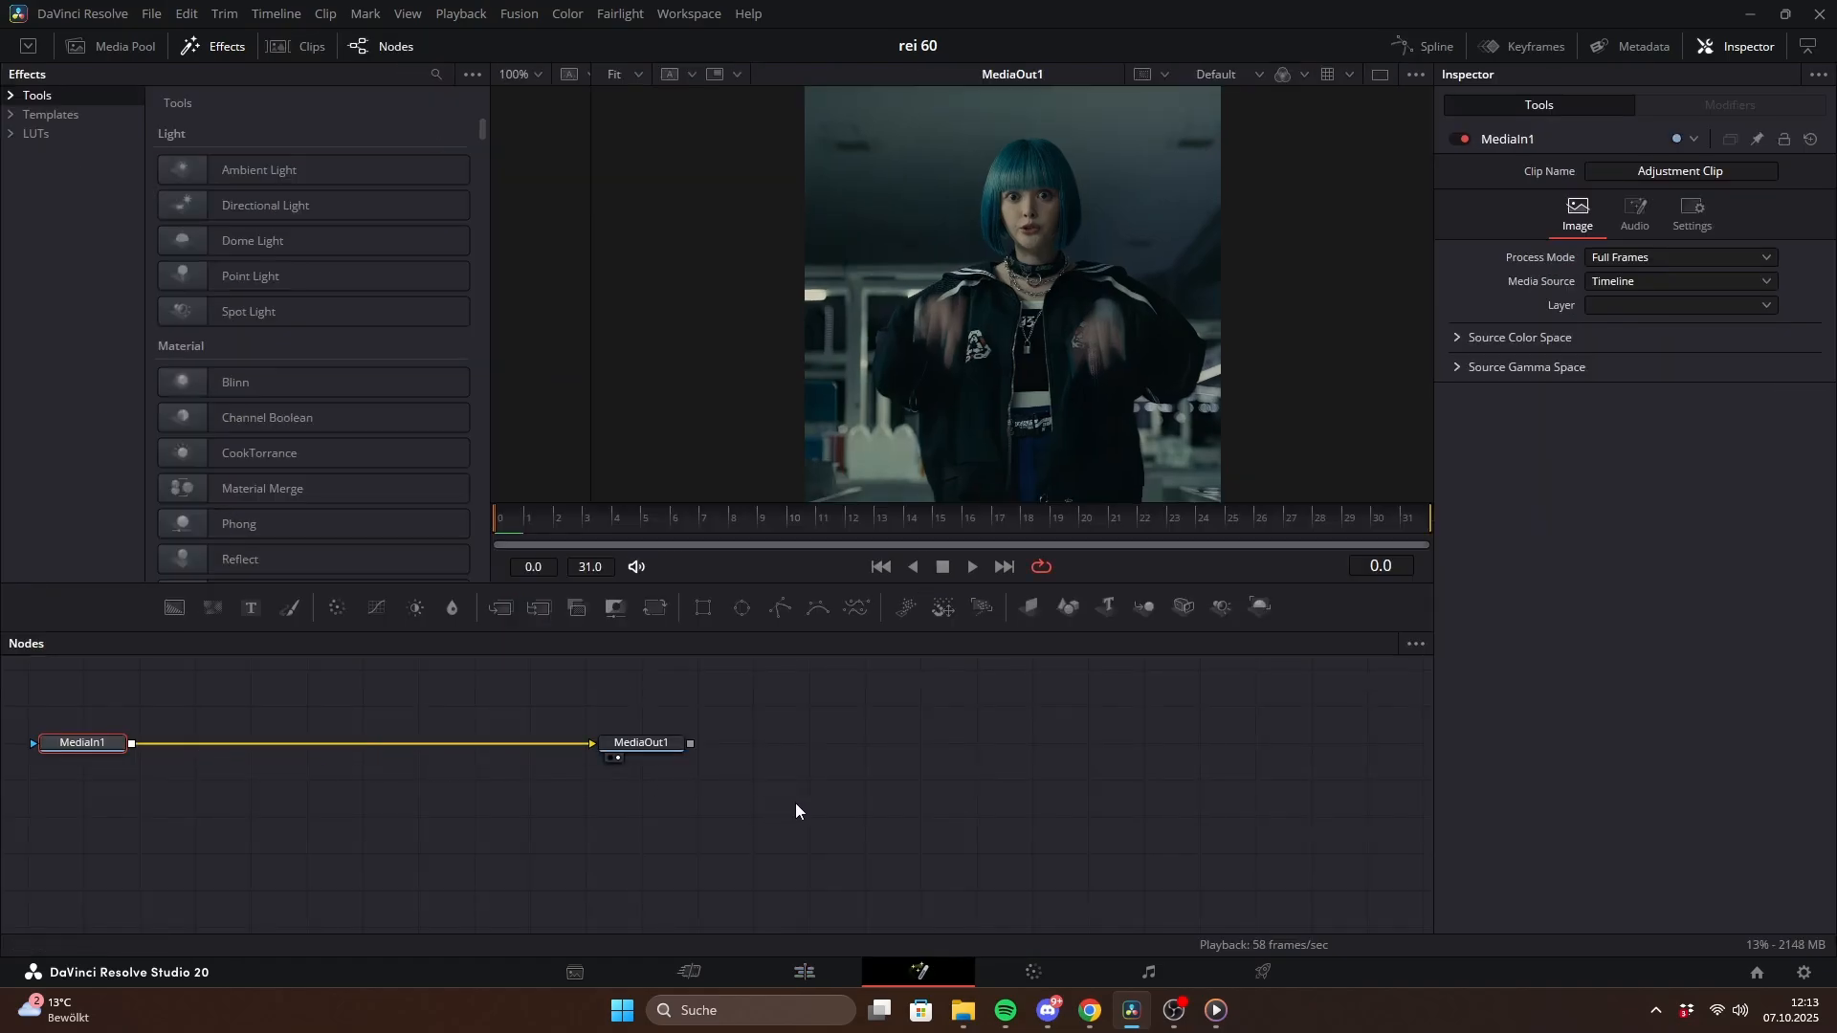
{"action": "type", "text": "transform"}
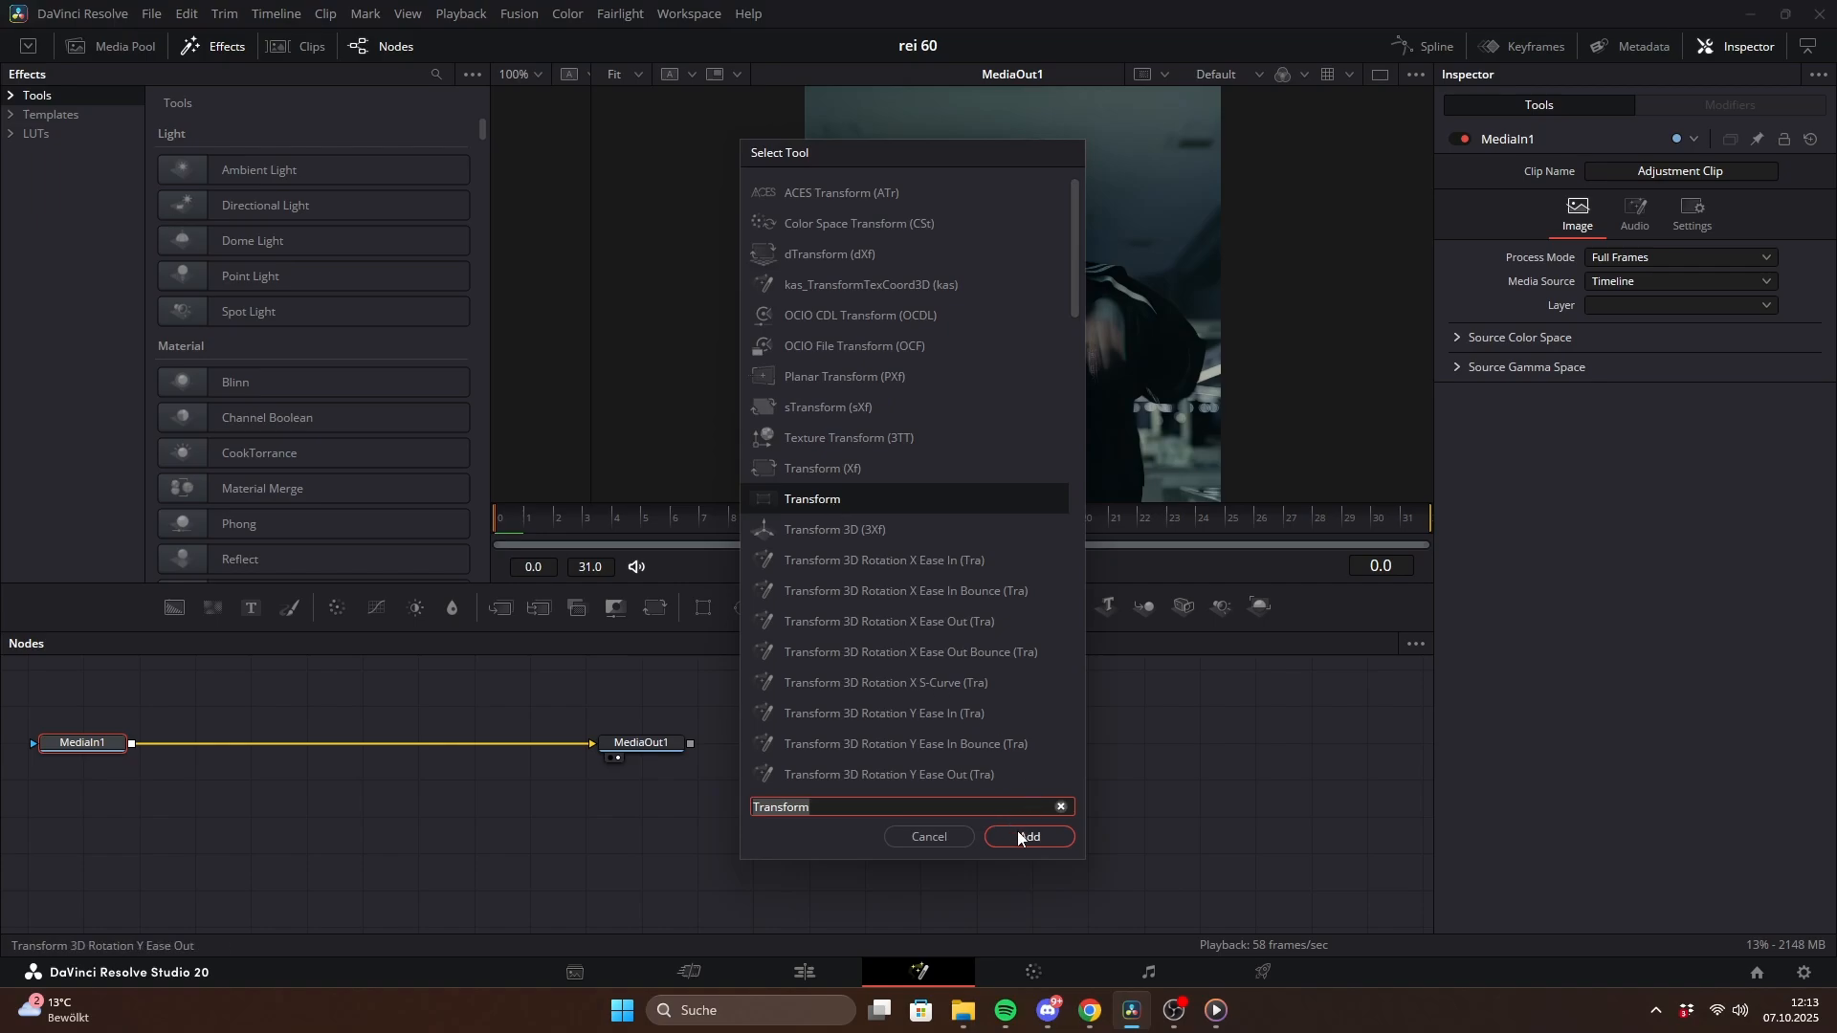
{"action": "left_click", "coordinate": [1027, 842]}
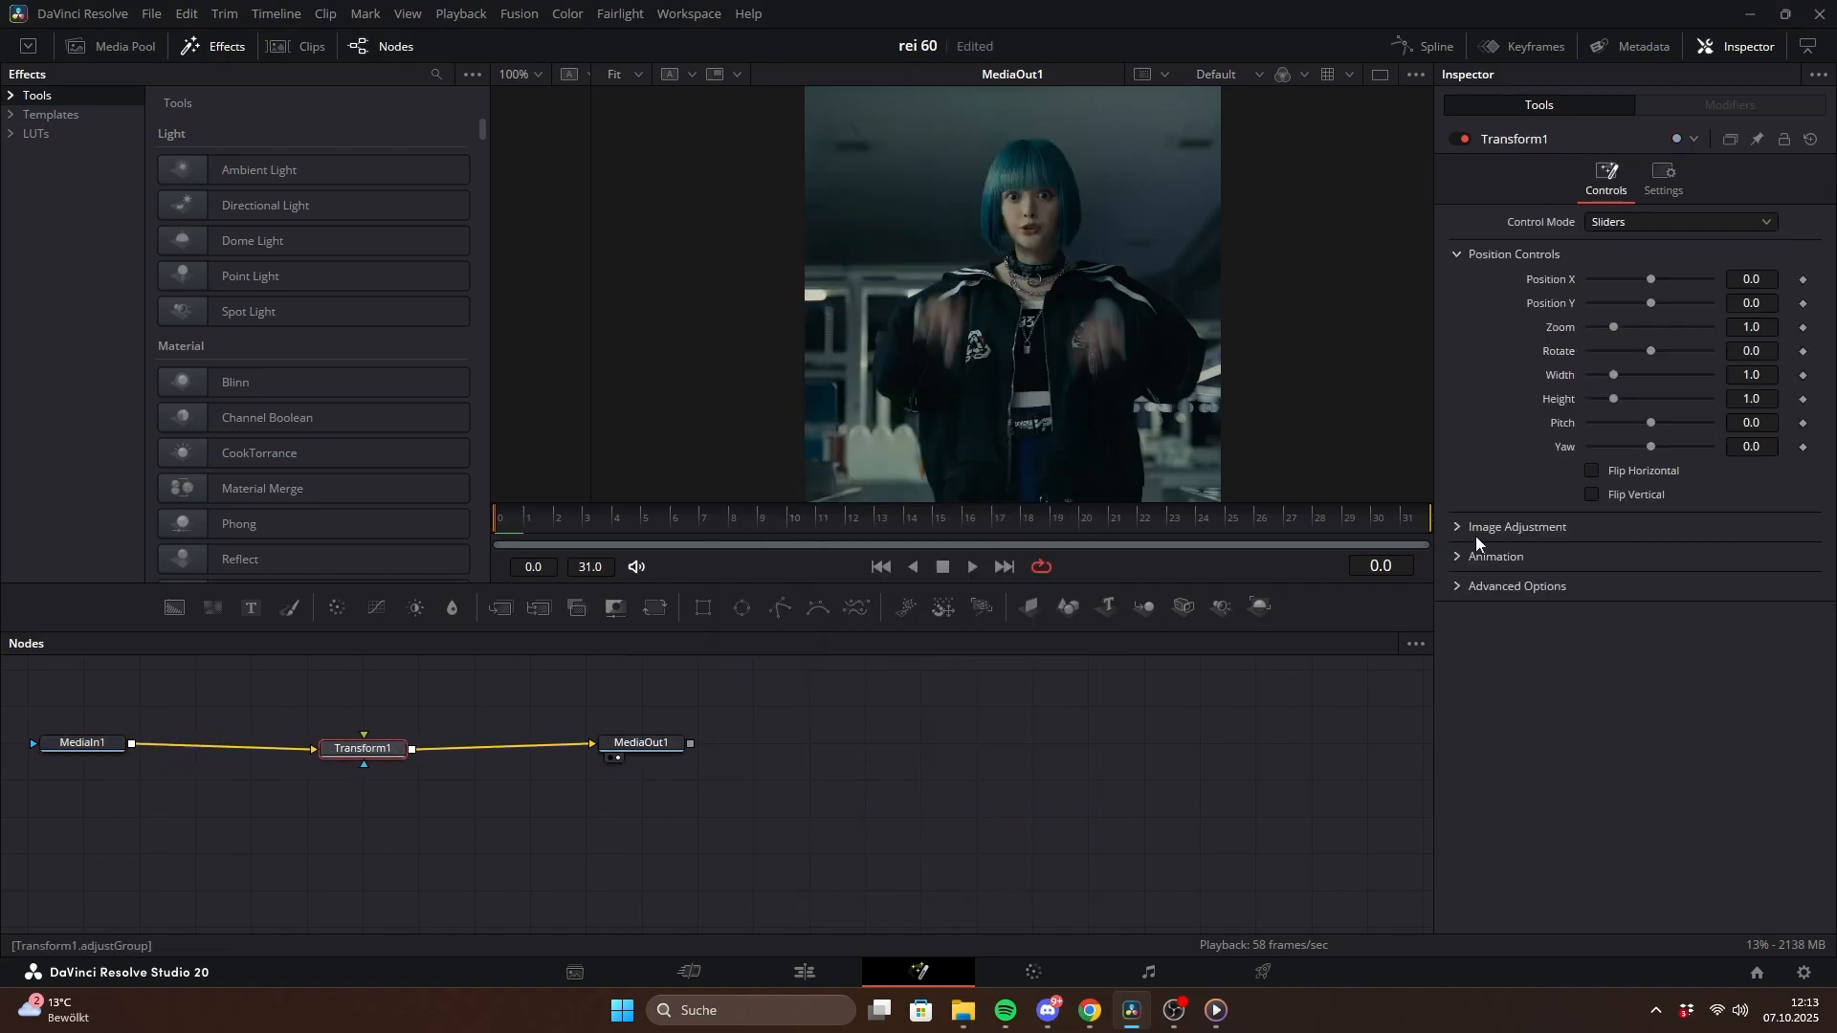
{"action": "left_click", "coordinate": [1496, 561]}
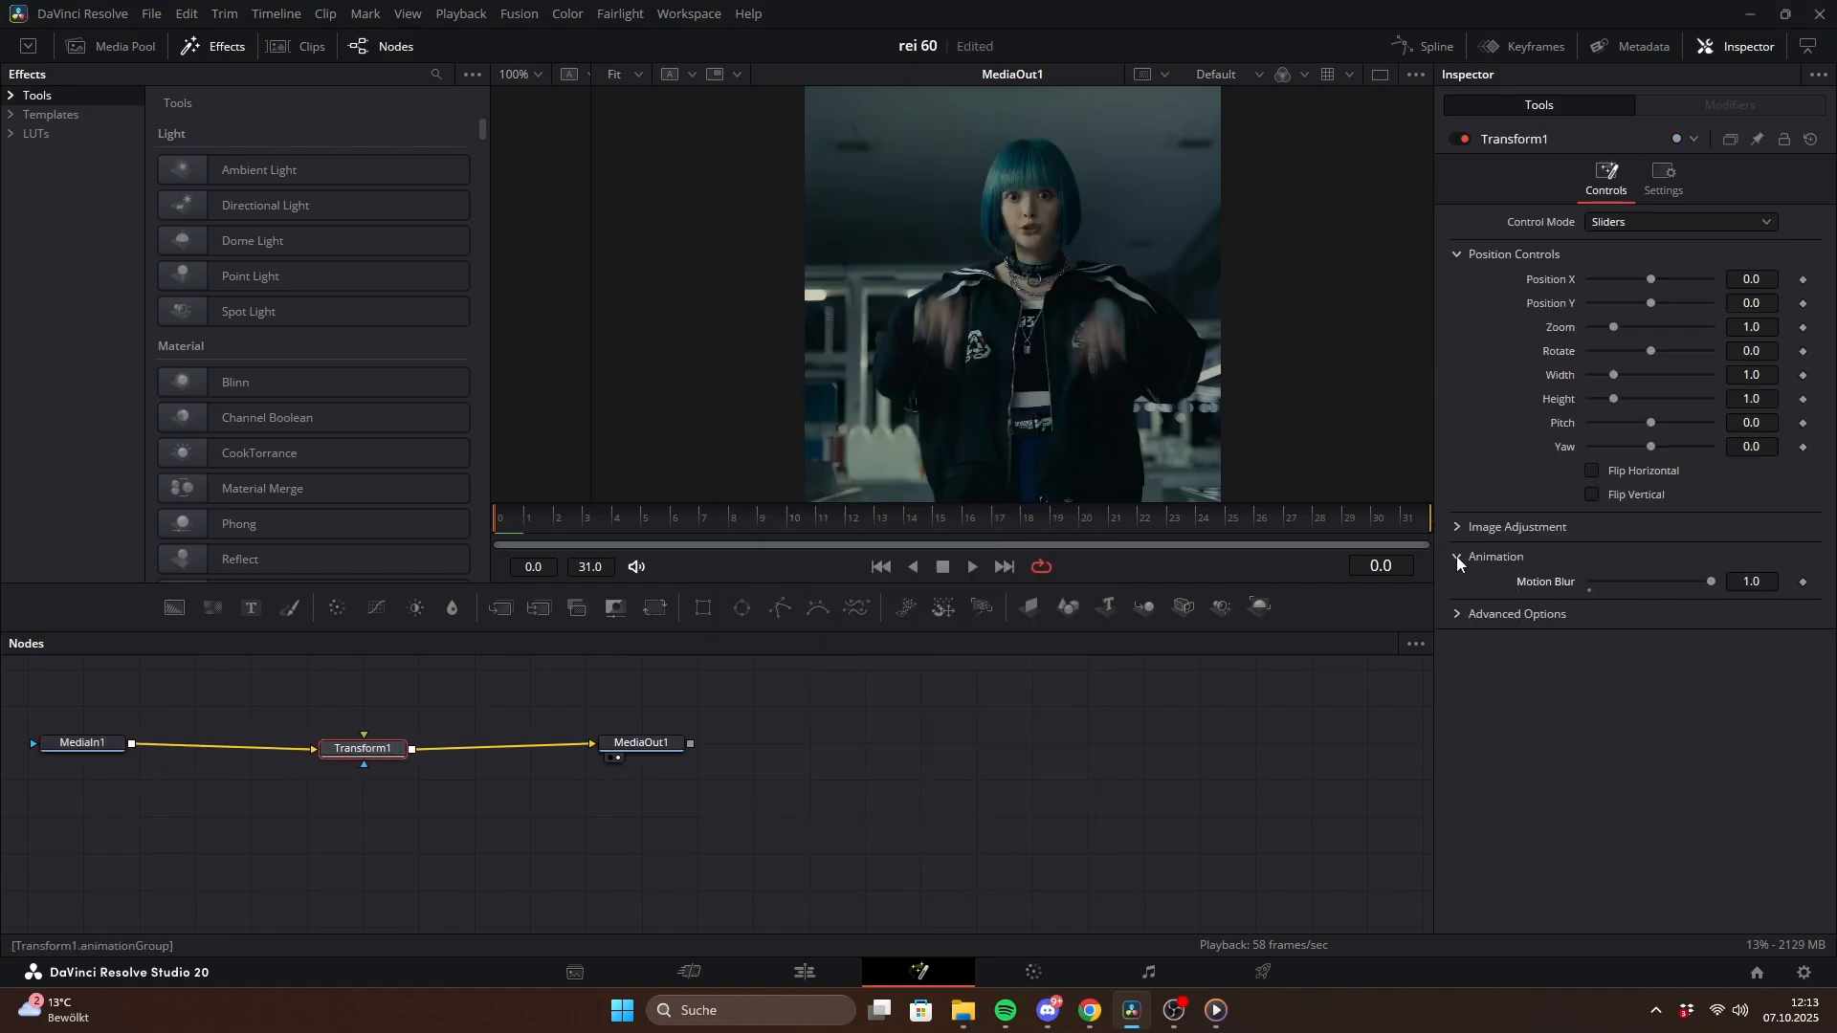
- Drive Zoom with Anim Curves at Scale 0.5, mirrored and bent into an ease-out
{"action": "right_click", "coordinate": [1651, 327]}
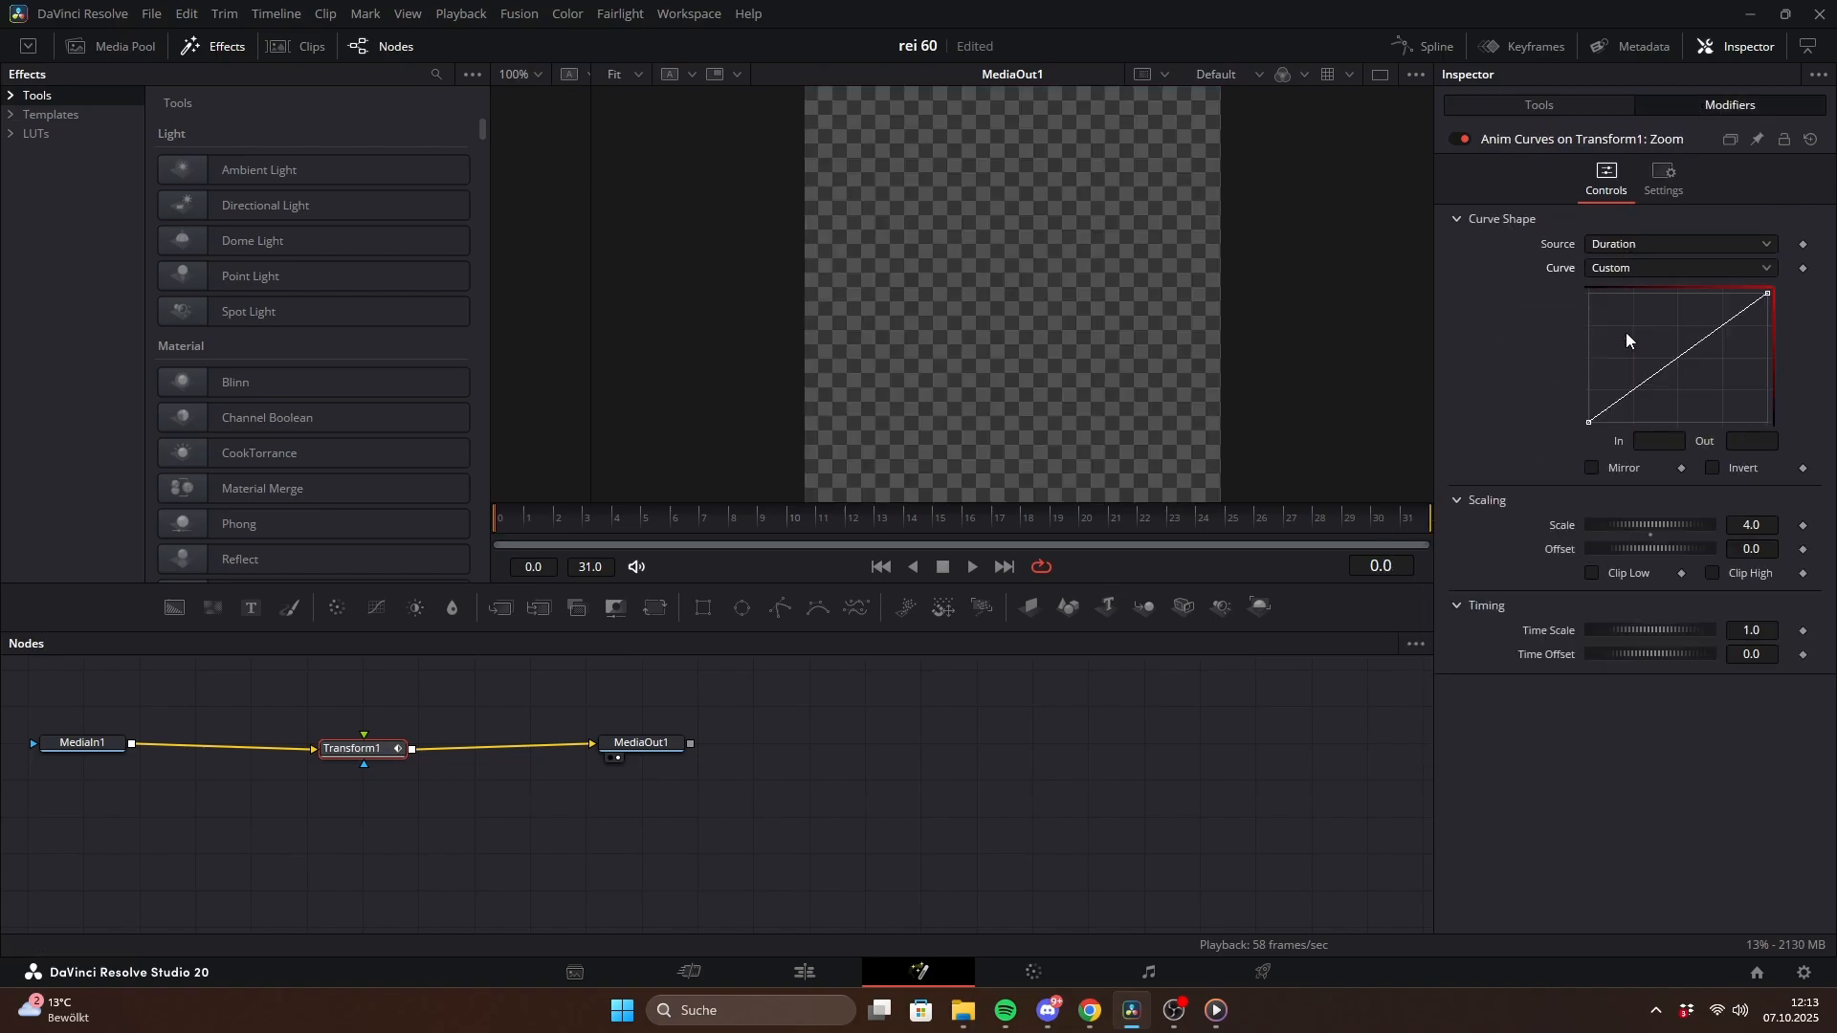
{"action": "left_click", "coordinate": [1753, 524]}
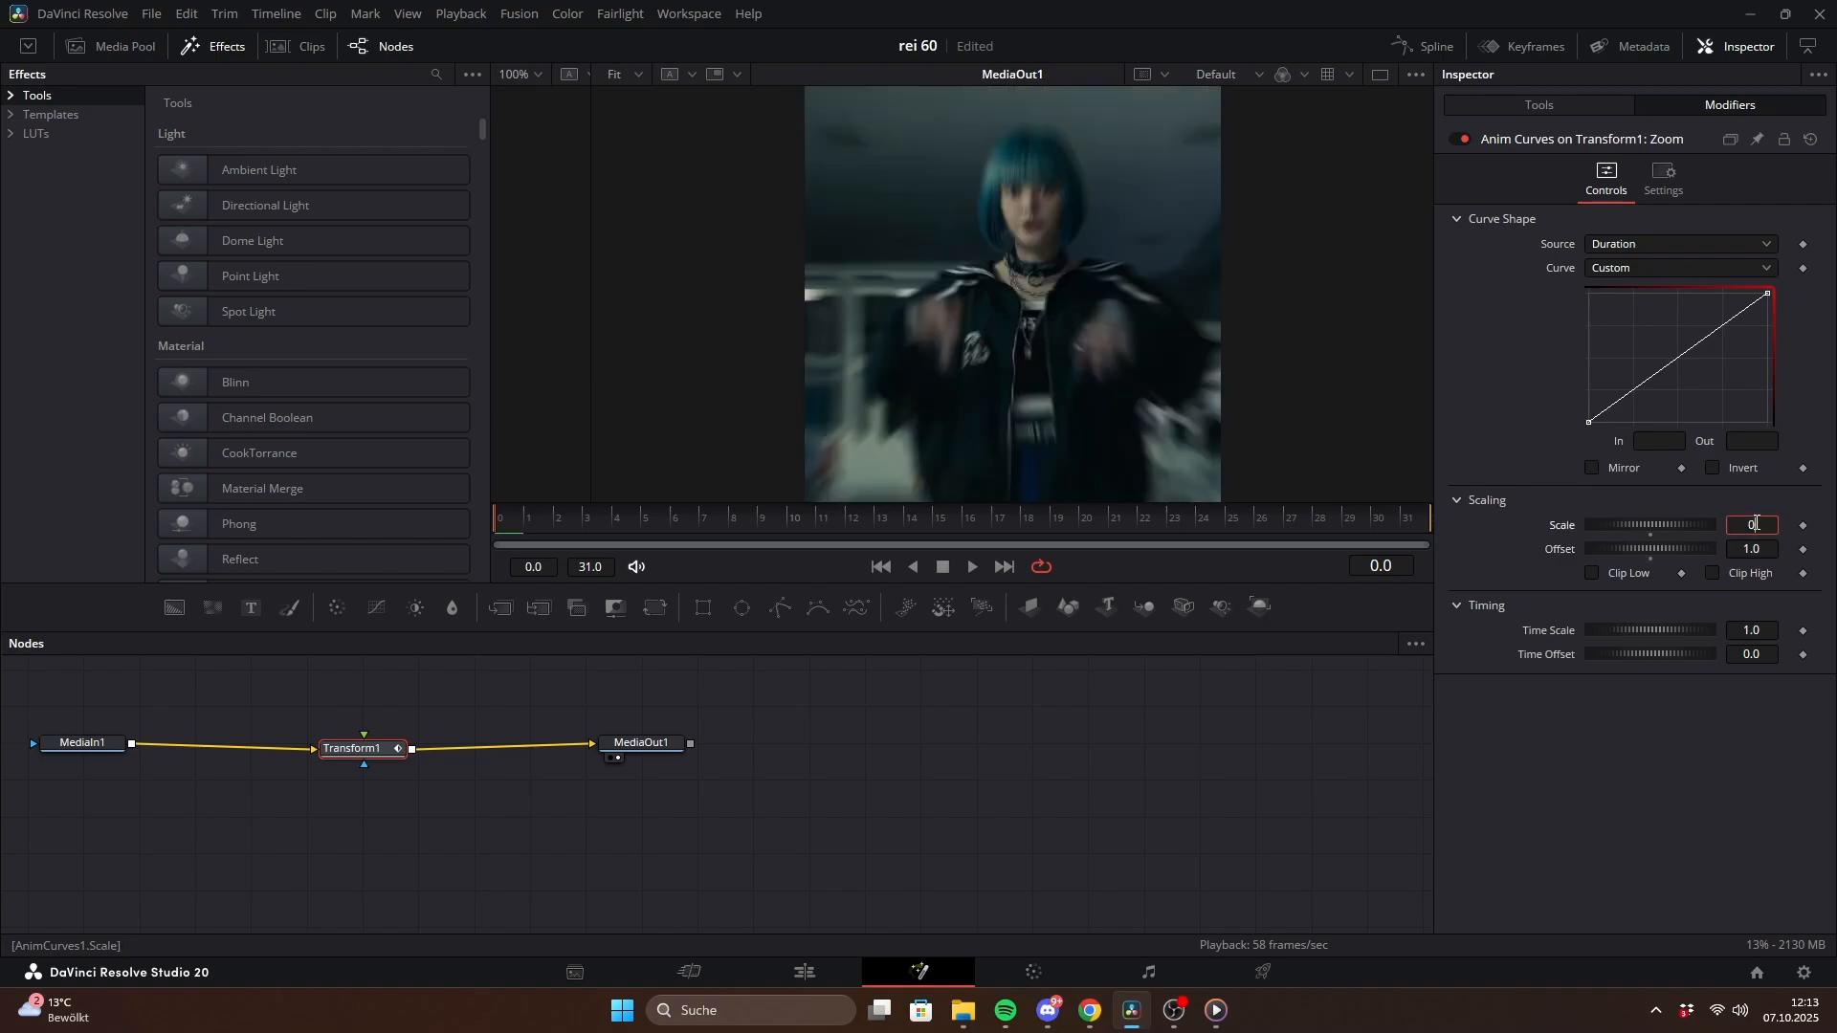
{"action": "type", "text": "0.5"}
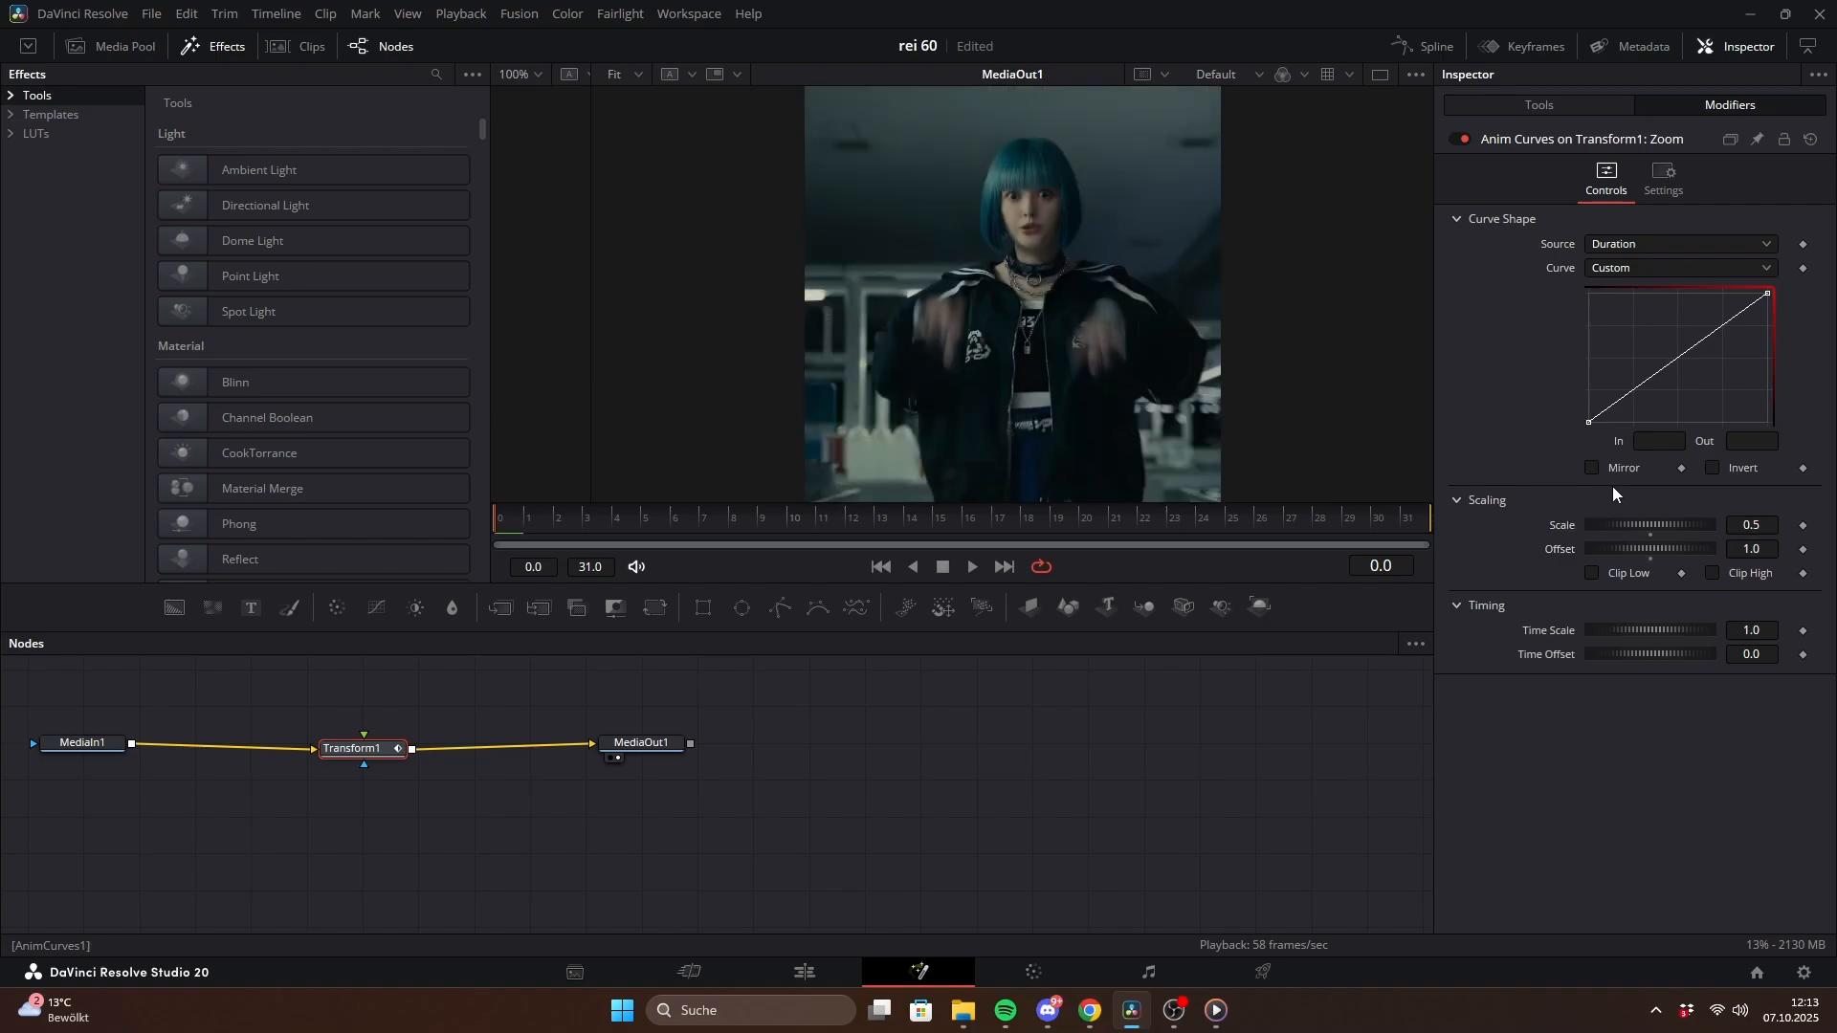
{"action": "left_click", "coordinate": [1592, 469]}
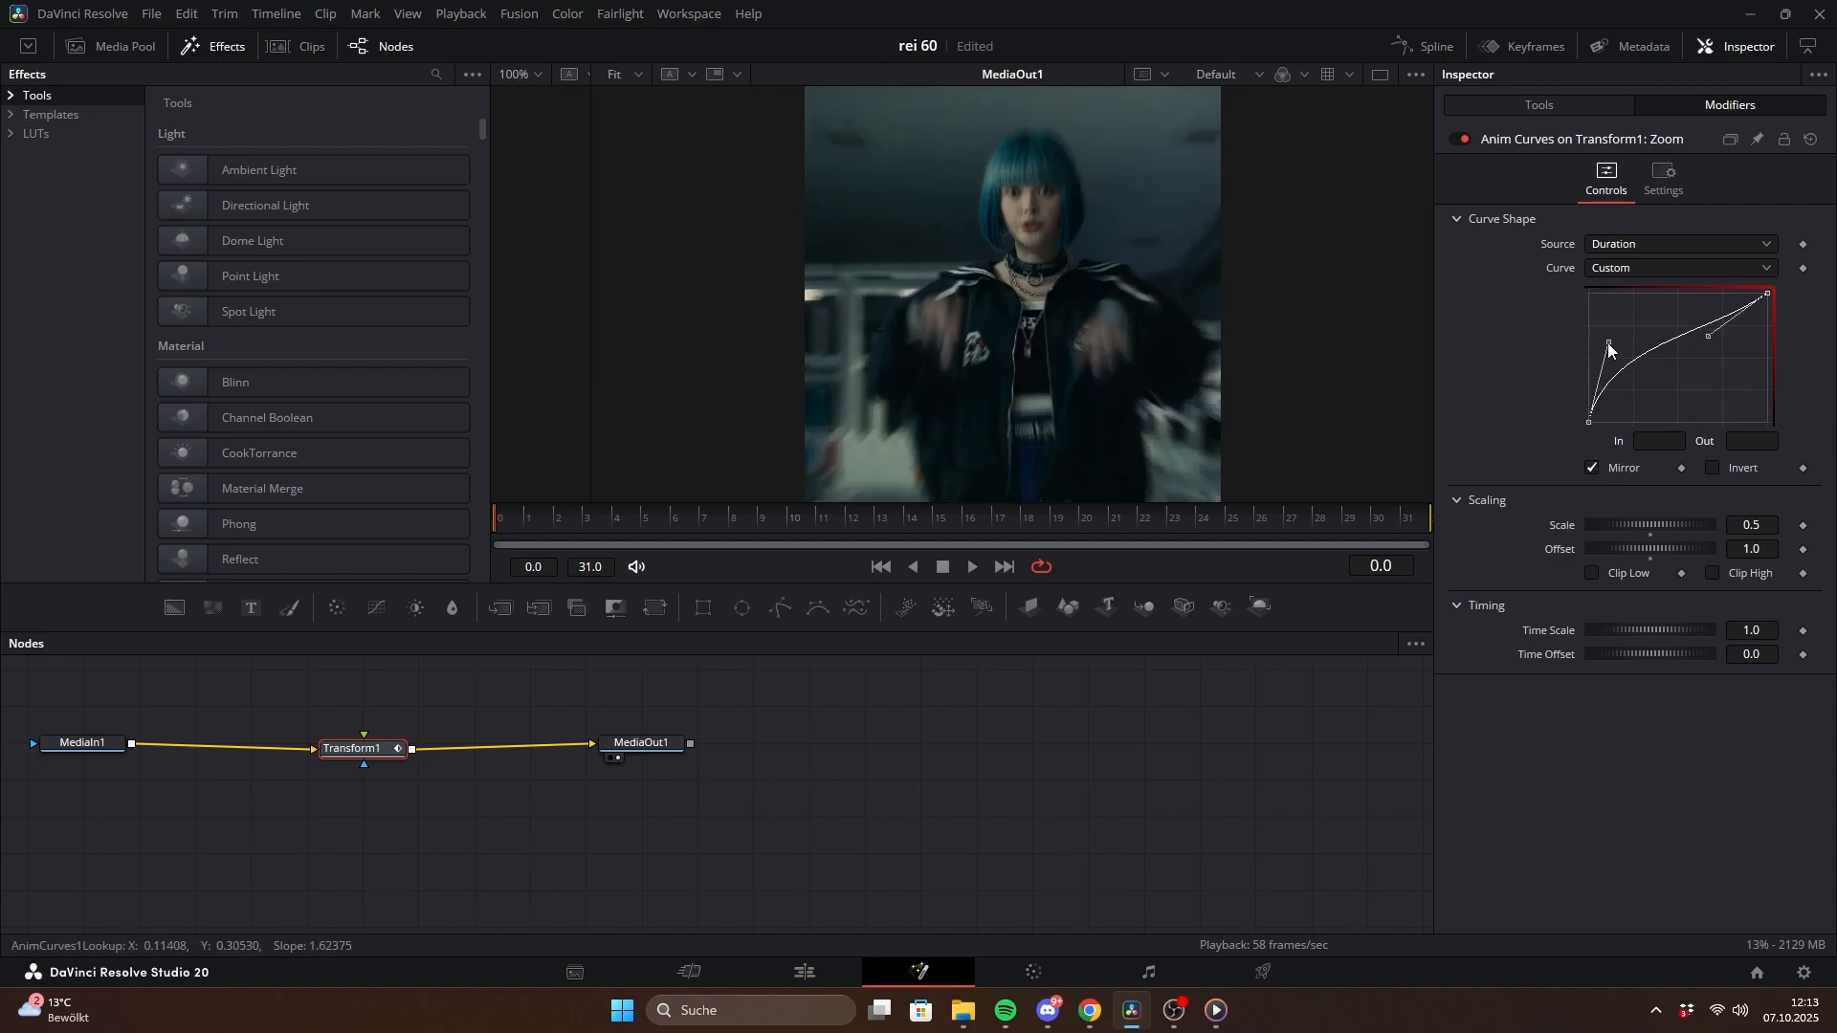
{"action": "left_click_drag", "start_coordinate": [1609, 346], "coordinate": [1663, 297]}
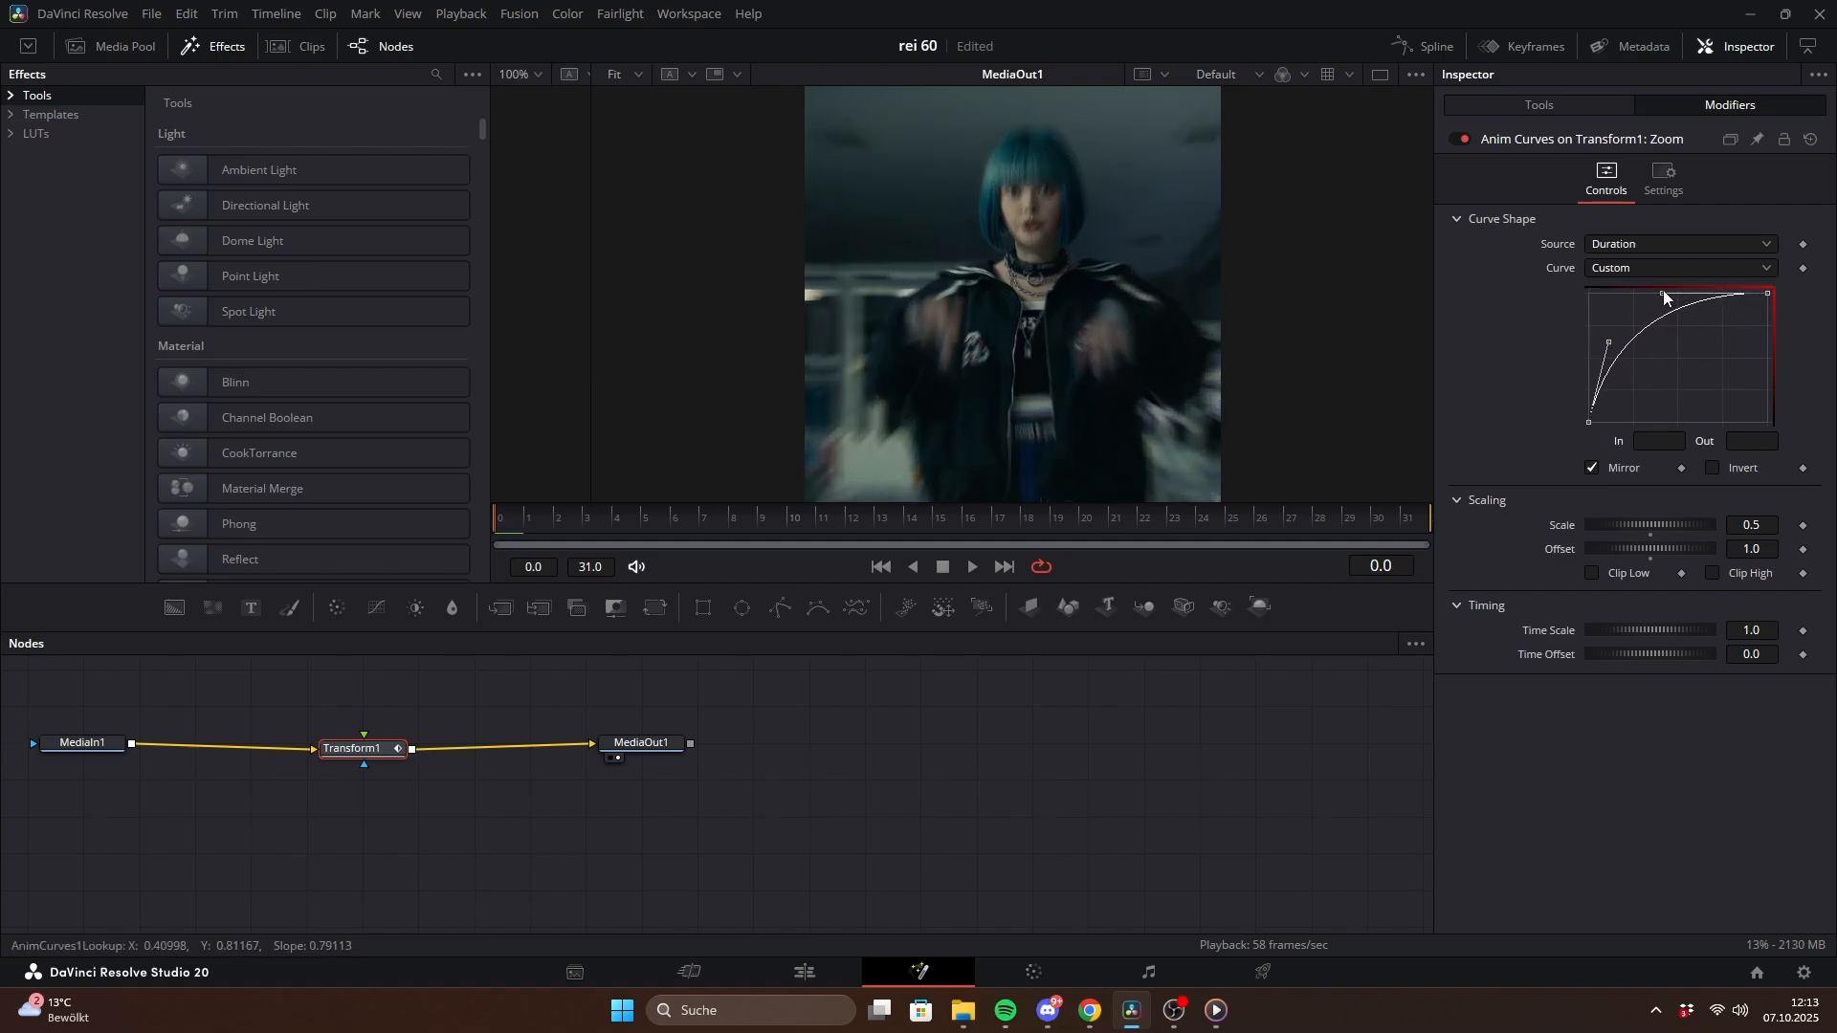
- Play the comp to preview the bounce zoom and stop playback
{"action": "left_click", "coordinate": [971, 567]}
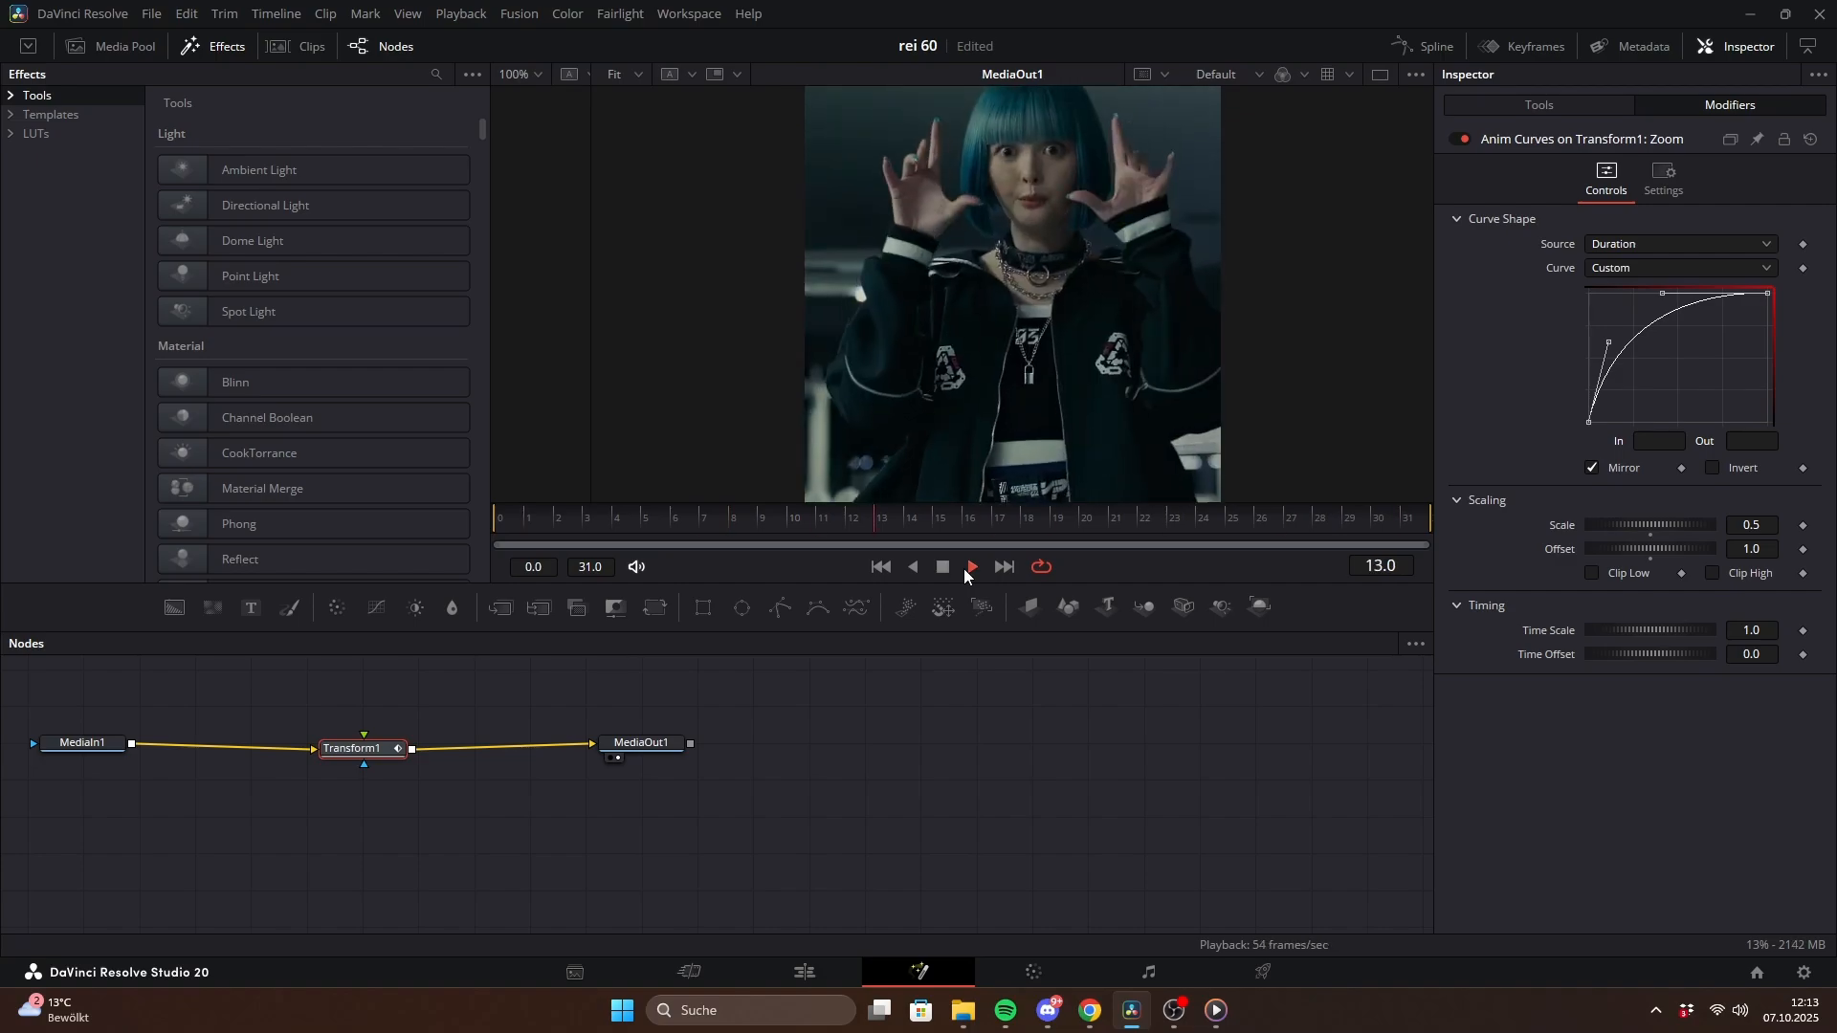
{"action": "left_click", "coordinate": [941, 566]}
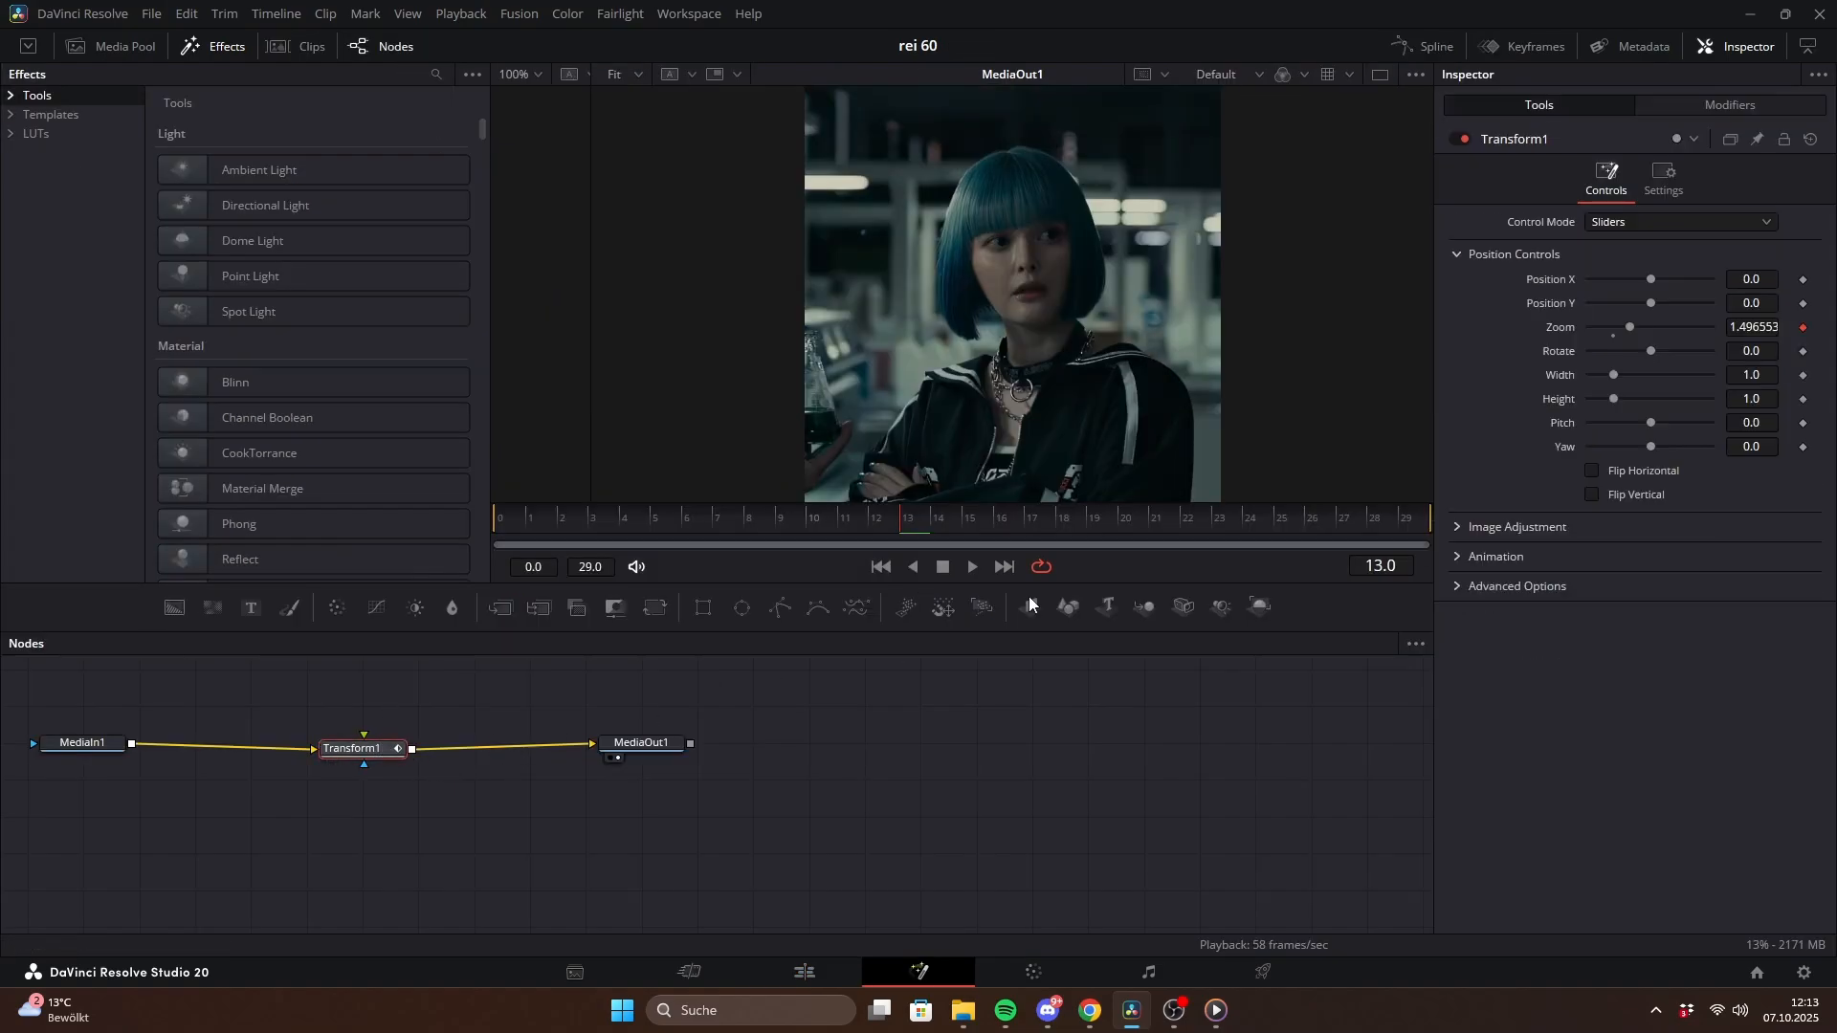
- Set the zoom curve Offset to 1.5 with Scale -0.5 and preview the inverted zoom
{"action": "left_click", "coordinate": [1726, 105]}
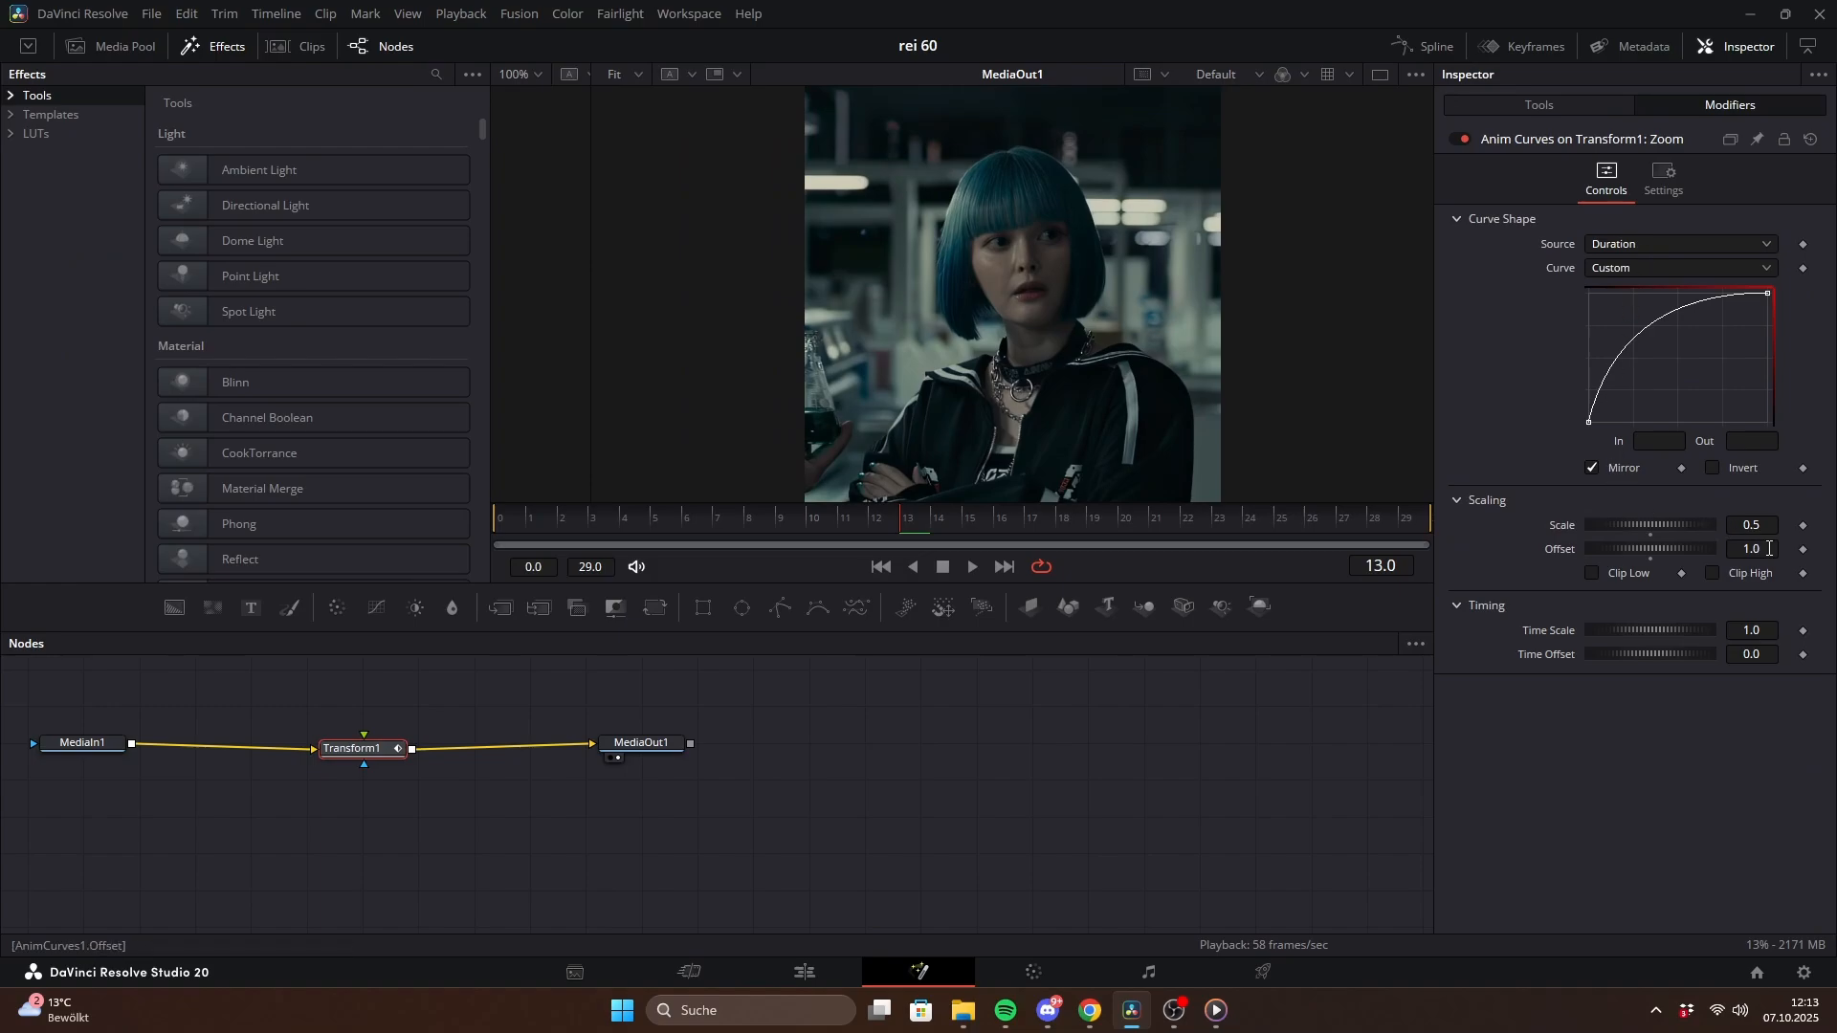
{"action": "type", "text": "1.5"}
{"action": "type", "text": "-0.5"}
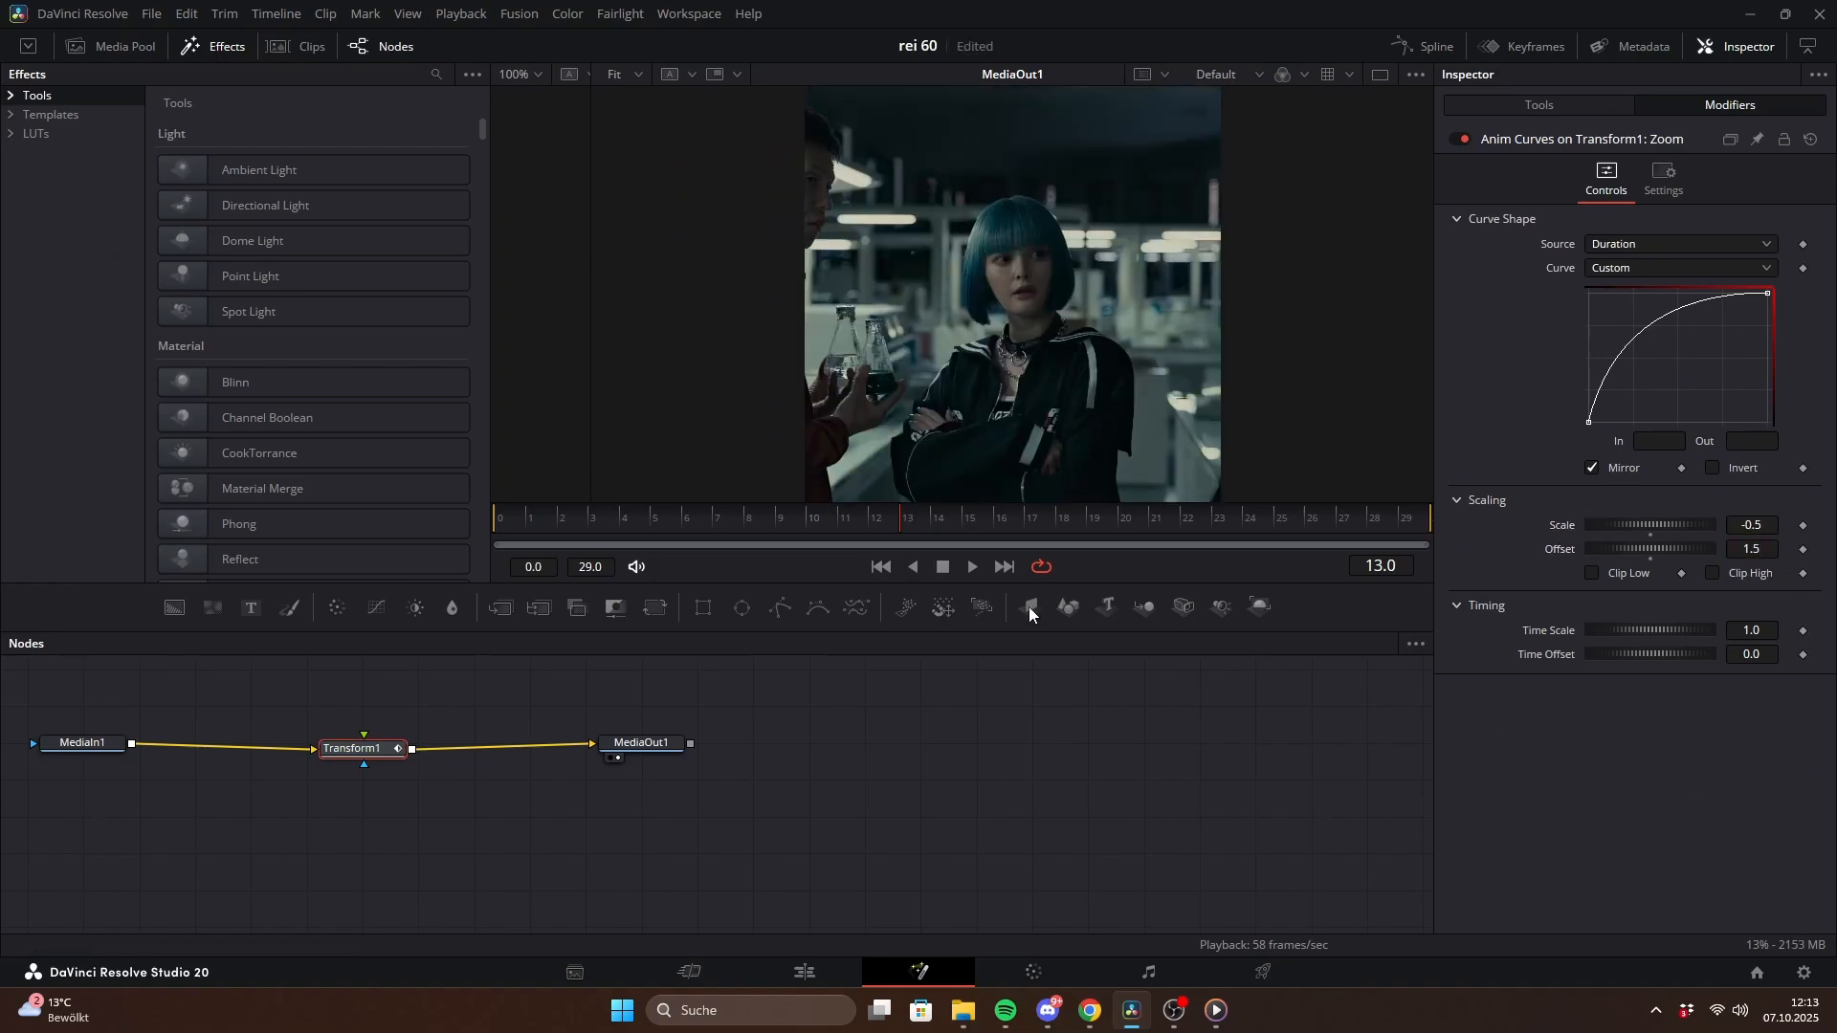
{"action": "left_click", "coordinate": [971, 566]}
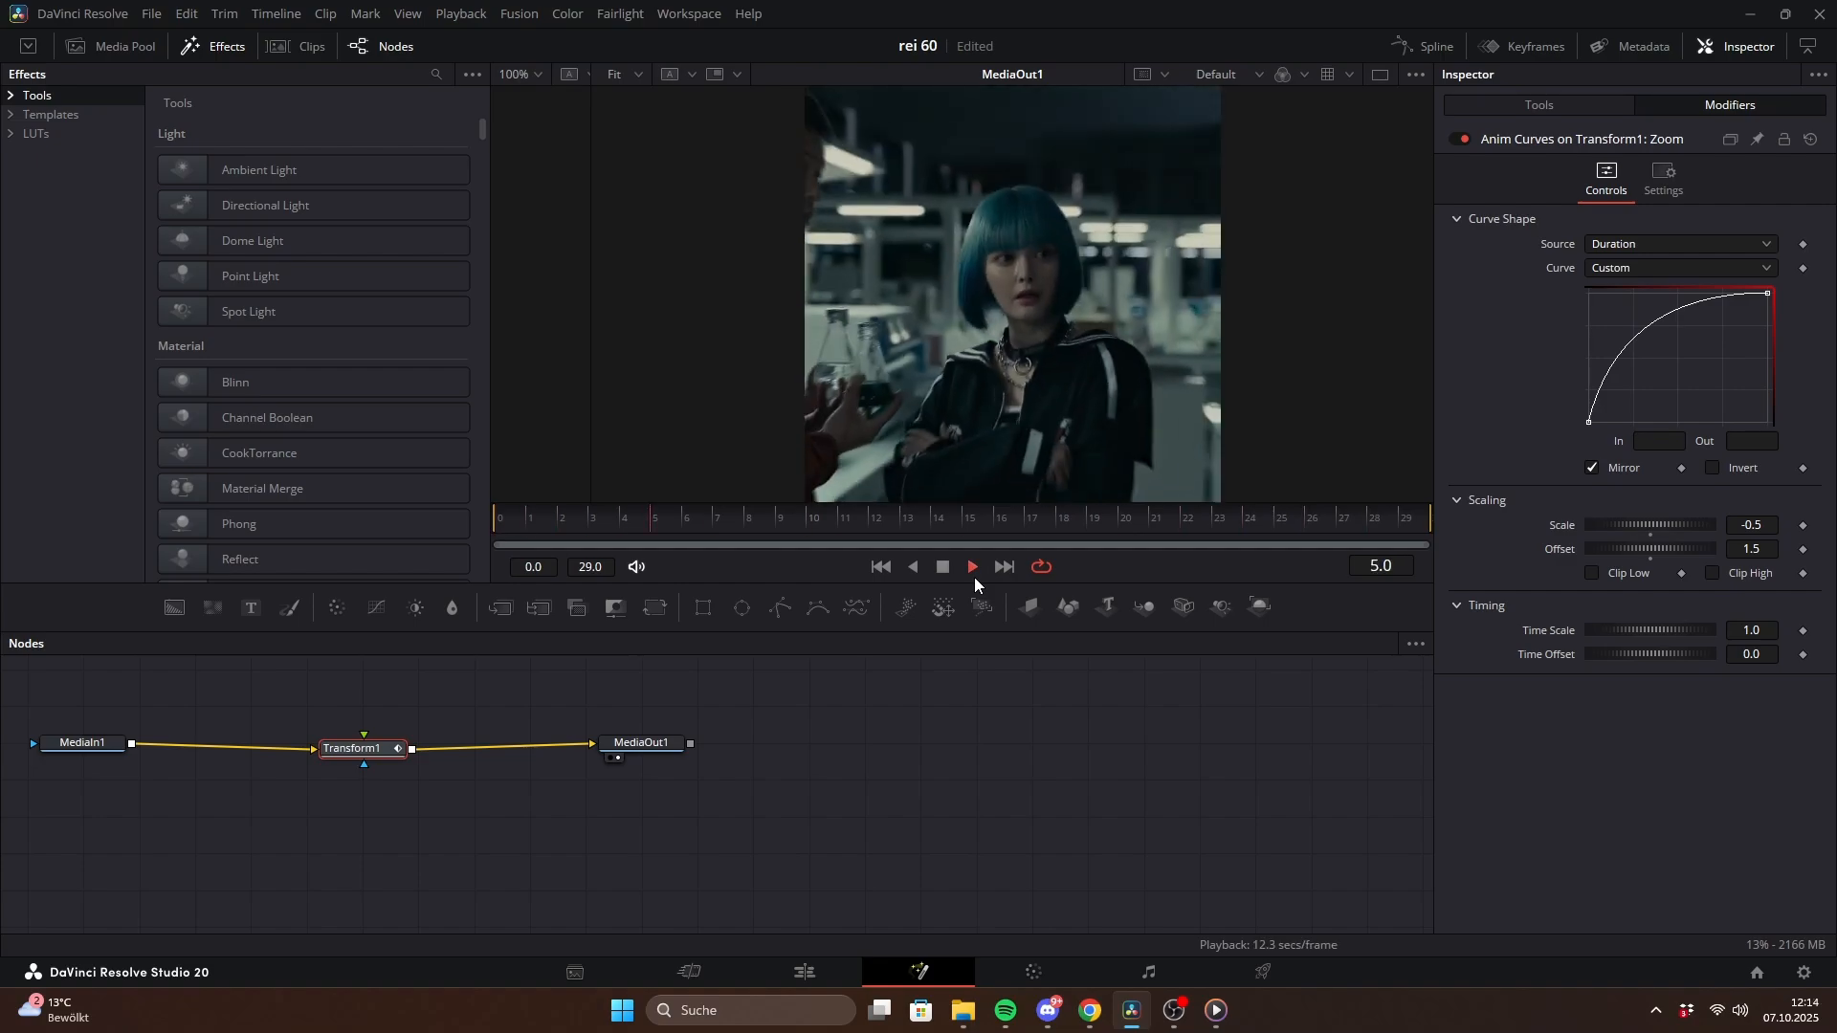
{"action": "left_click", "coordinate": [970, 566]}
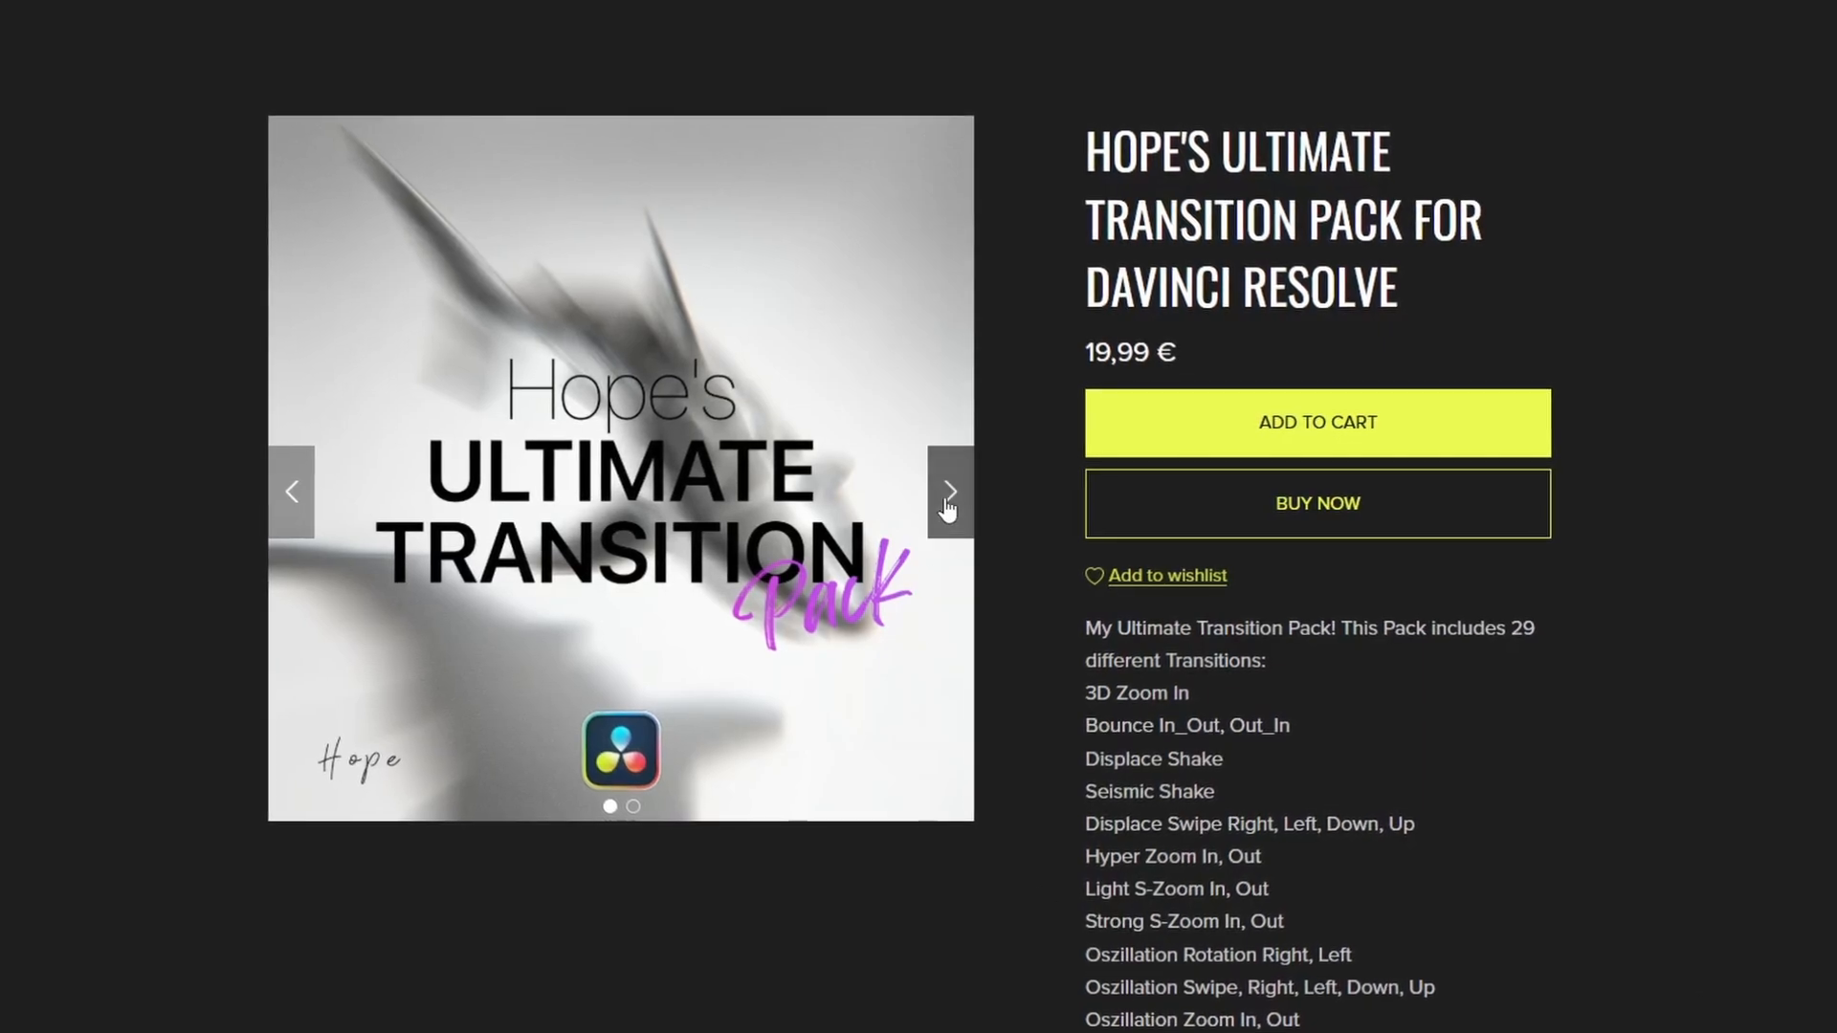
- Step through the Ultimate Transition Pack gallery images, then return to the Resolve Edit page
{"action": "left_click", "coordinate": [949, 492]}
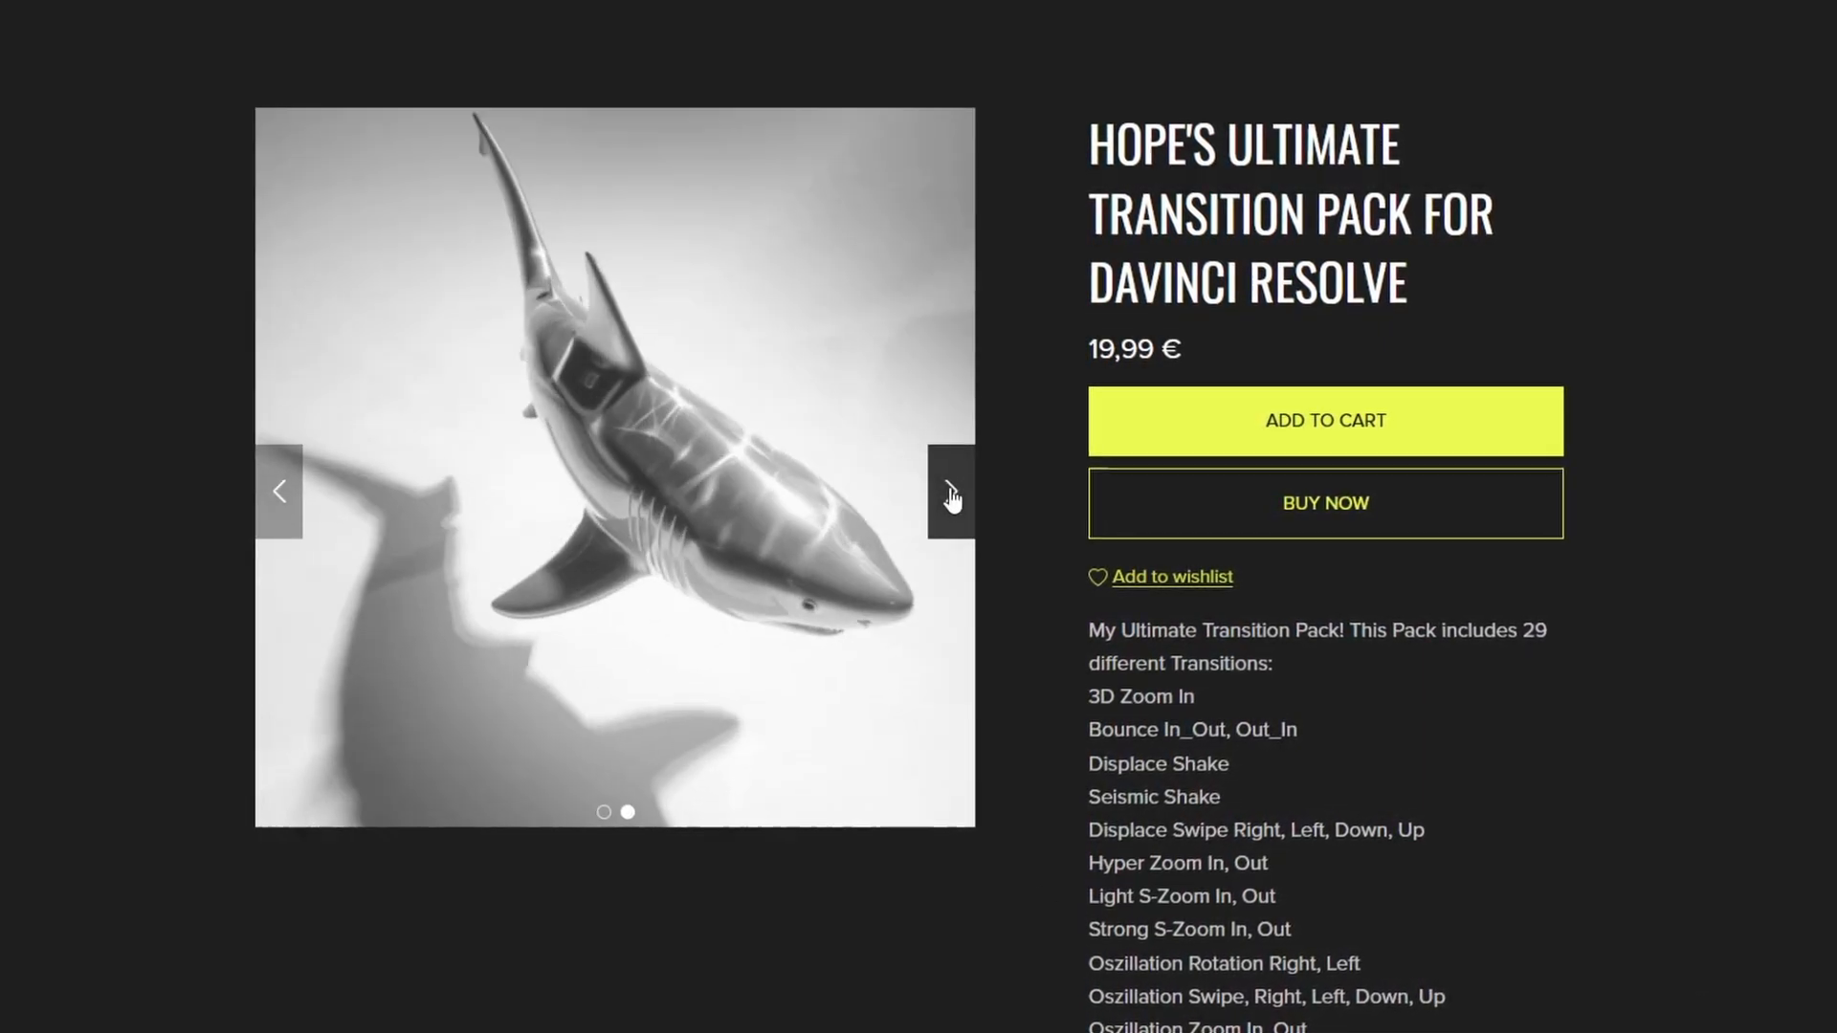
{"action": "left_click", "coordinate": [951, 492]}
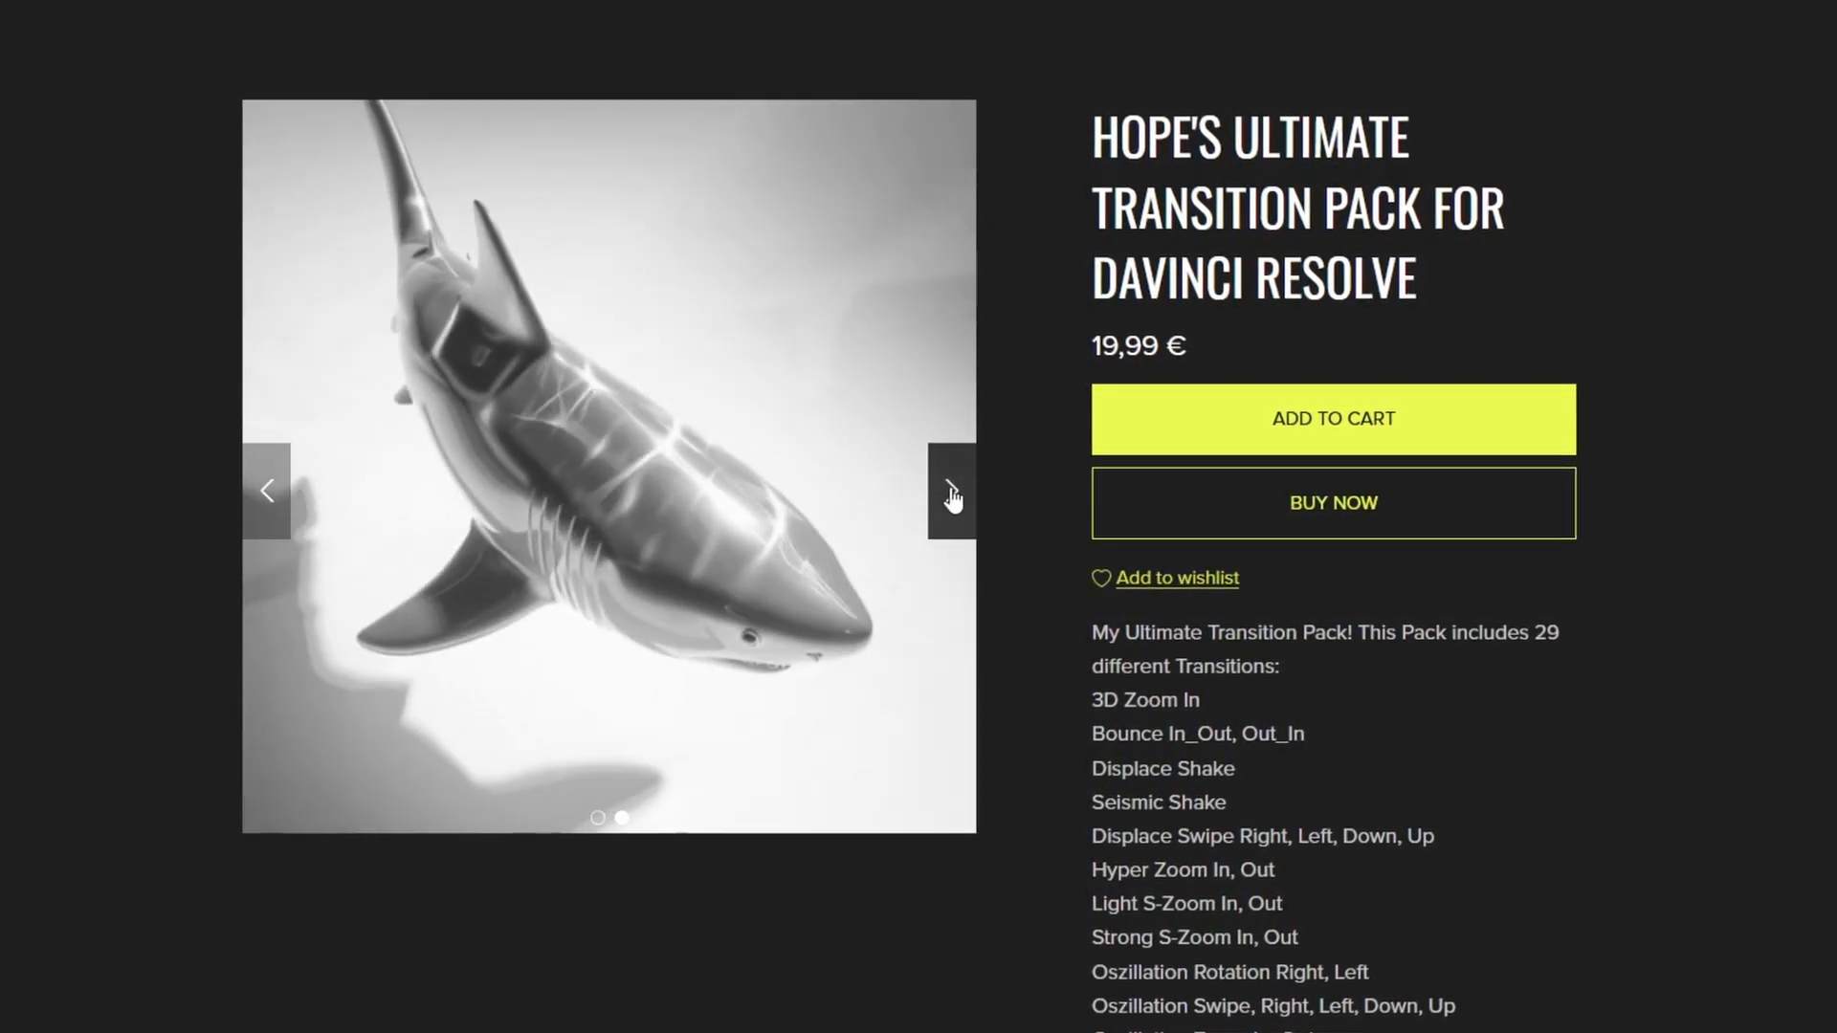
{"action": "left_click", "coordinate": [951, 490]}
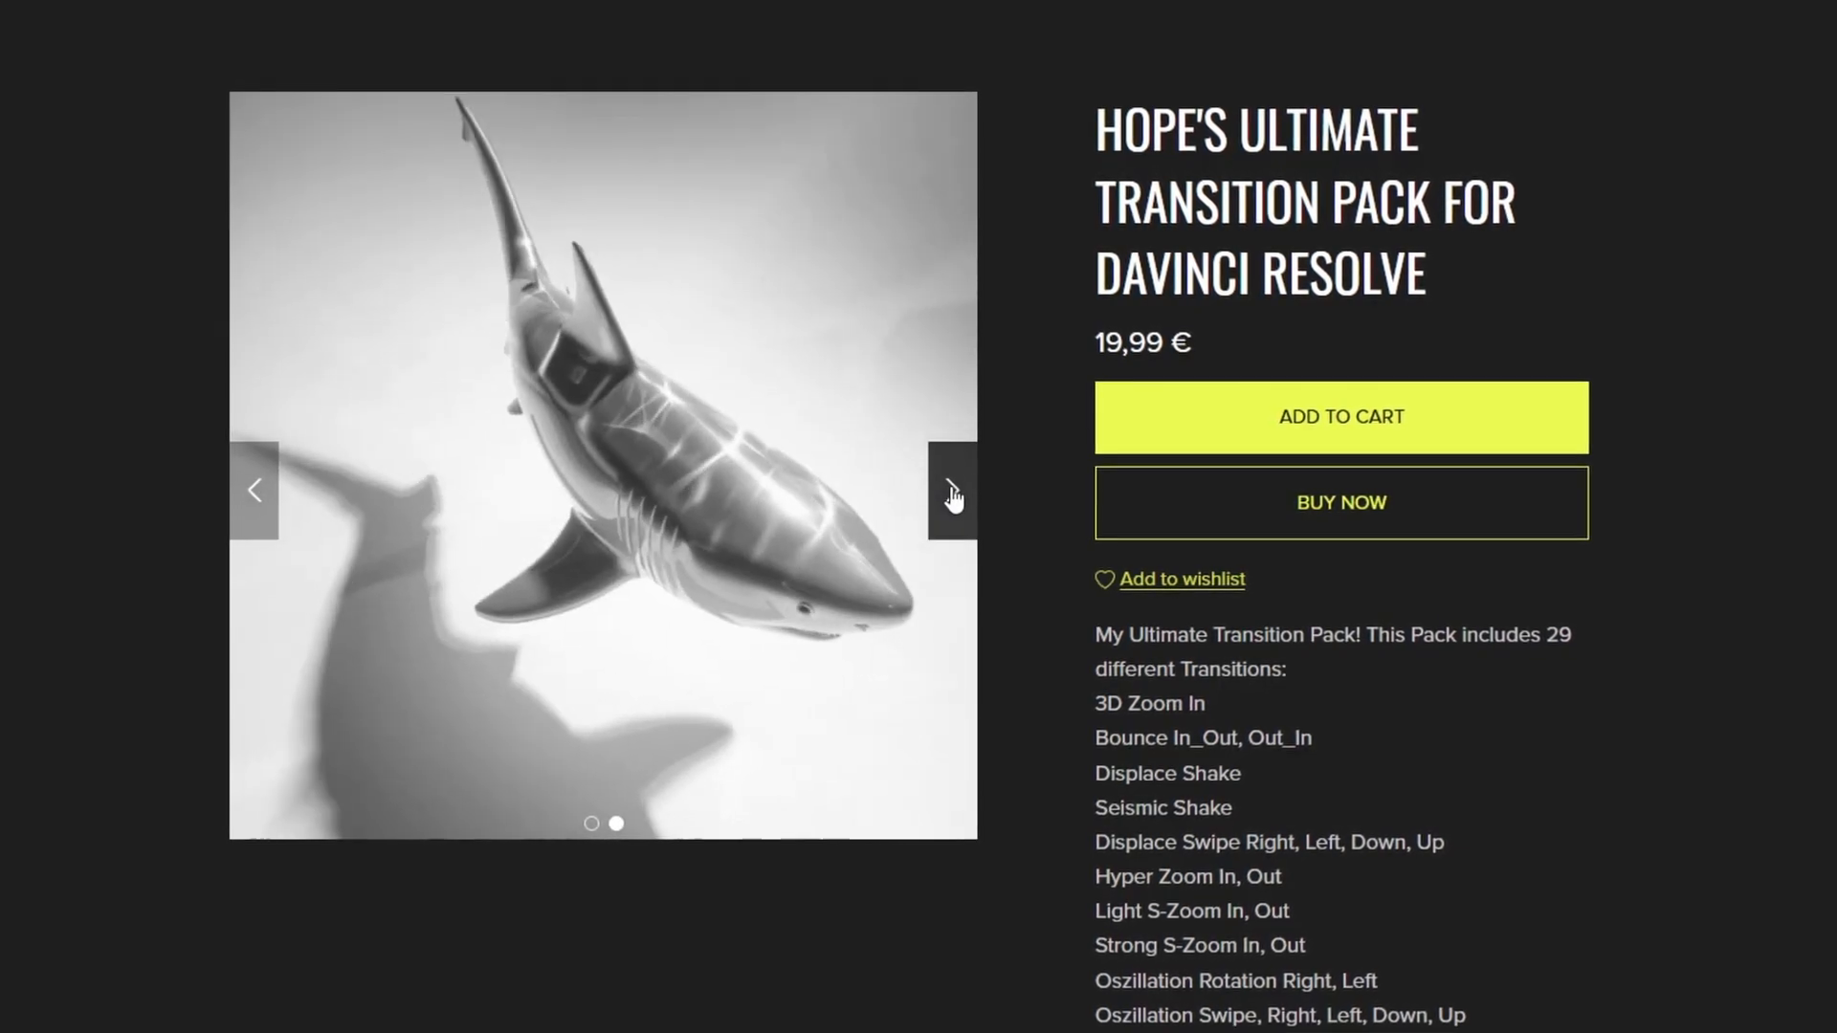
{"action": "left_click", "coordinate": [951, 490]}
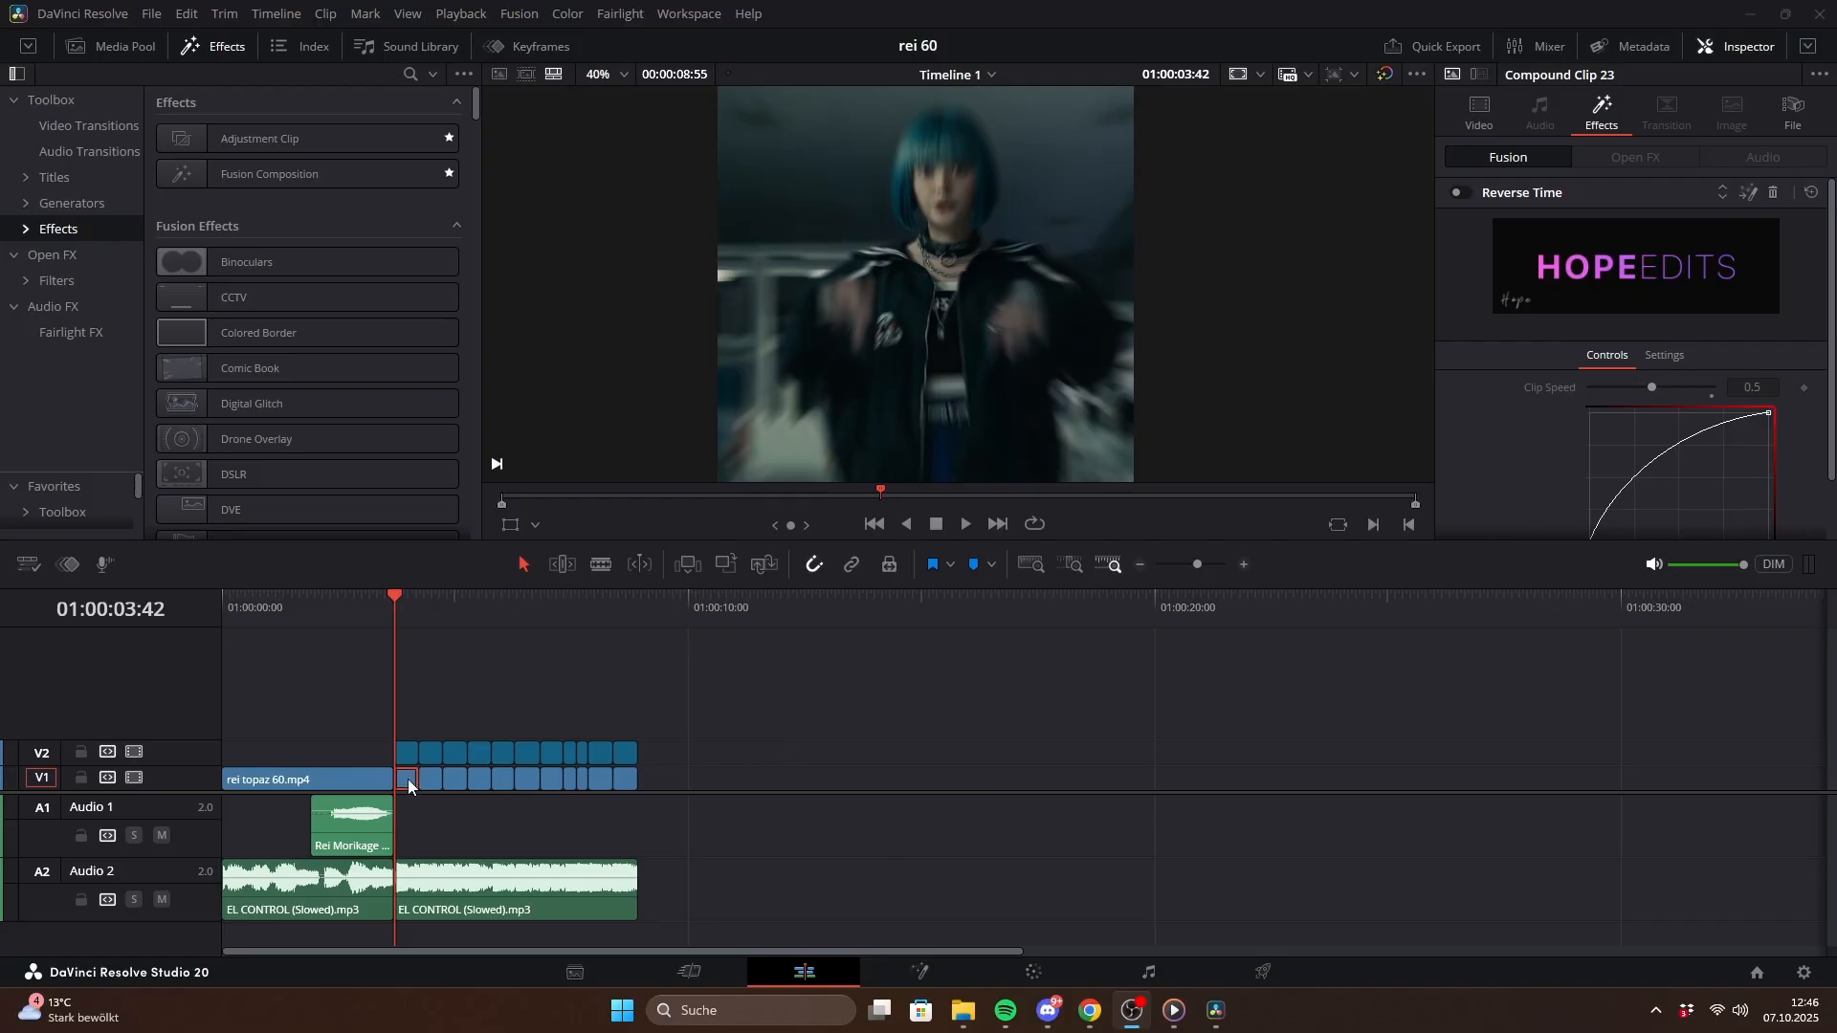
{"action": "left_click", "coordinate": [1460, 191]}
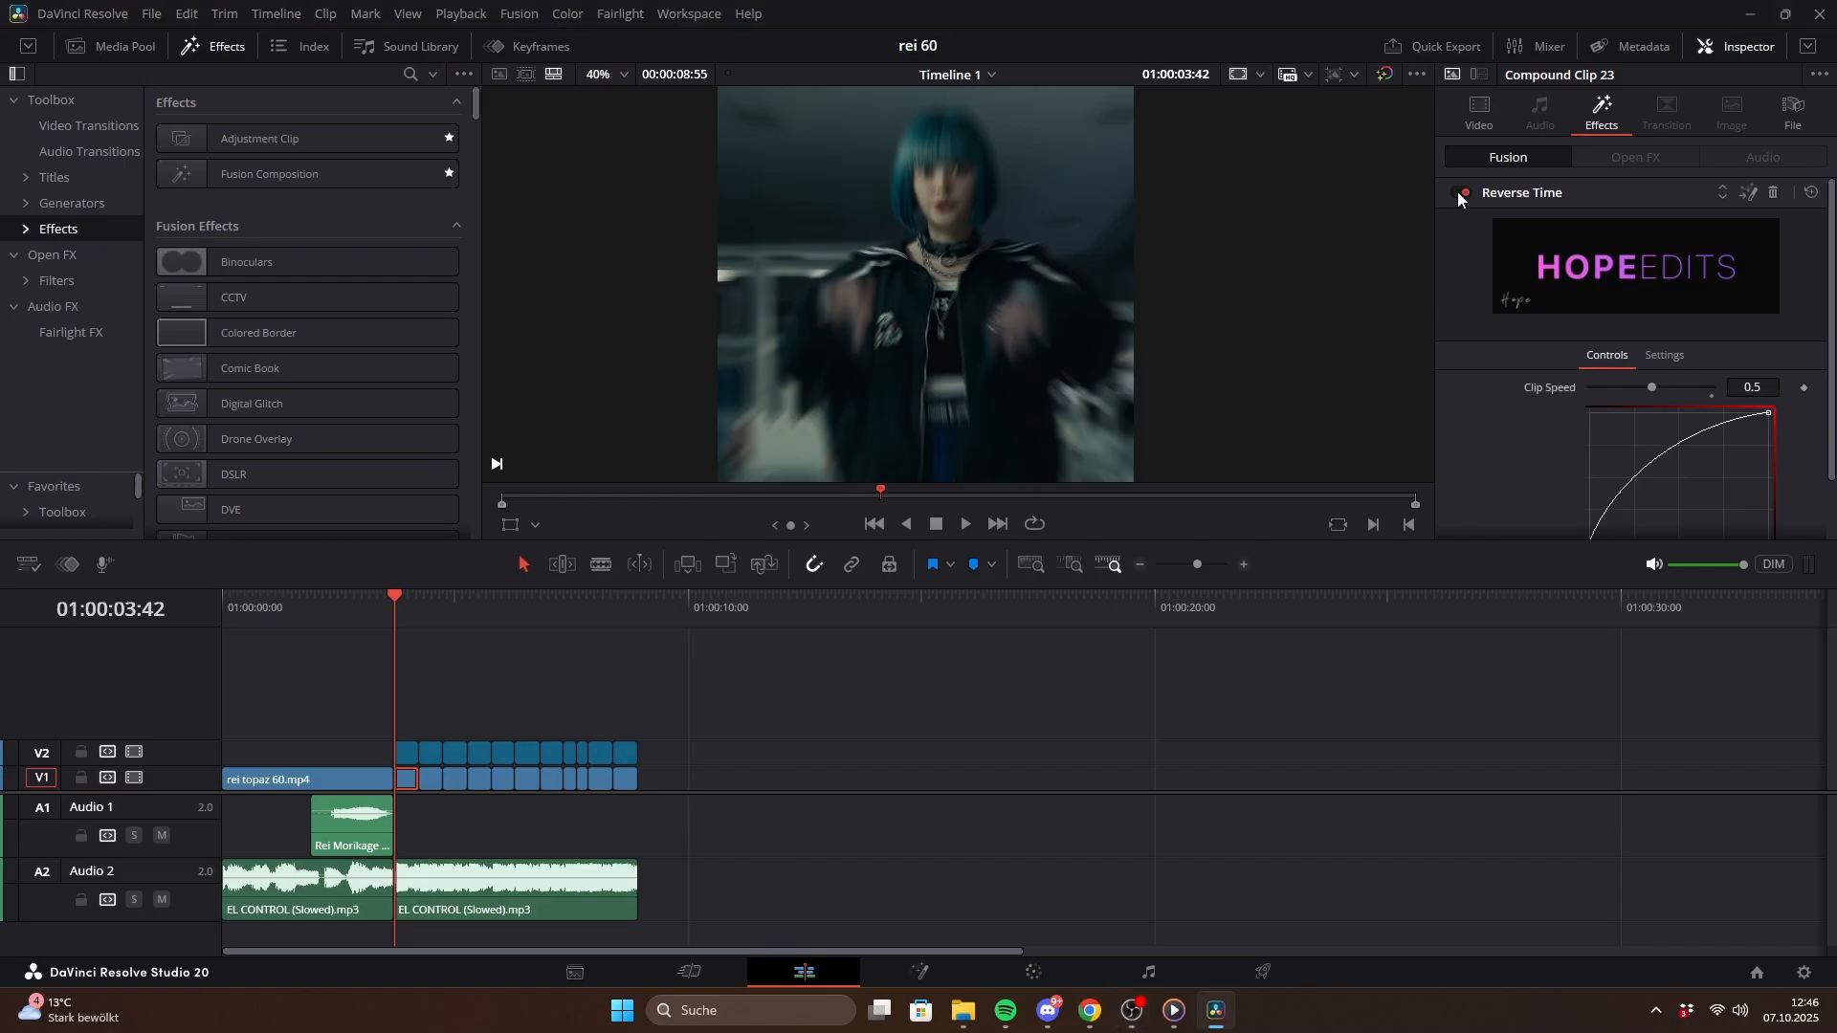